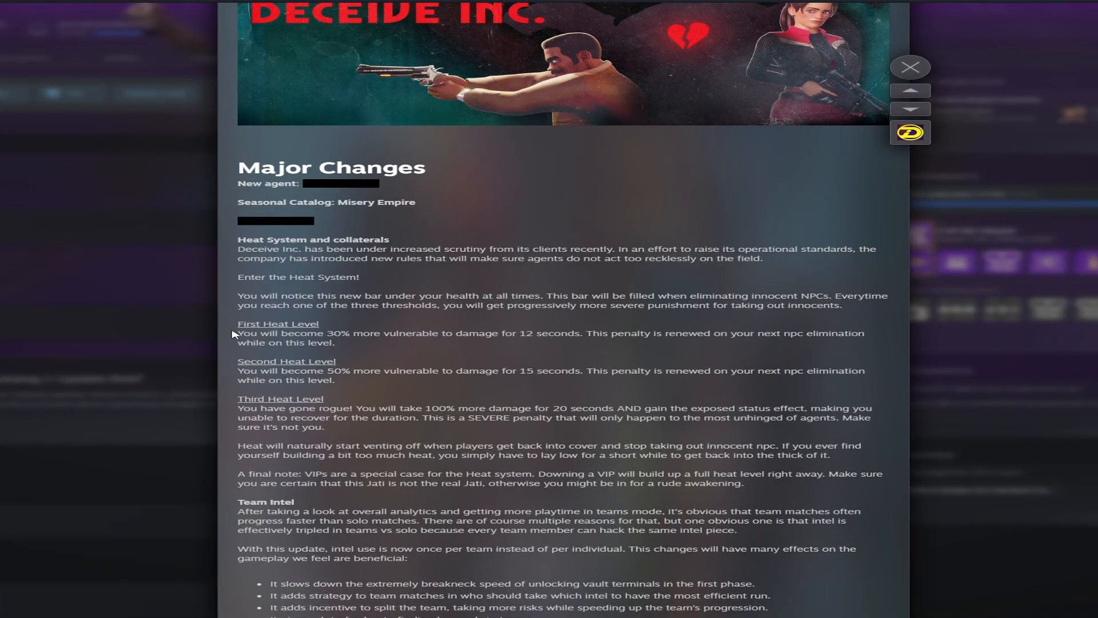
mouse_move(403, 321)
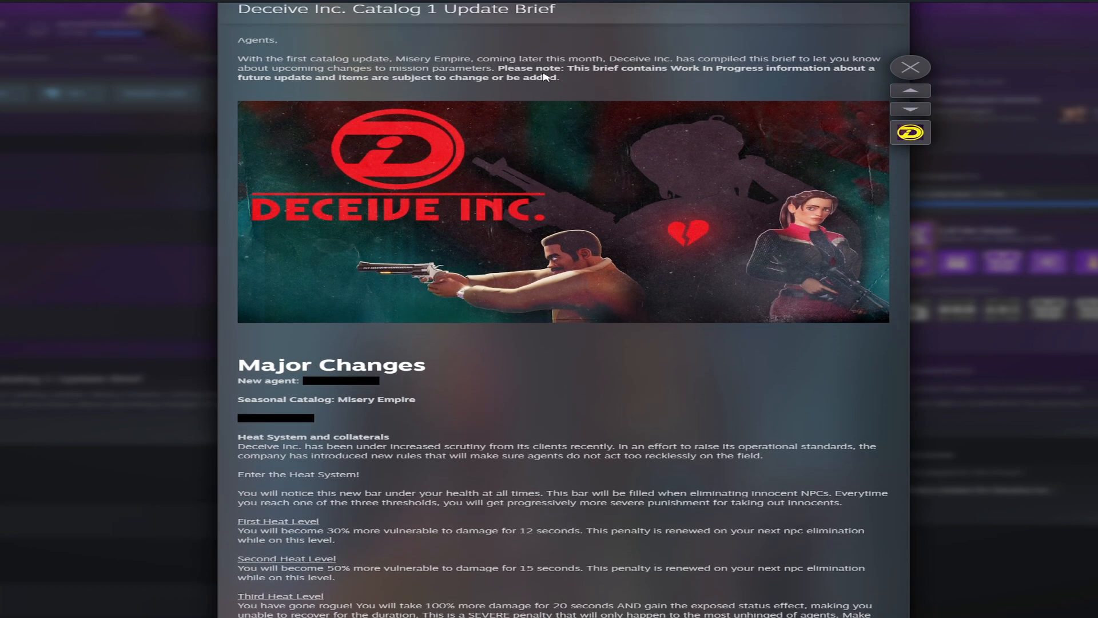
mouse_move(662, 78)
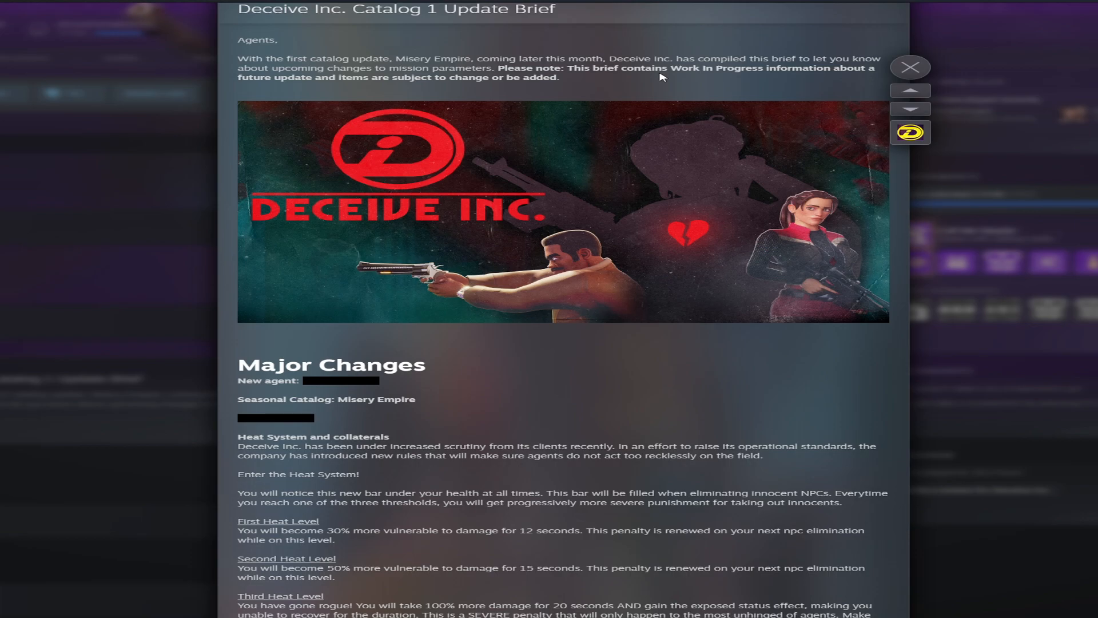
Step: Scroll the update brief to Major Changes, showing the three Heat System levels
scroll("down", 3)
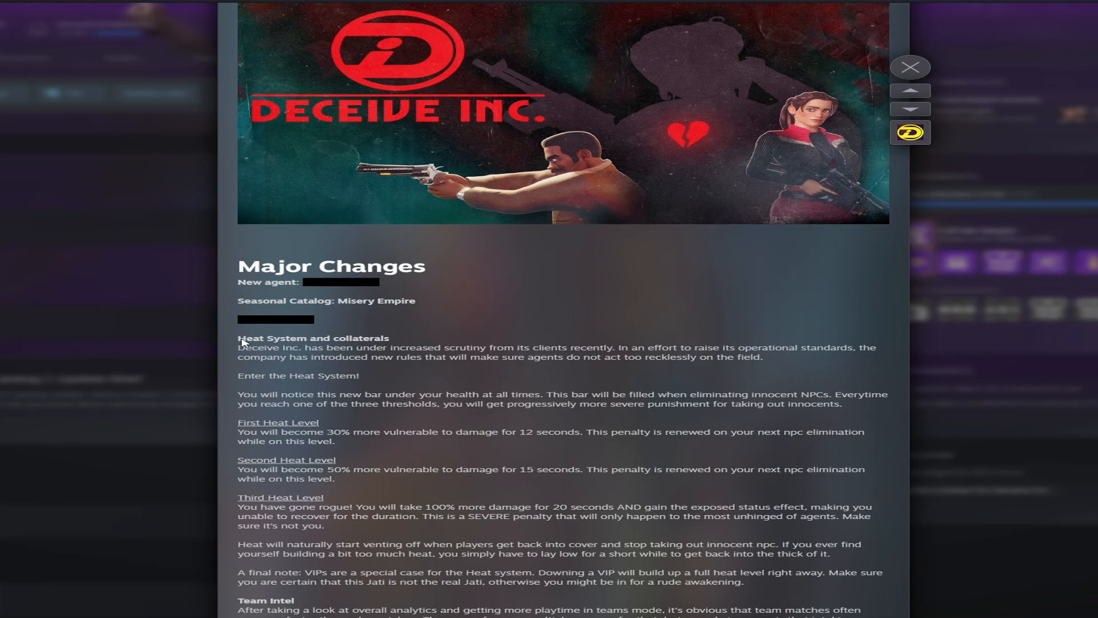
mouse_move(320, 374)
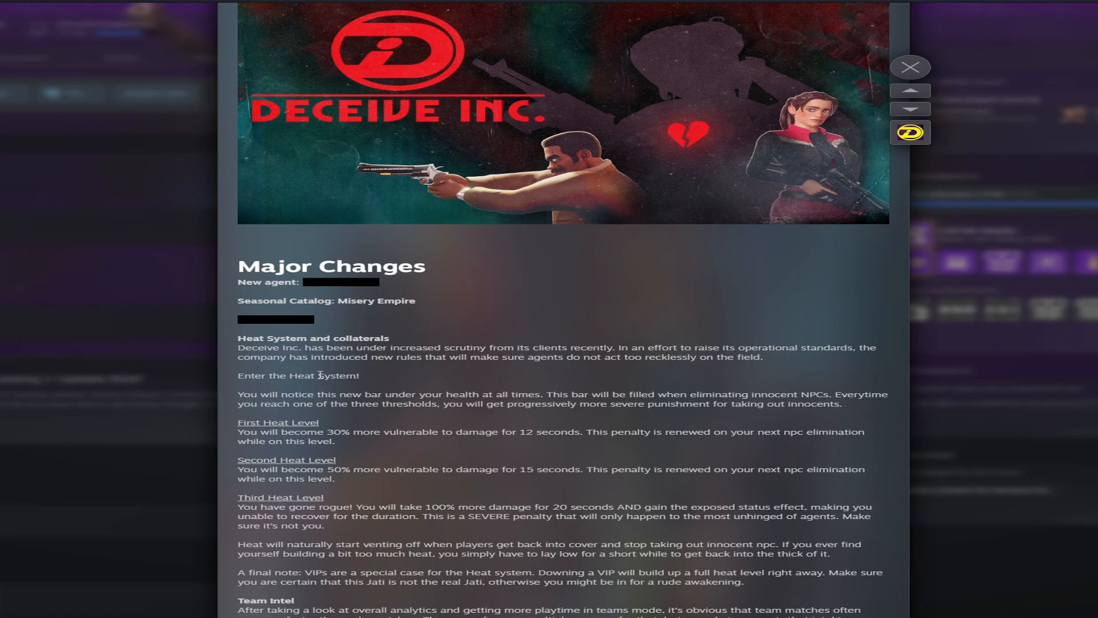
scroll("down", 3)
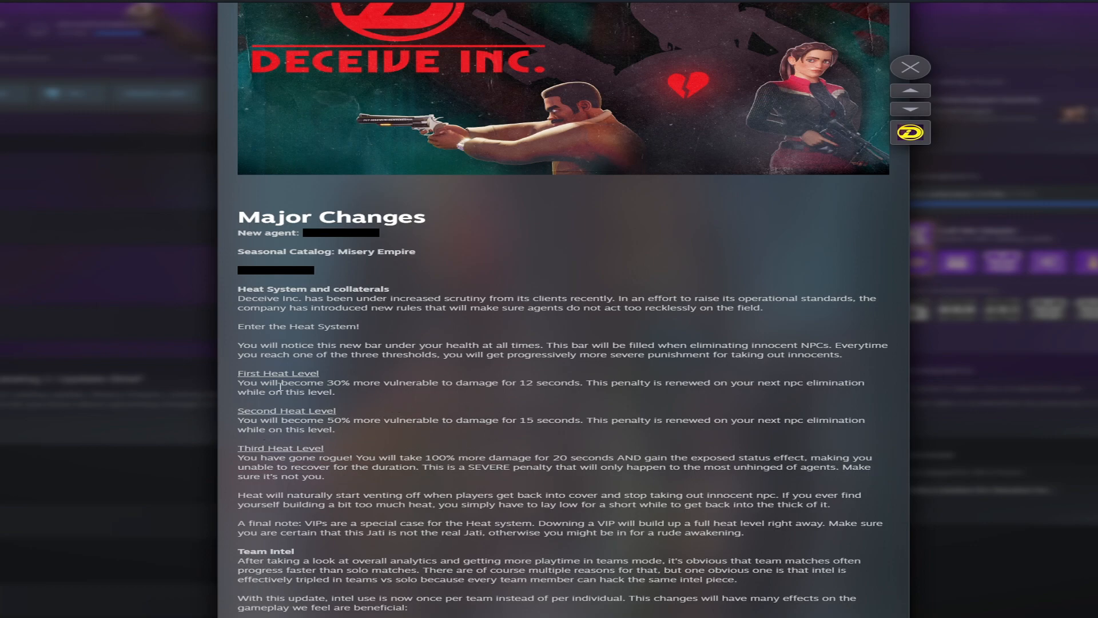
mouse_move(428, 407)
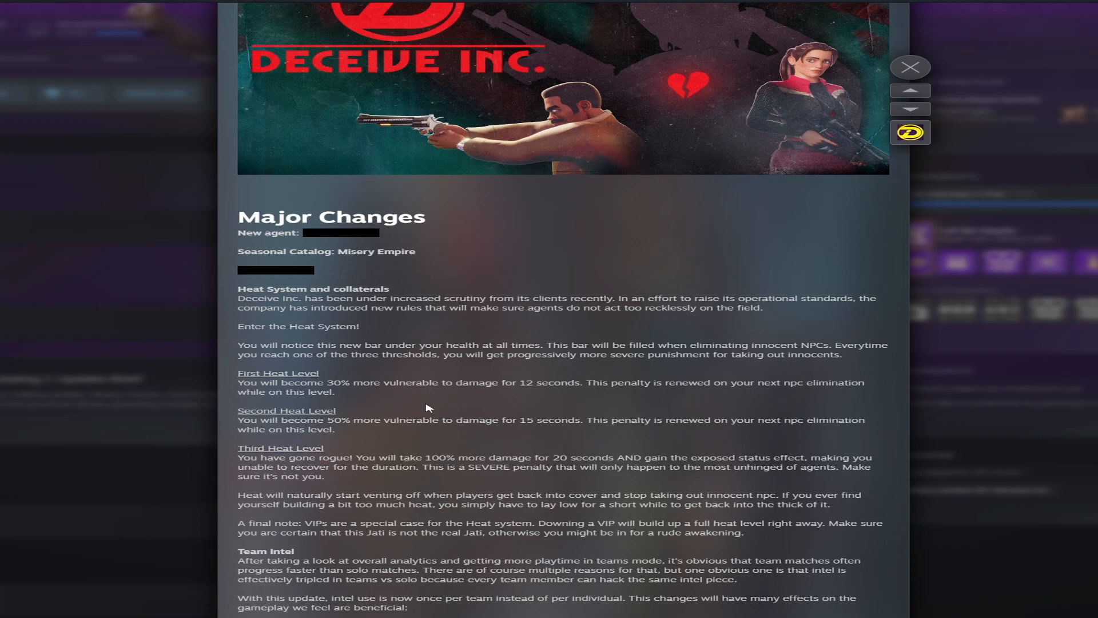
Step: Scroll down to the Team Intel section and its four benefits
scroll("down", 3)
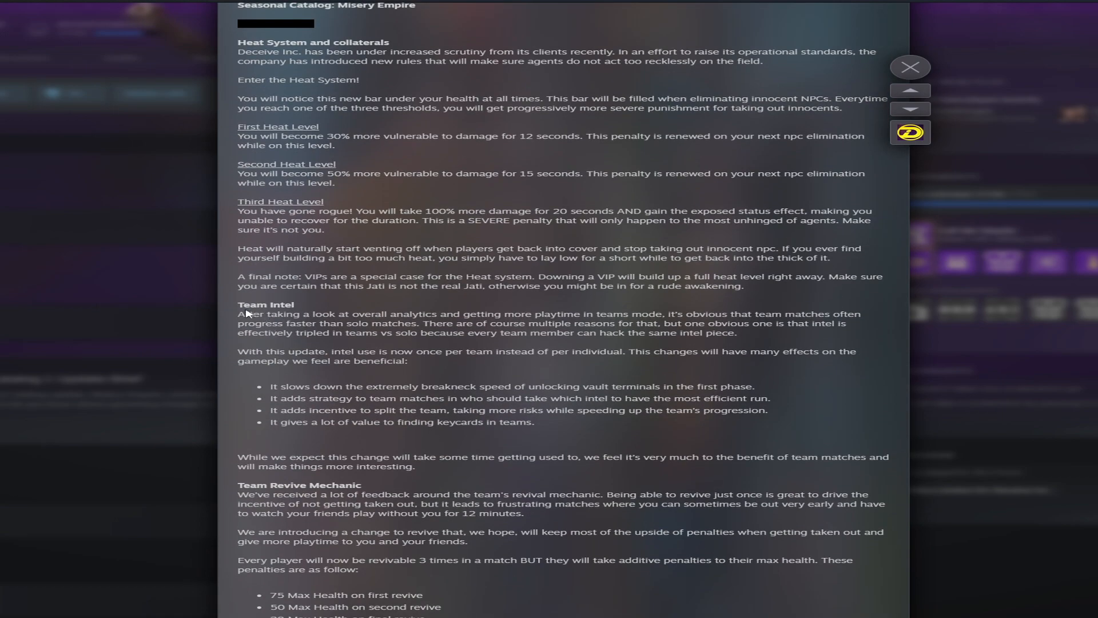
mouse_move(238, 306)
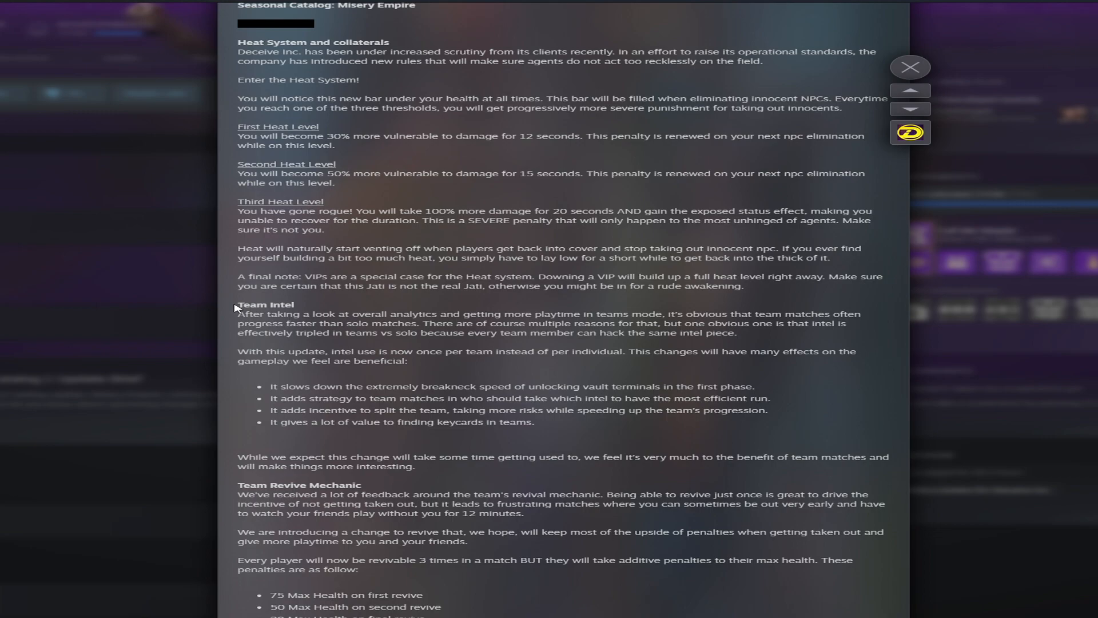
mouse_move(275, 393)
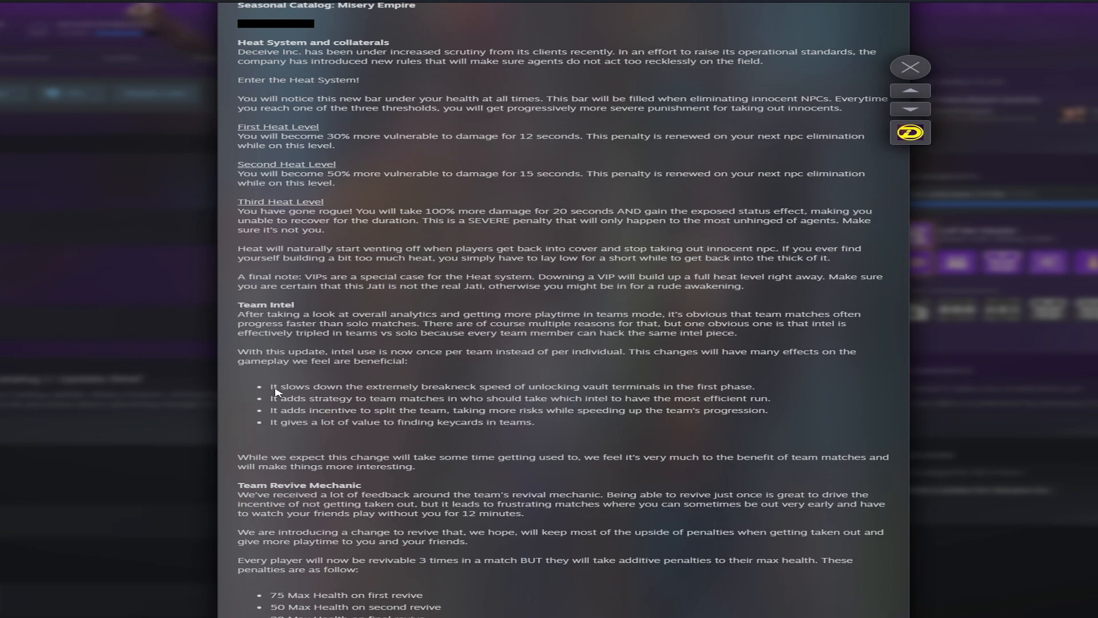
mouse_move(385, 391)
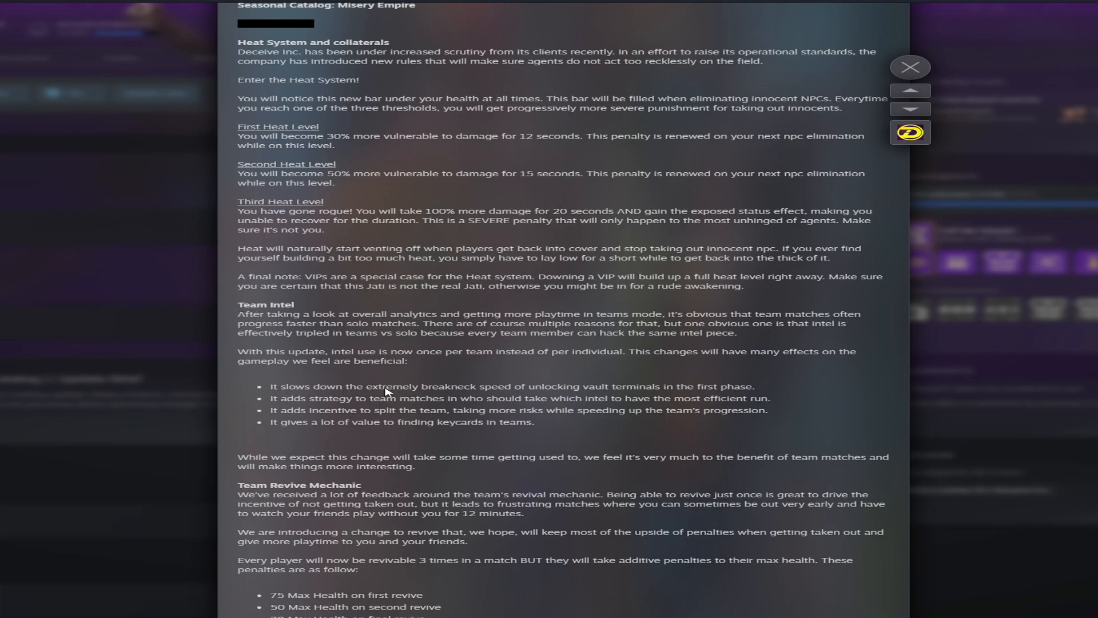
mouse_move(646, 387)
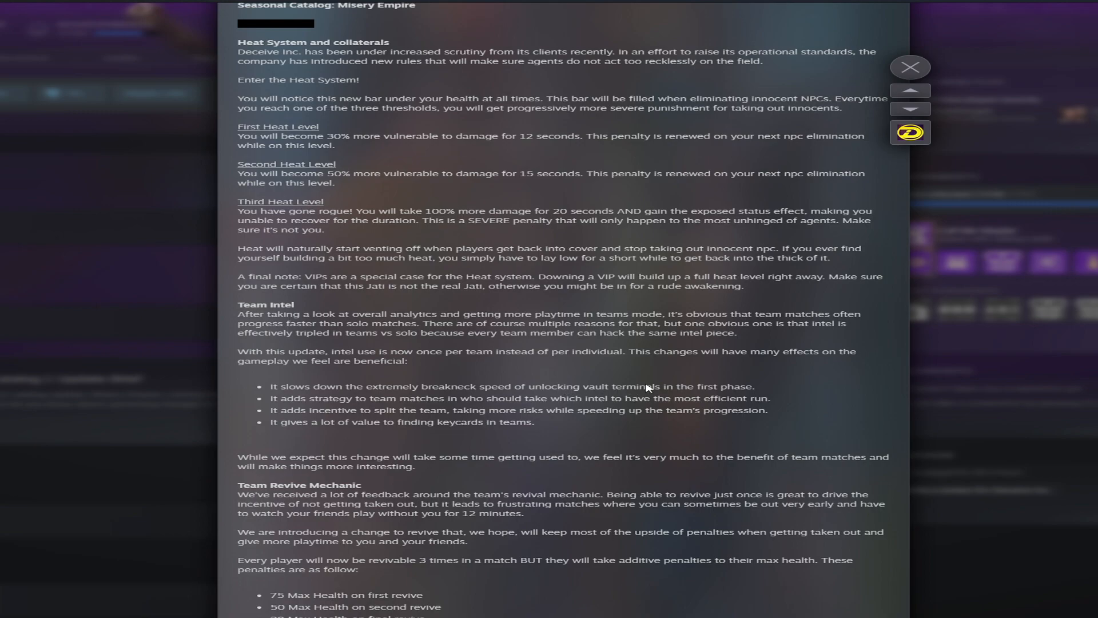
mouse_move(648, 389)
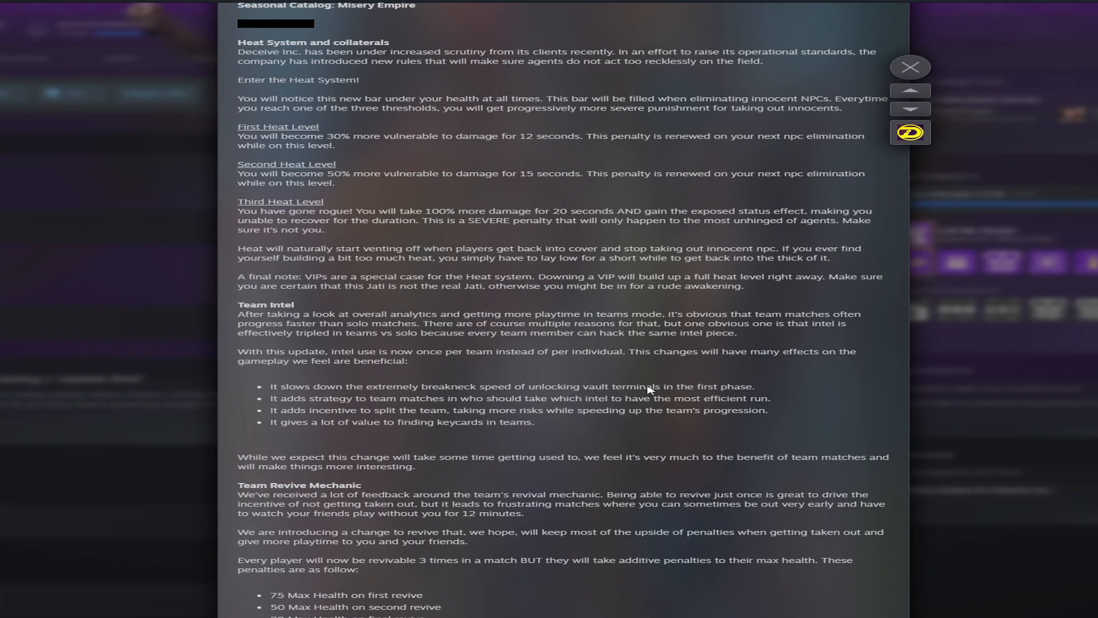
mouse_move(303, 434)
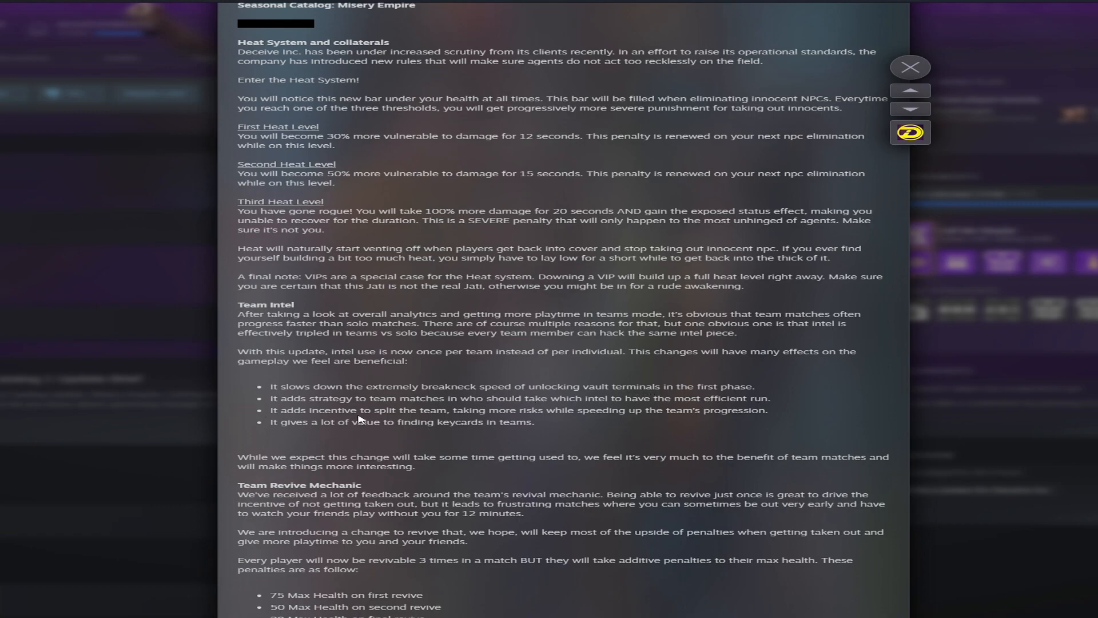
Step: Scroll down to show the Team Revive Mechanic penalties in full
scroll("down", 3)
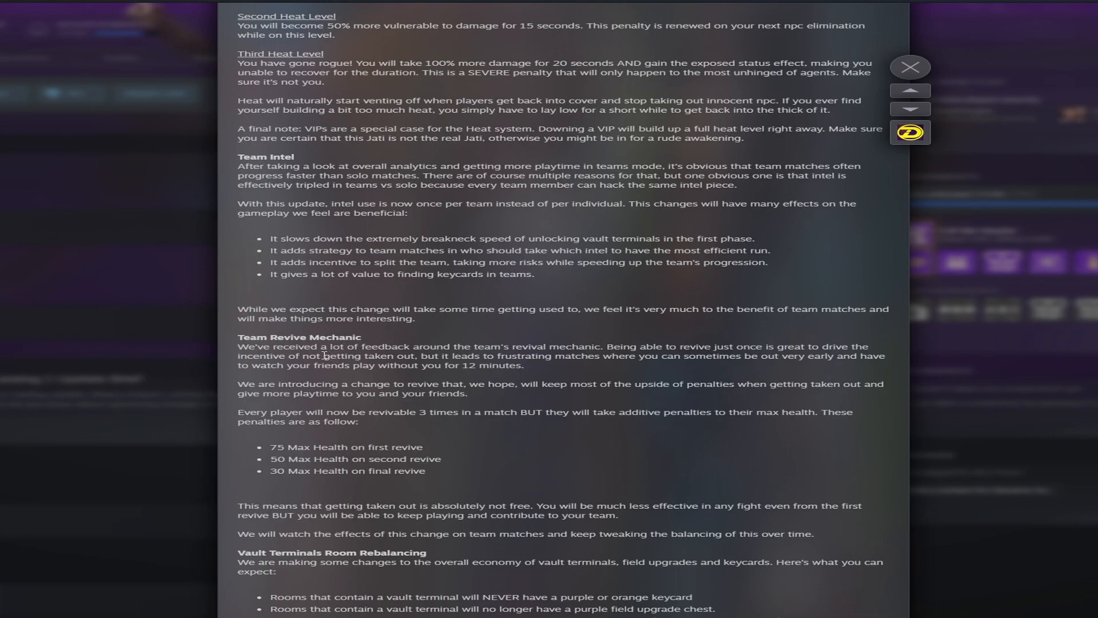
mouse_move(273, 412)
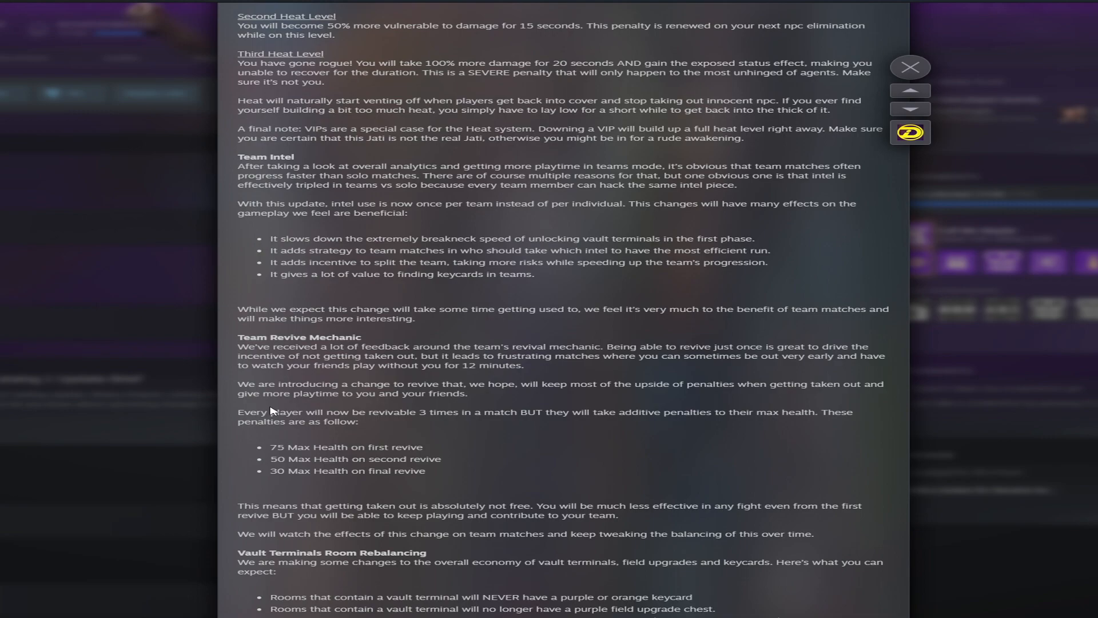
mouse_move(303, 410)
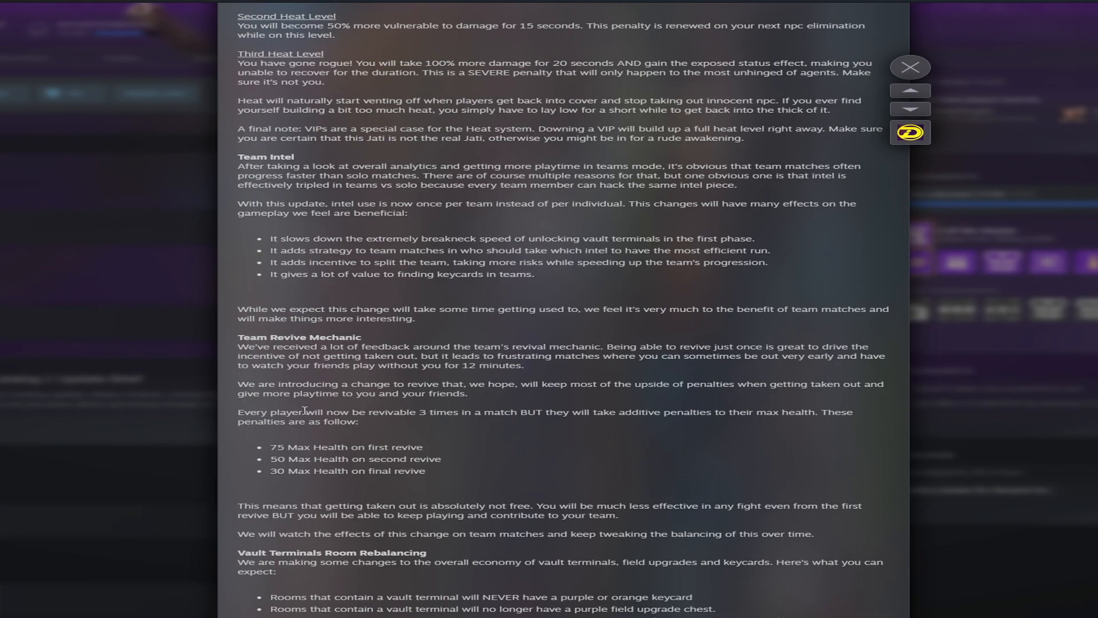
mouse_move(343, 456)
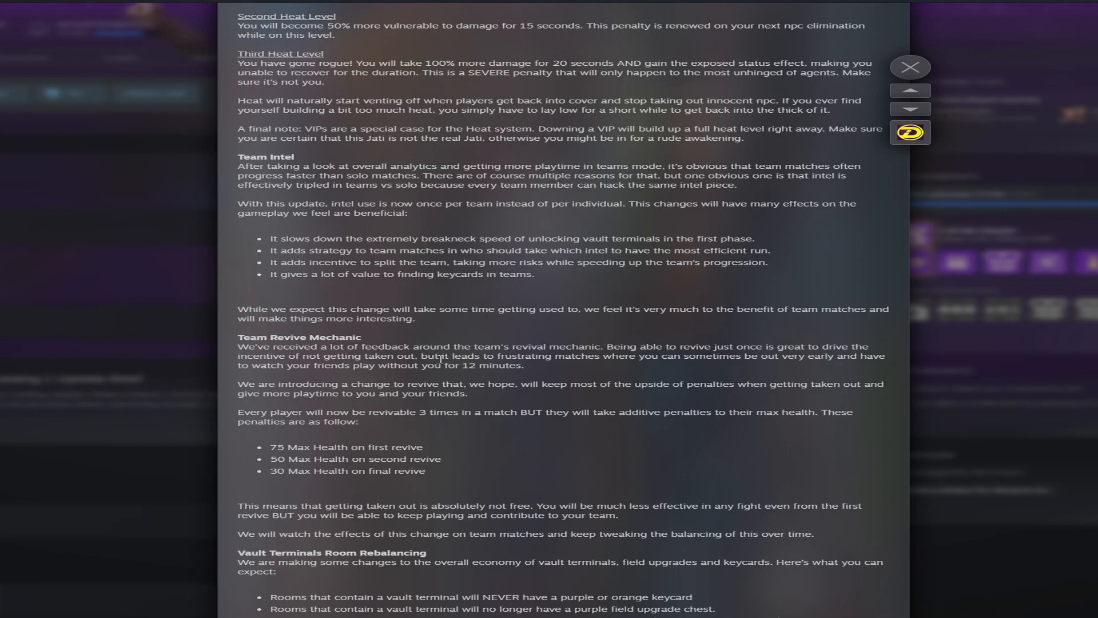
mouse_move(712, 366)
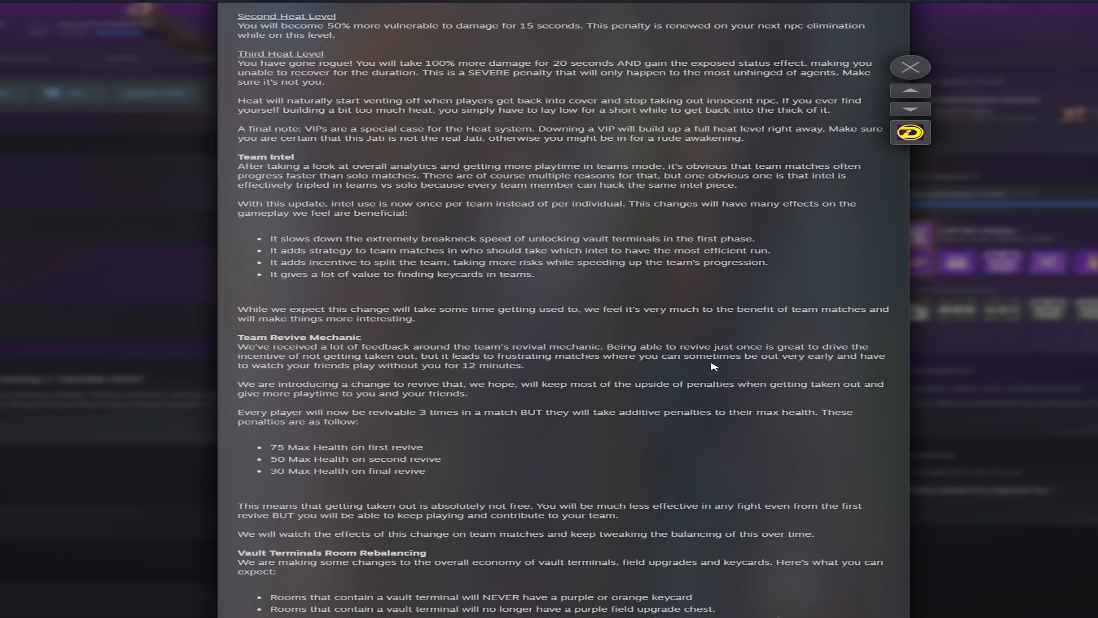
mouse_move(780, 365)
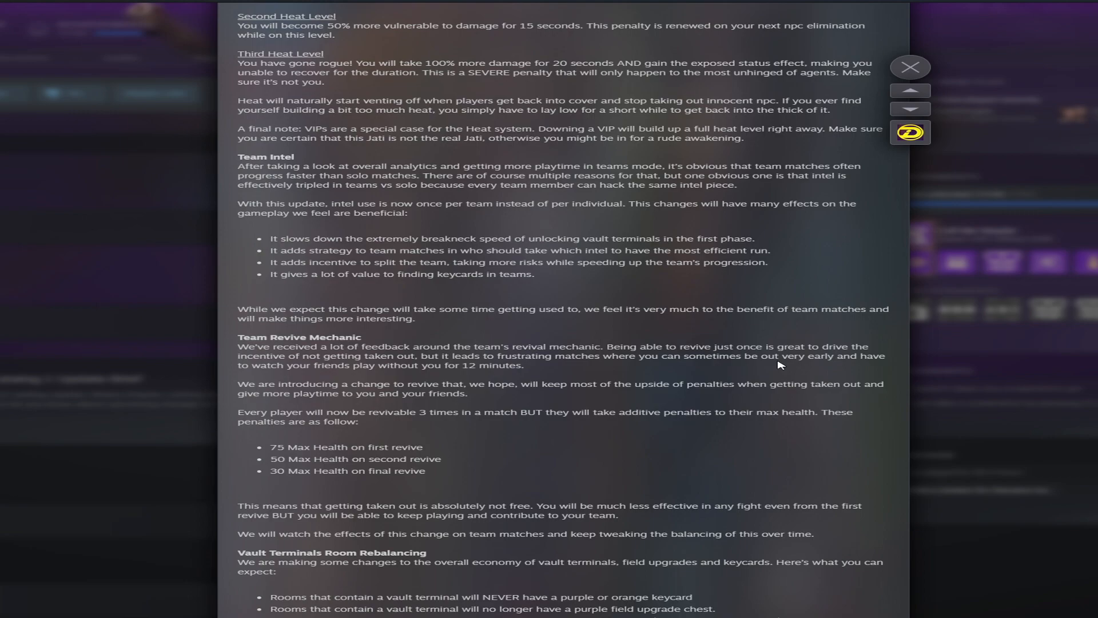
mouse_move(299, 434)
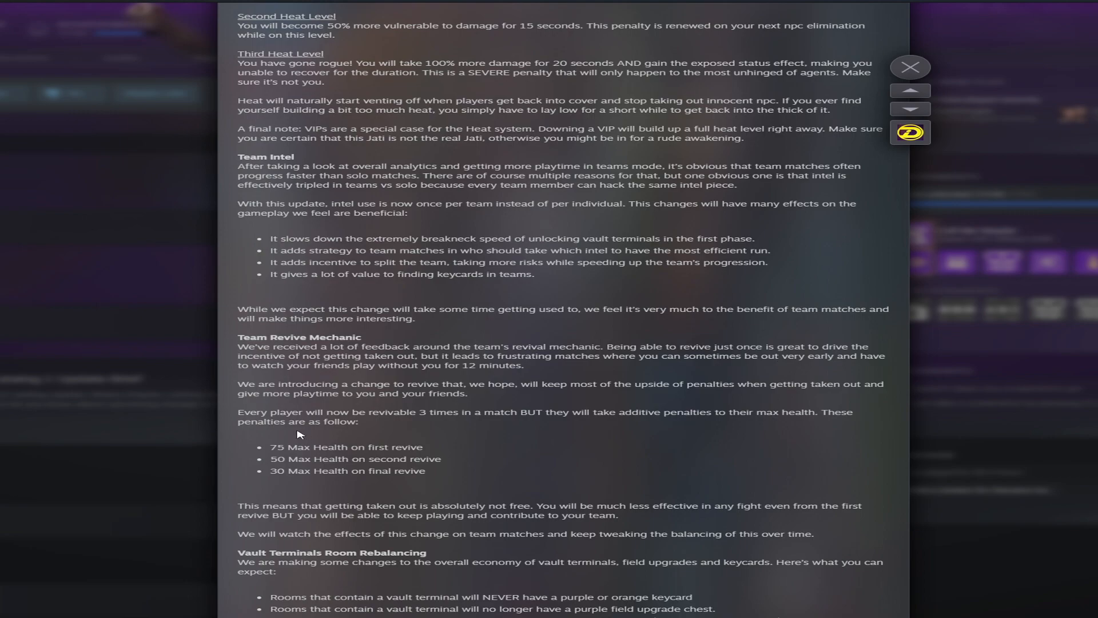
mouse_move(431, 476)
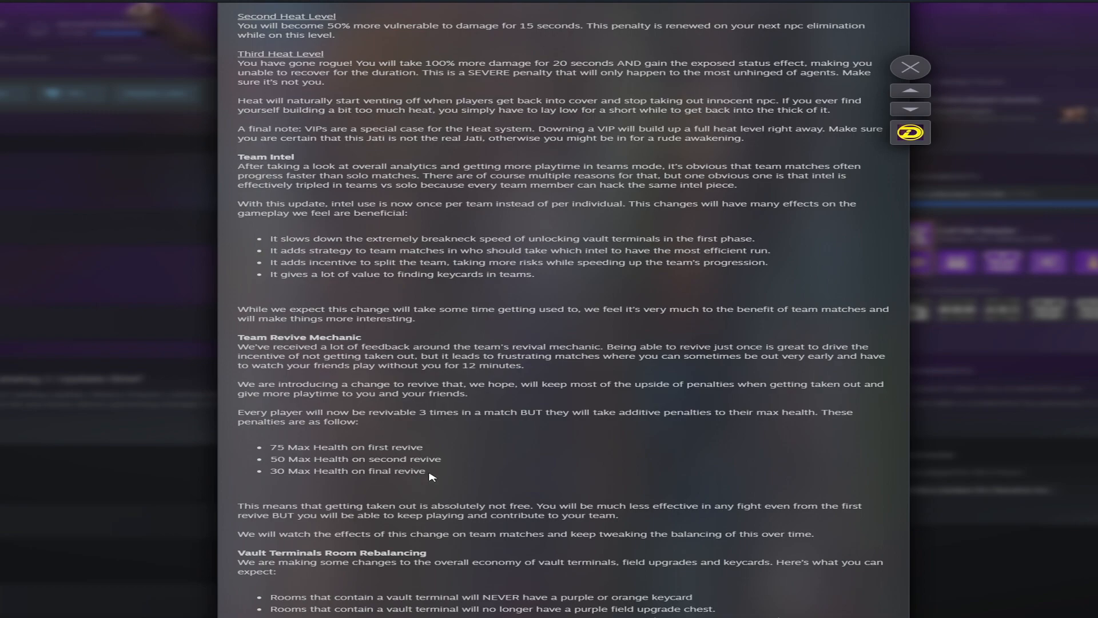
mouse_move(359, 446)
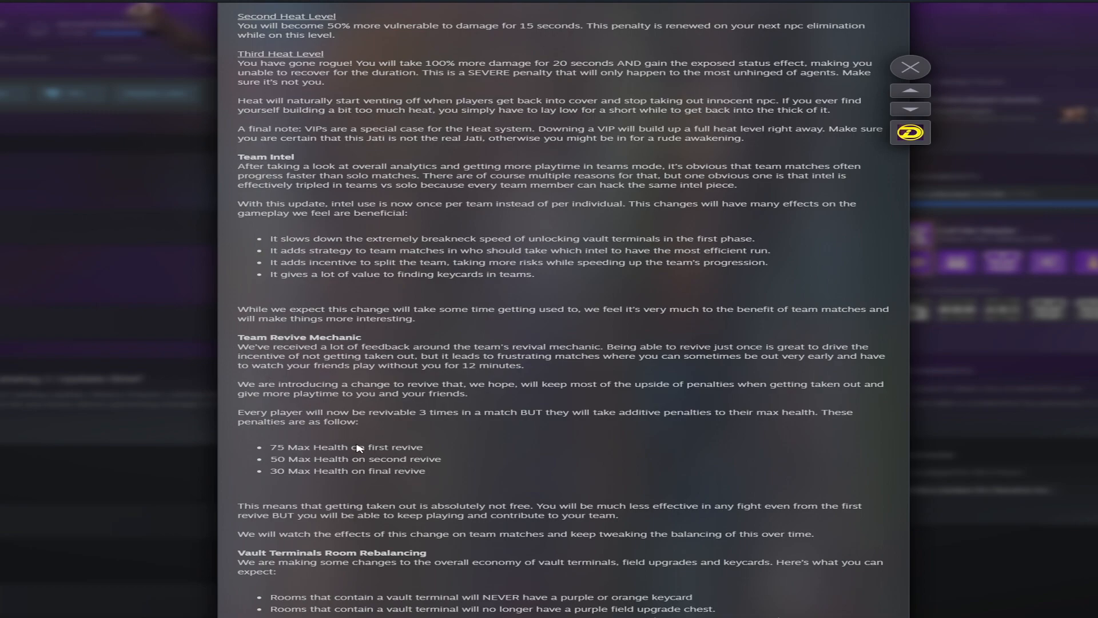
scroll("down", 3)
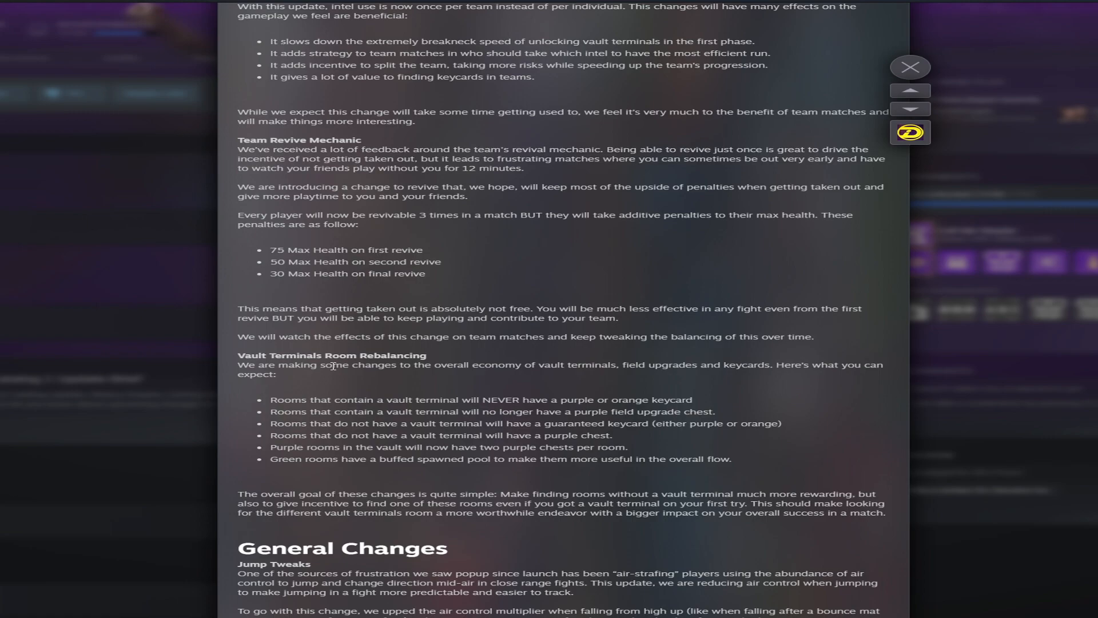
mouse_move(236, 375)
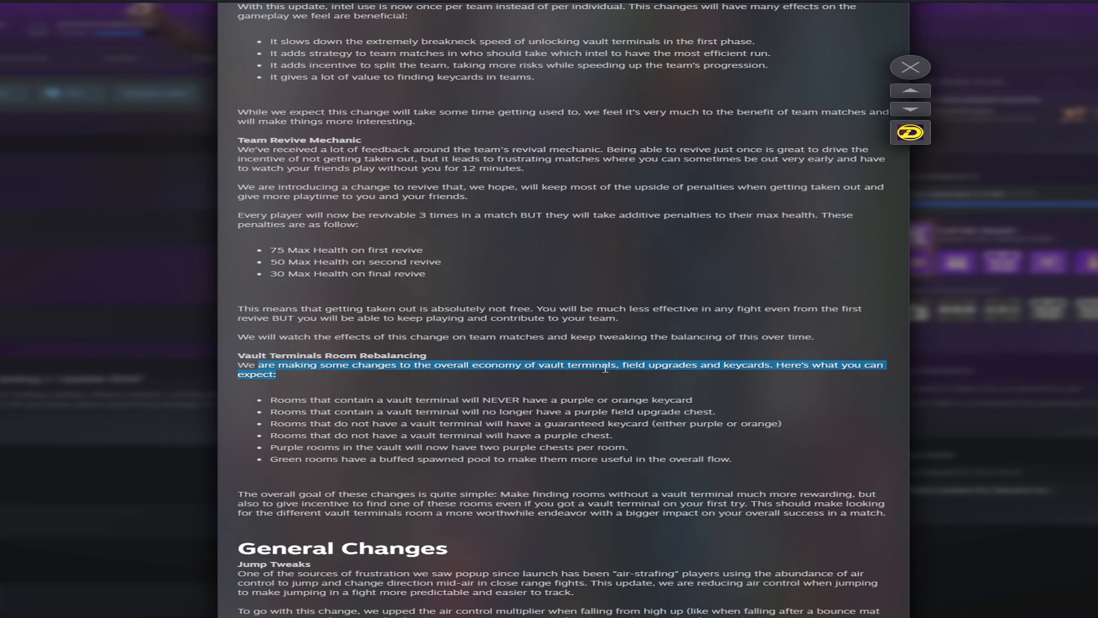
left_click(337, 380)
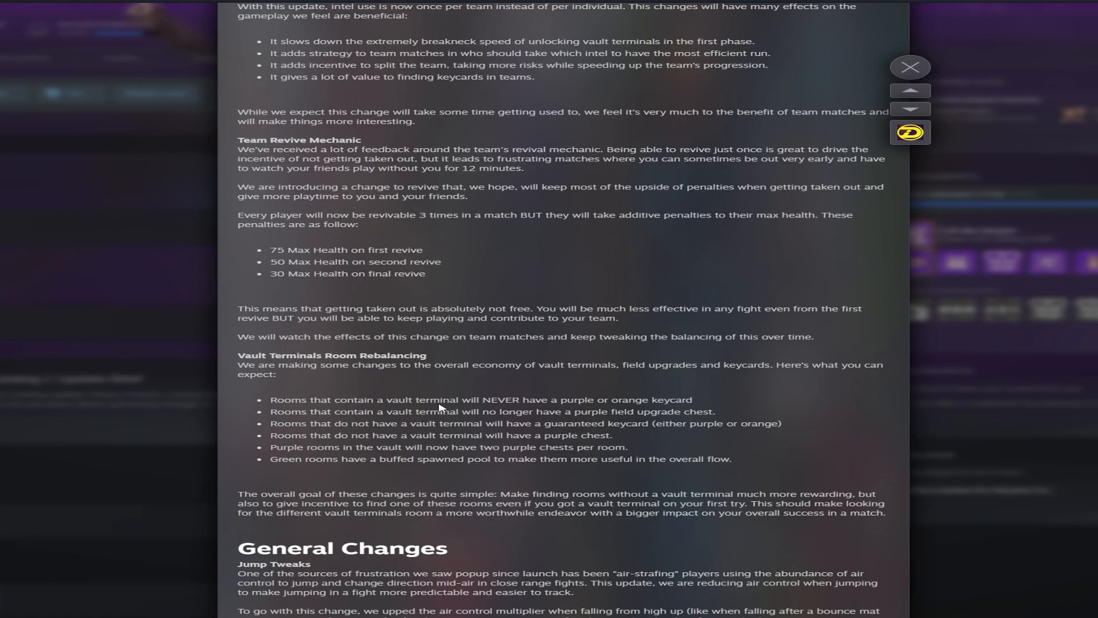
mouse_move(532, 408)
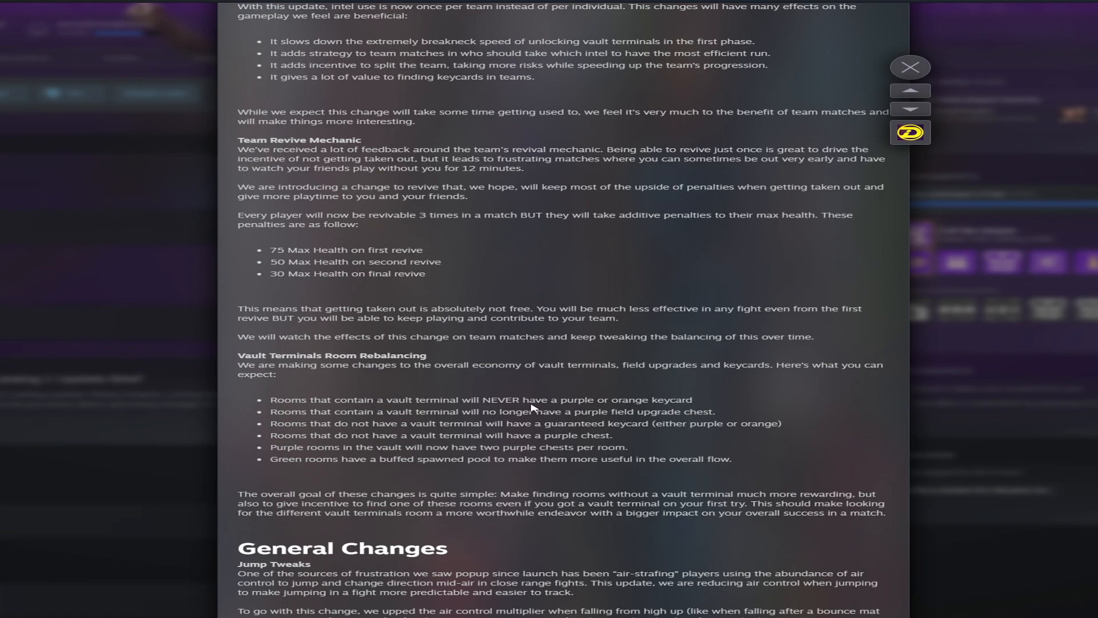
mouse_move(357, 417)
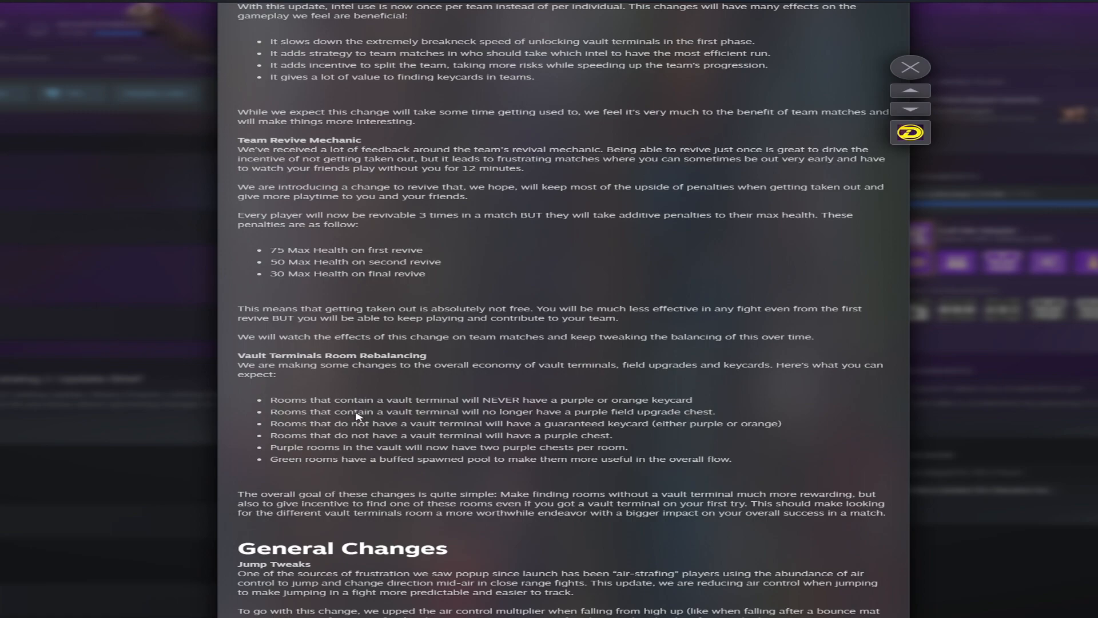
mouse_move(589, 419)
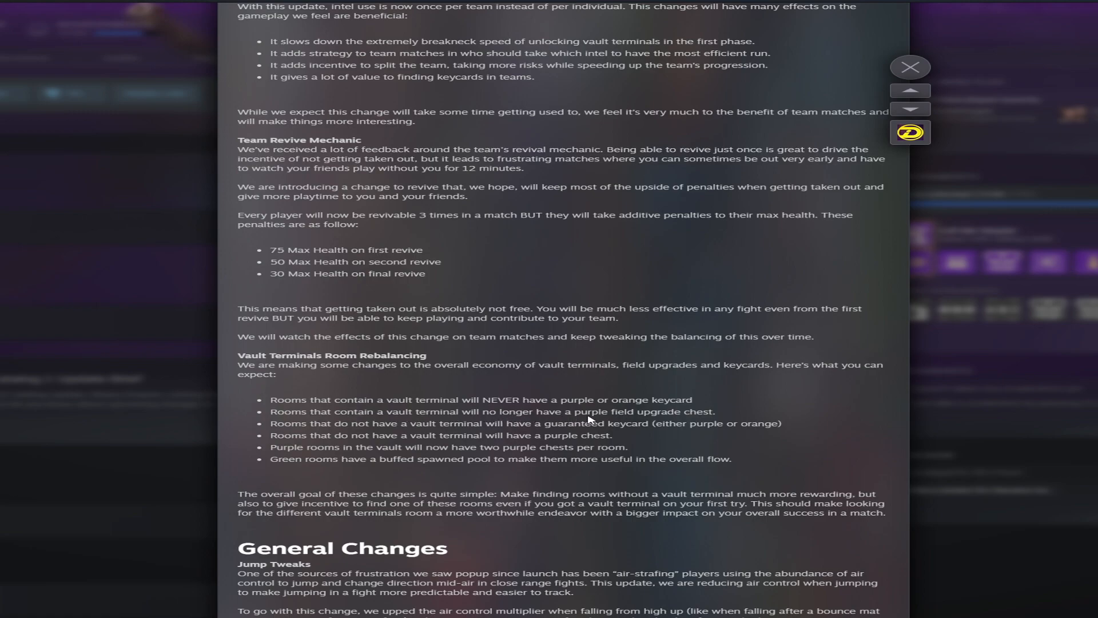
mouse_move(335, 433)
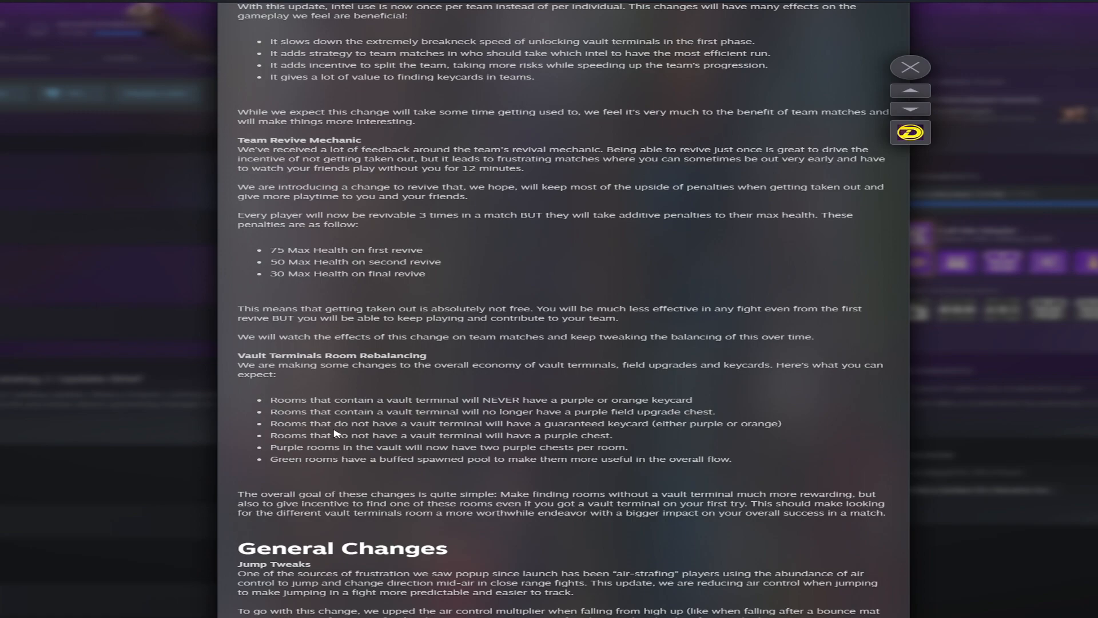
mouse_move(531, 430)
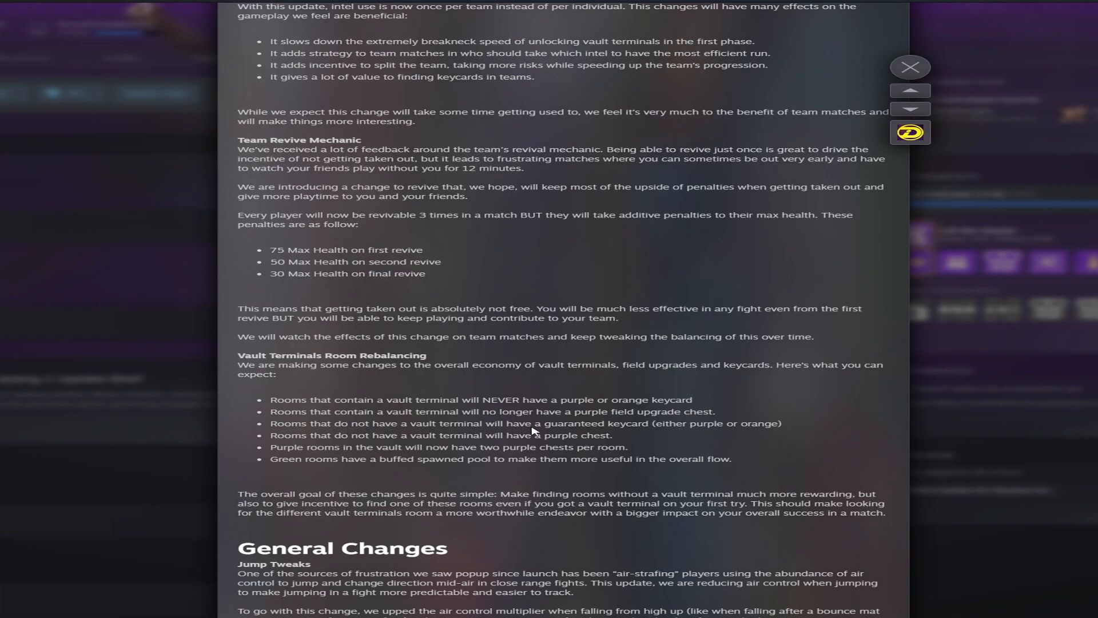
mouse_move(378, 446)
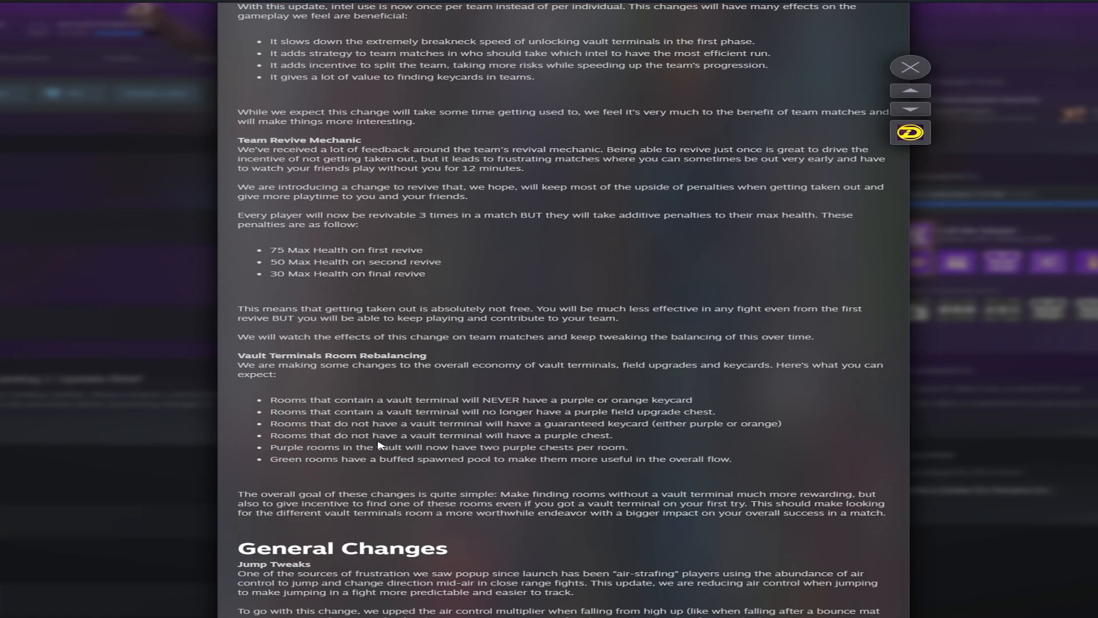
mouse_move(294, 444)
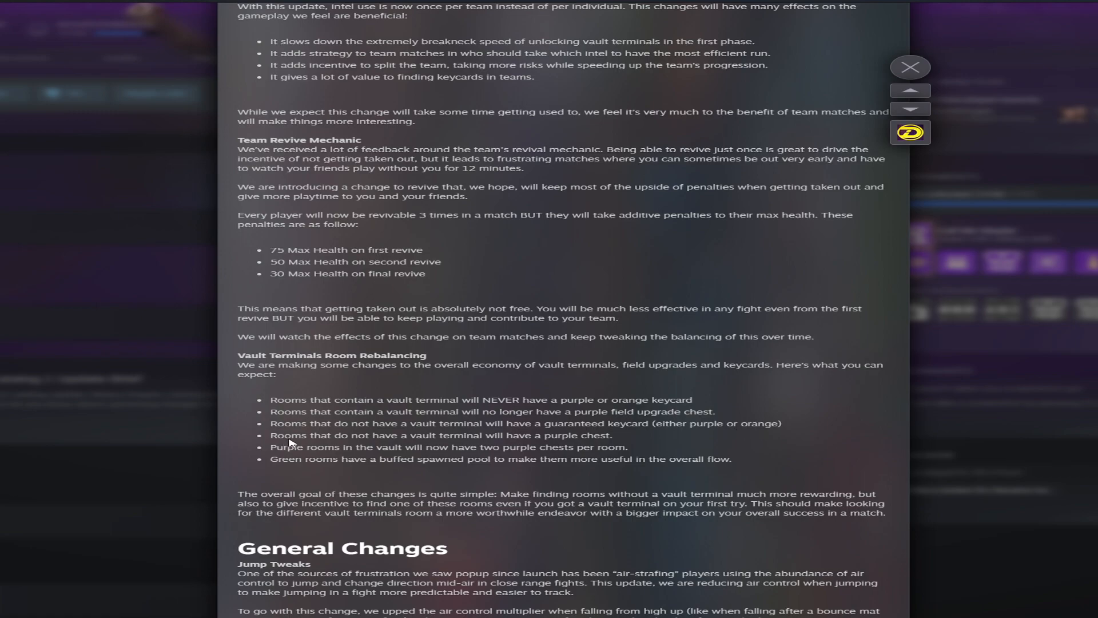
mouse_move(502, 436)
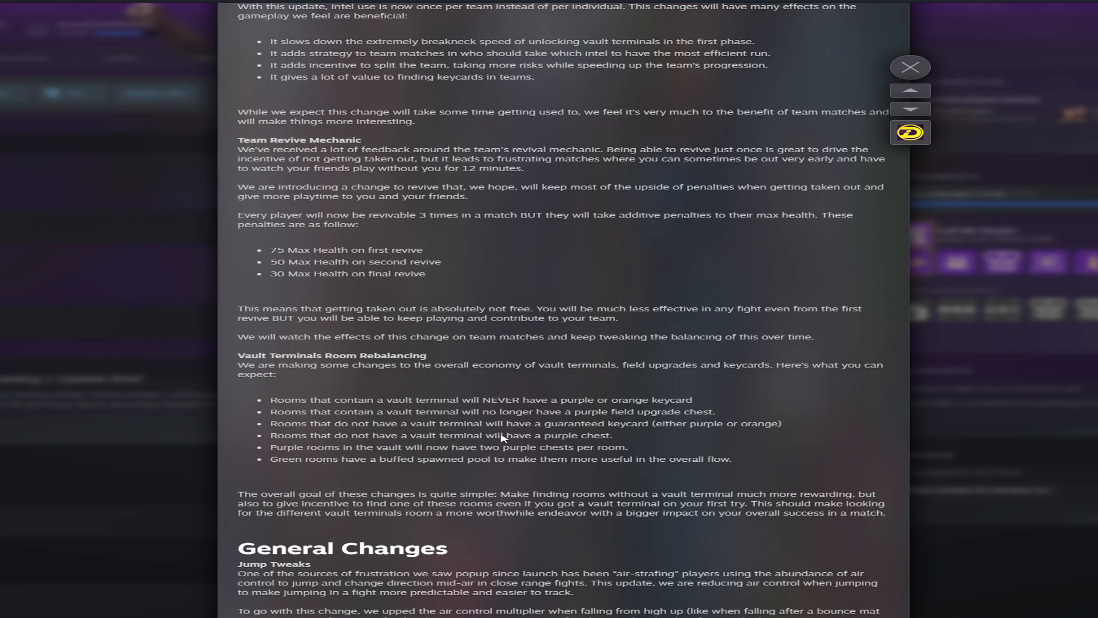
mouse_move(312, 455)
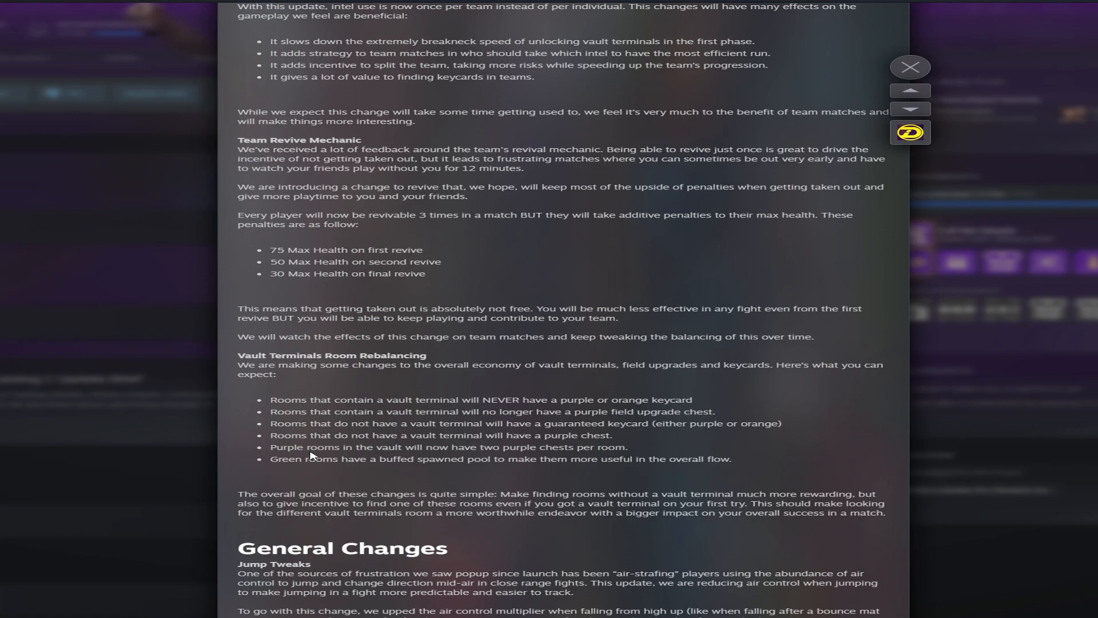
mouse_move(316, 463)
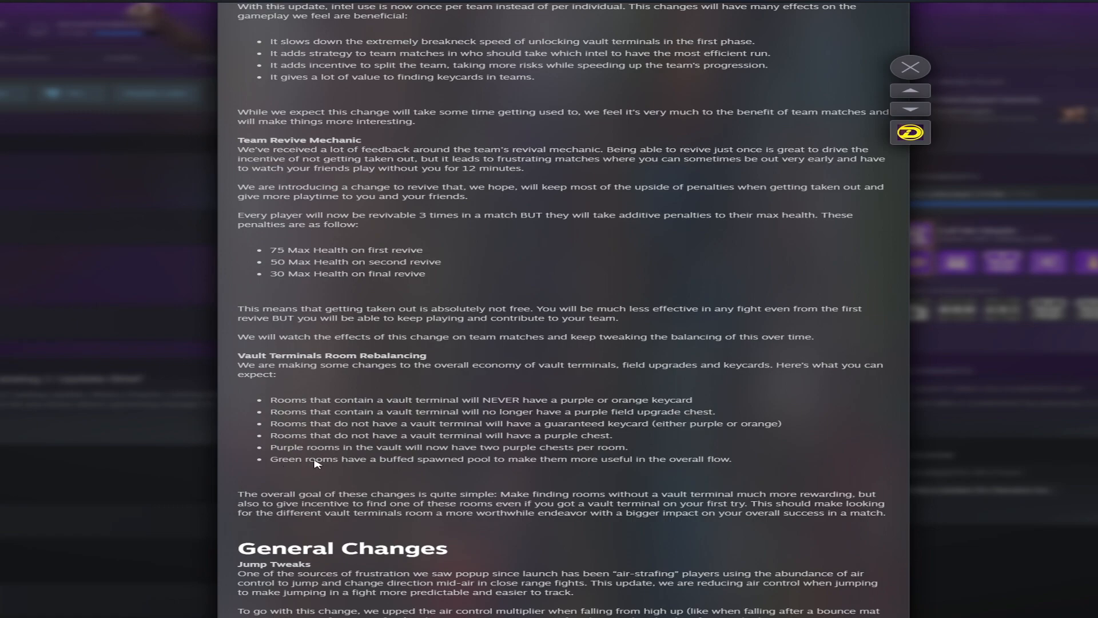
mouse_move(502, 464)
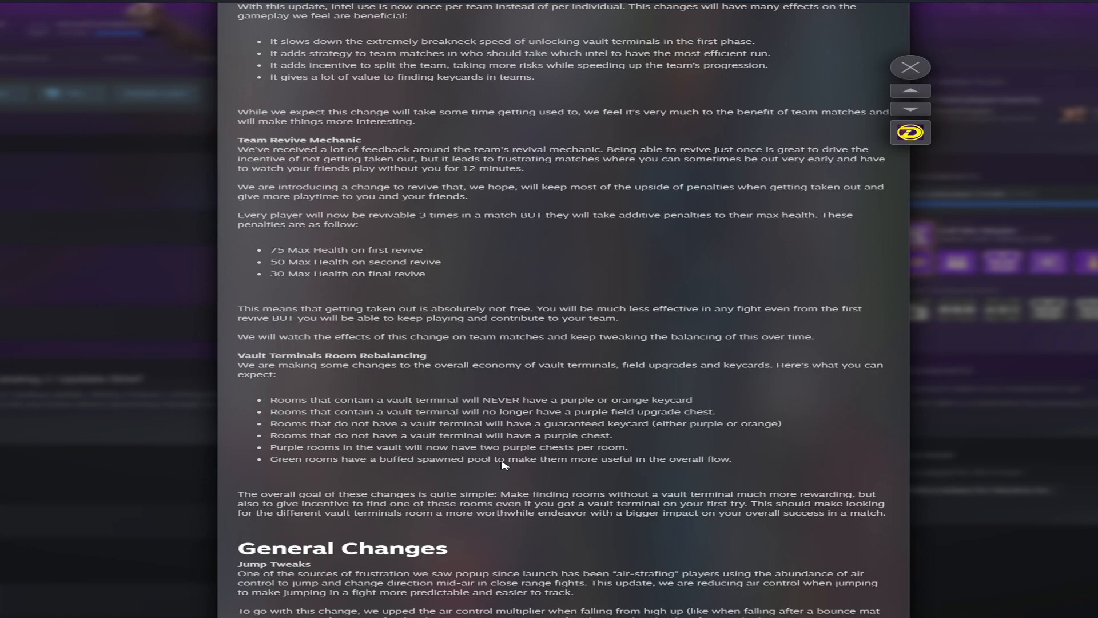
mouse_move(244, 497)
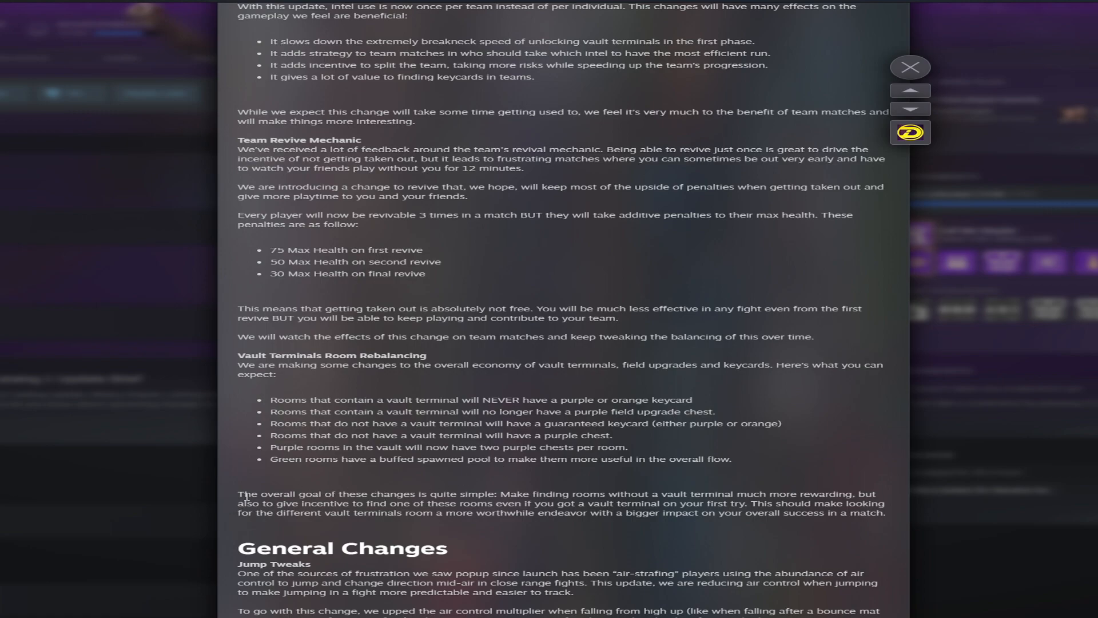
mouse_move(330, 497)
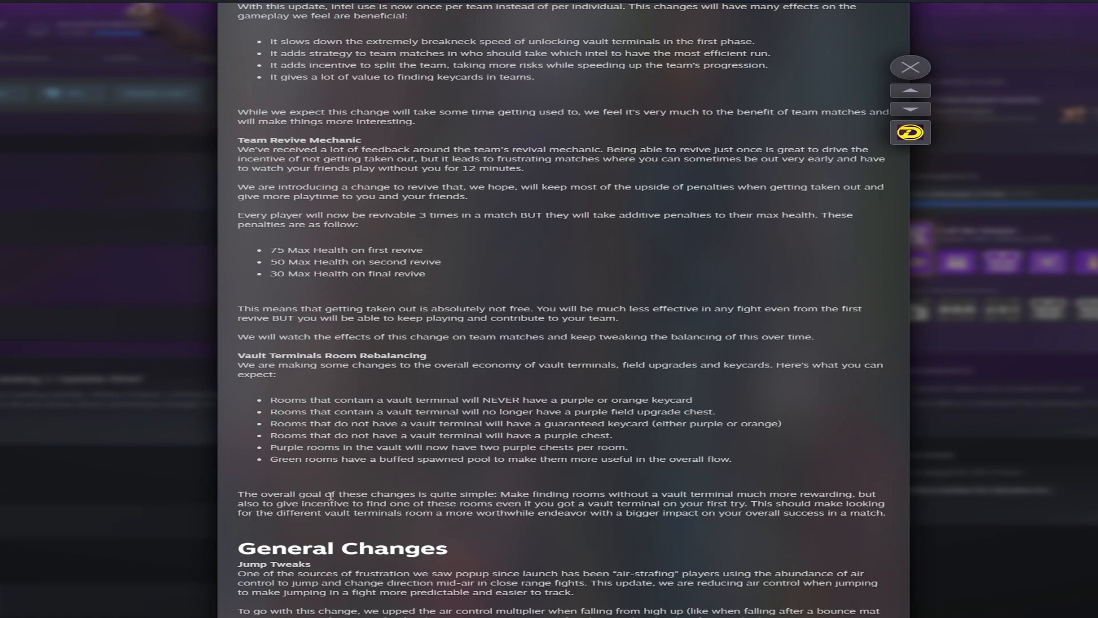
Step: Scroll to General Changes, showing Jump Tweaks, Solo XP, hit boxes and Recoil Work
scroll("down", 3)
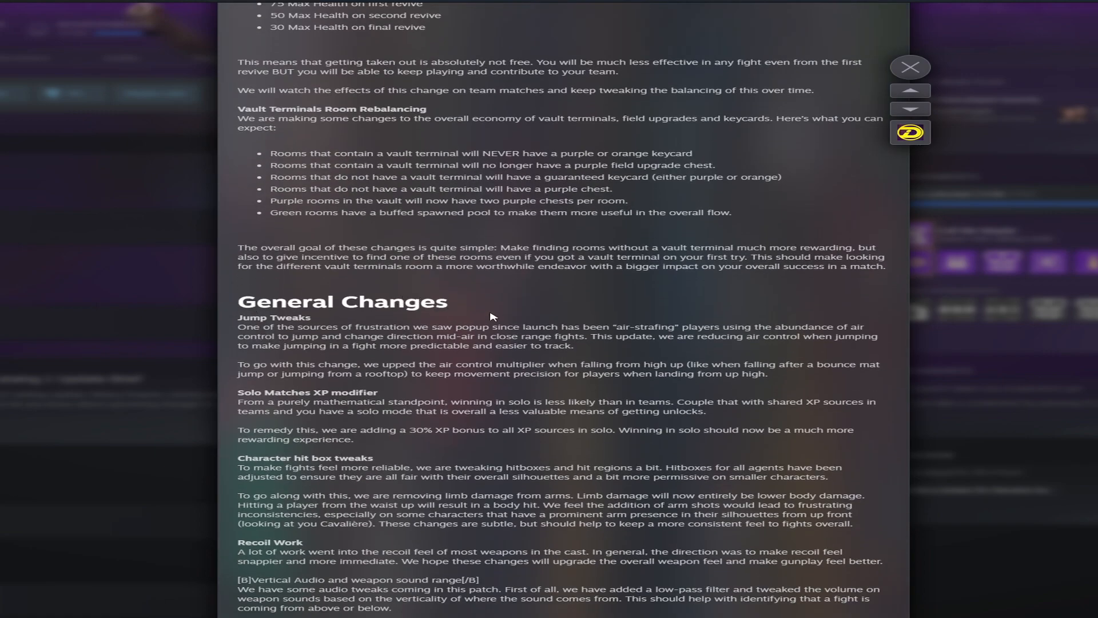
Step: Scroll down to the Vertical Audio weapon sound ranges and NPC Danger Range
scroll("down", 3)
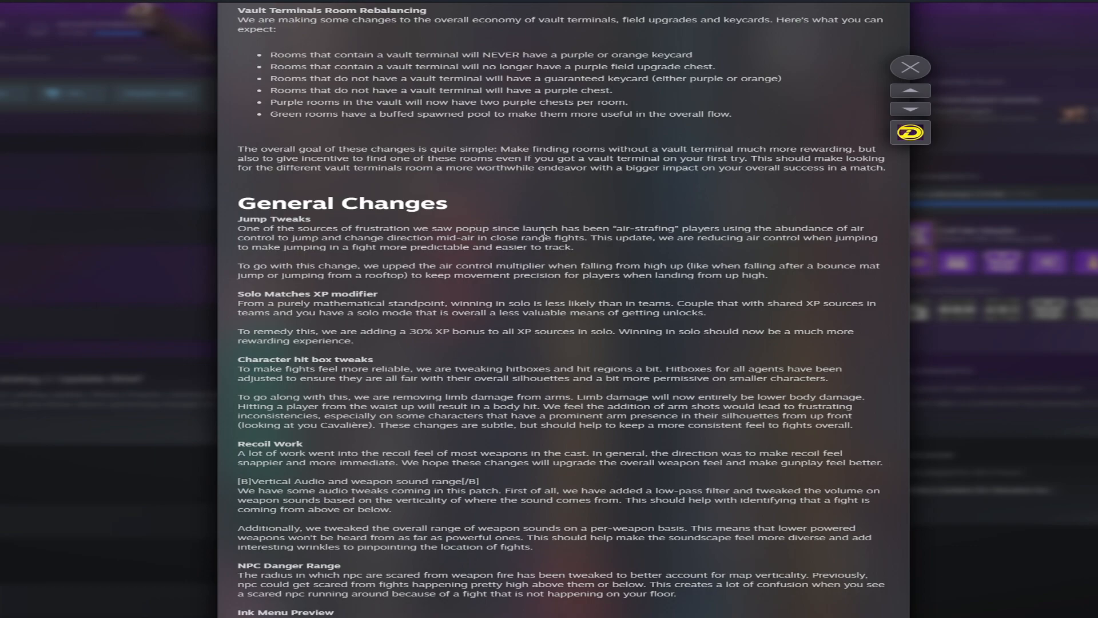
mouse_move(329, 256)
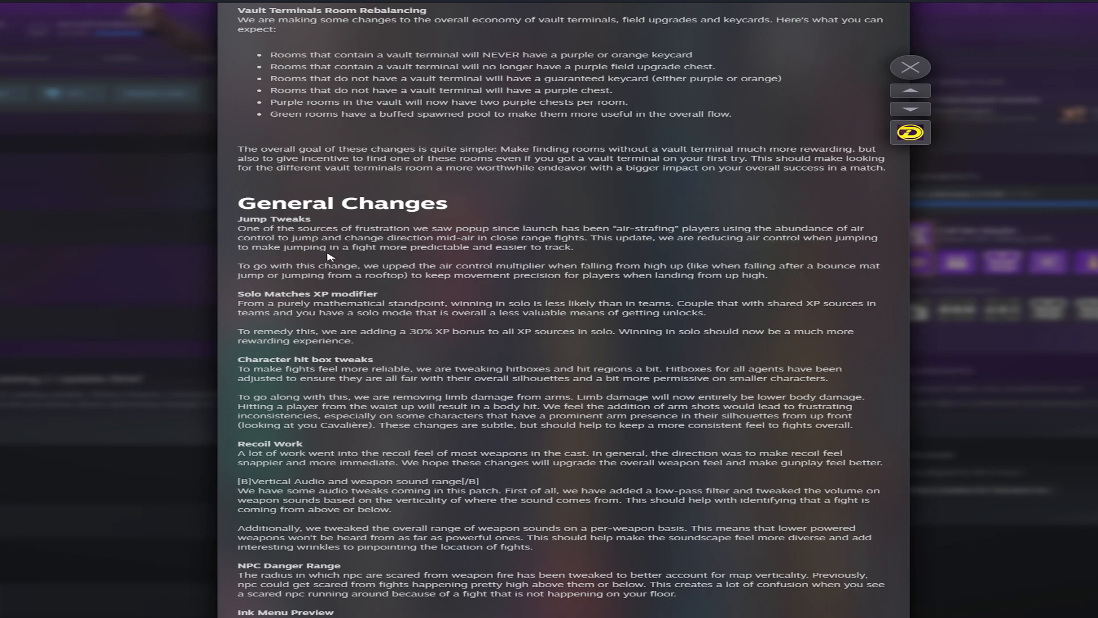
mouse_move(599, 247)
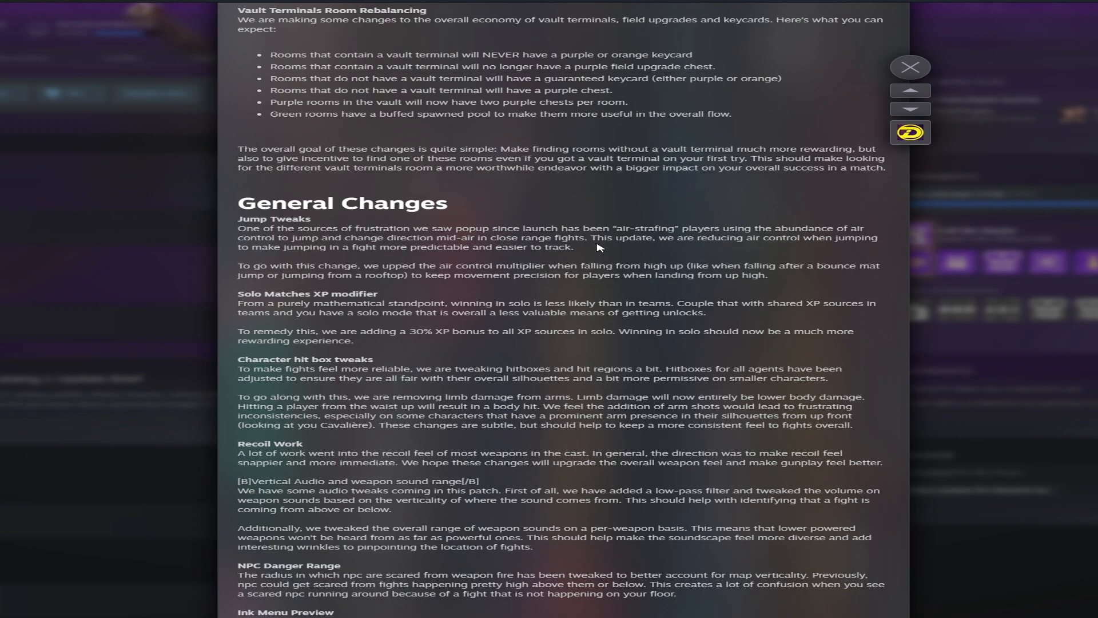
mouse_move(501, 278)
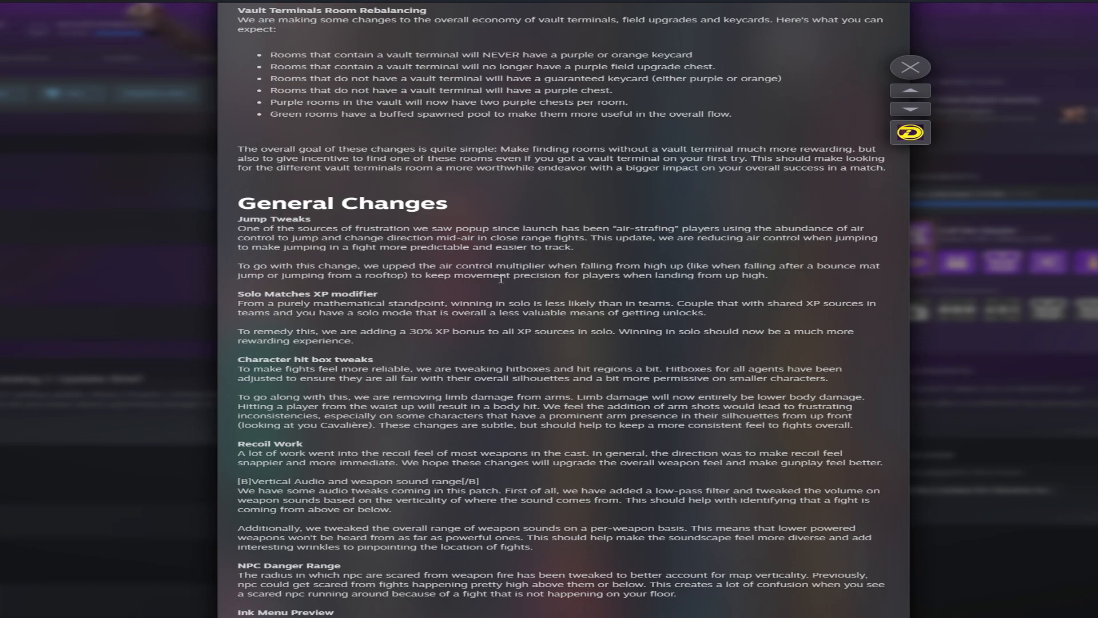
mouse_move(344, 300)
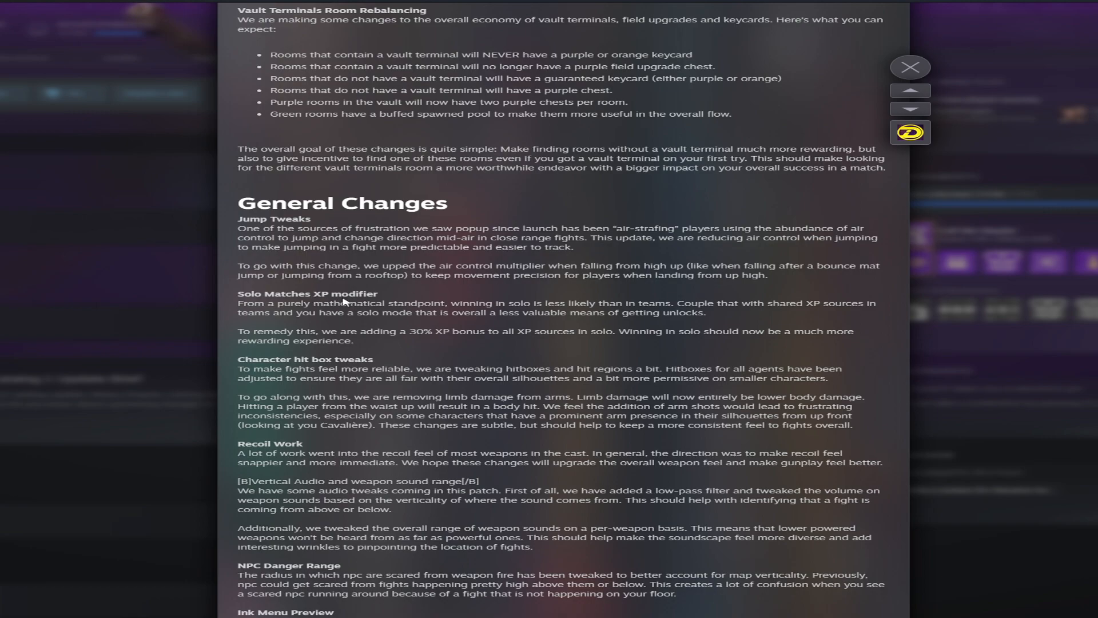
mouse_move(365, 391)
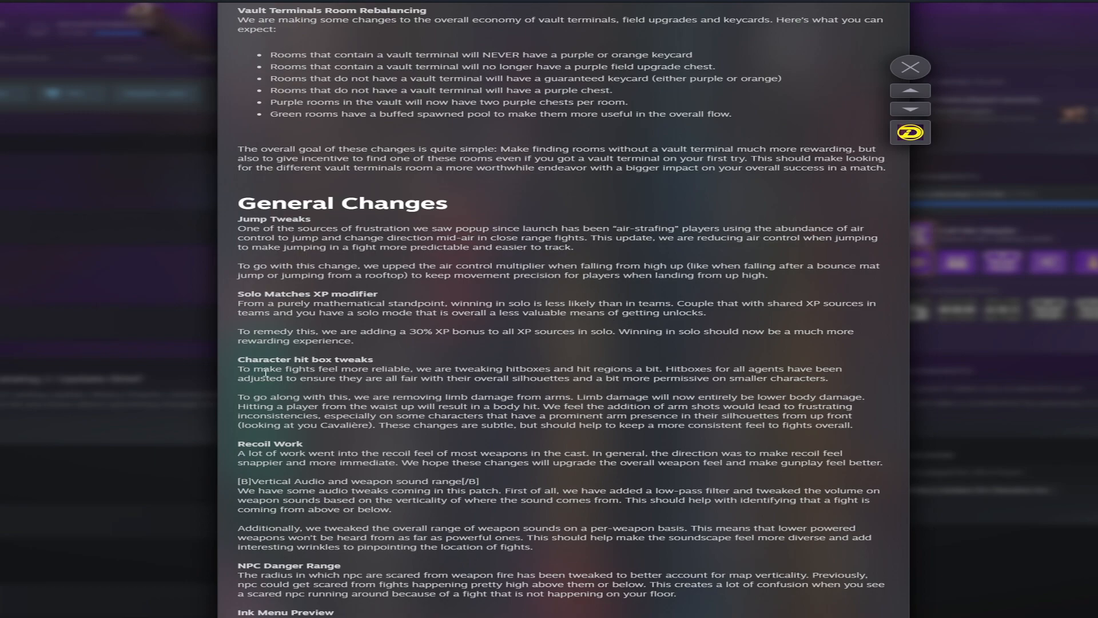
mouse_move(264, 369)
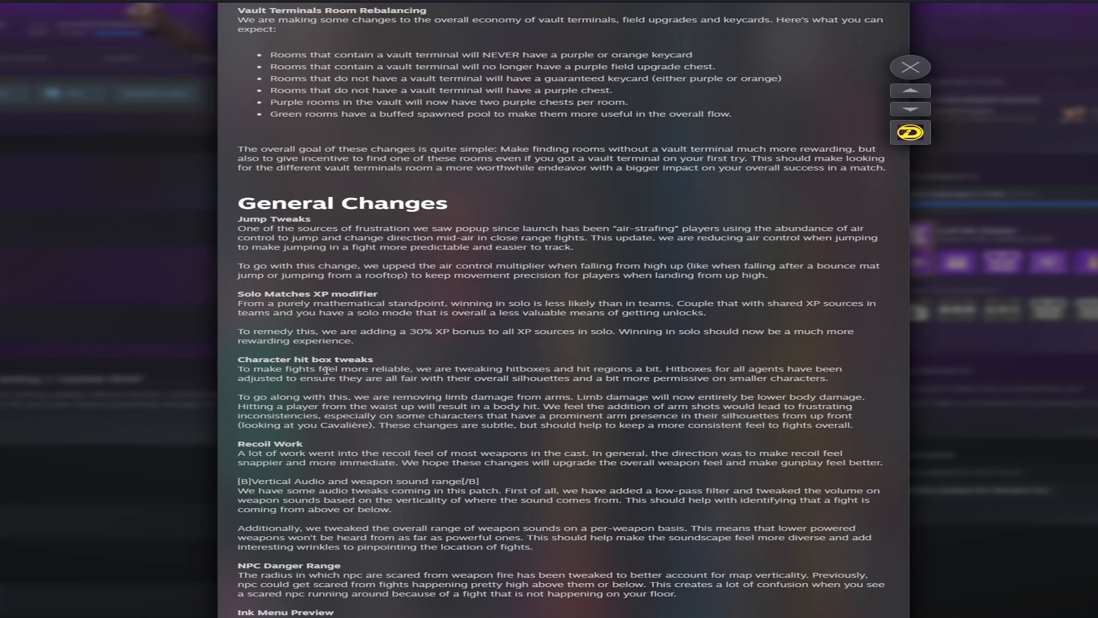
mouse_move(536, 369)
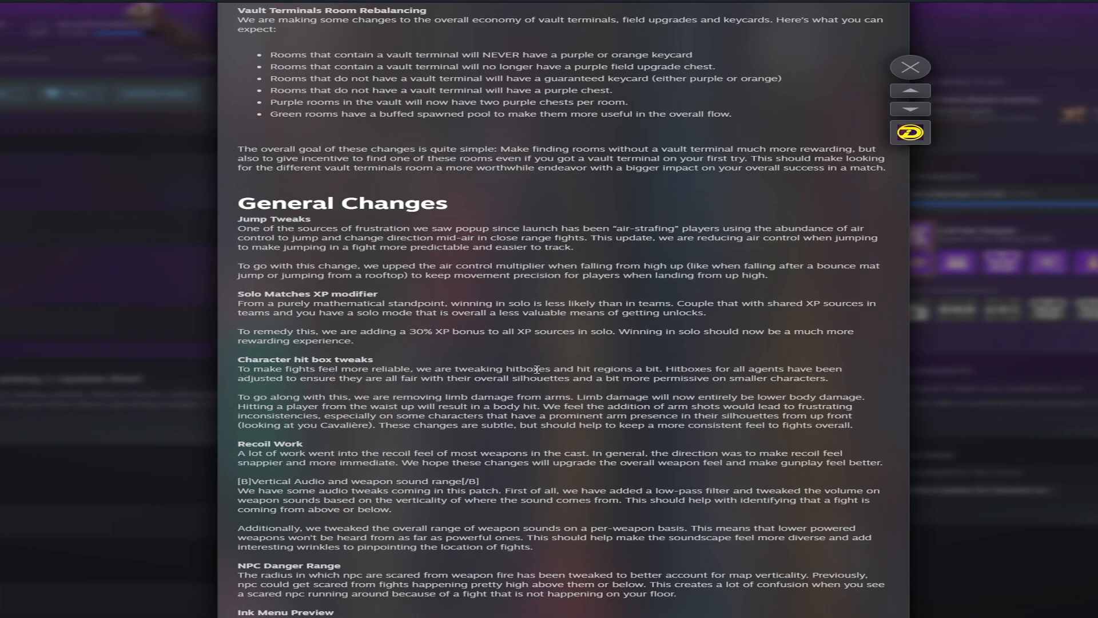
mouse_move(597, 360)
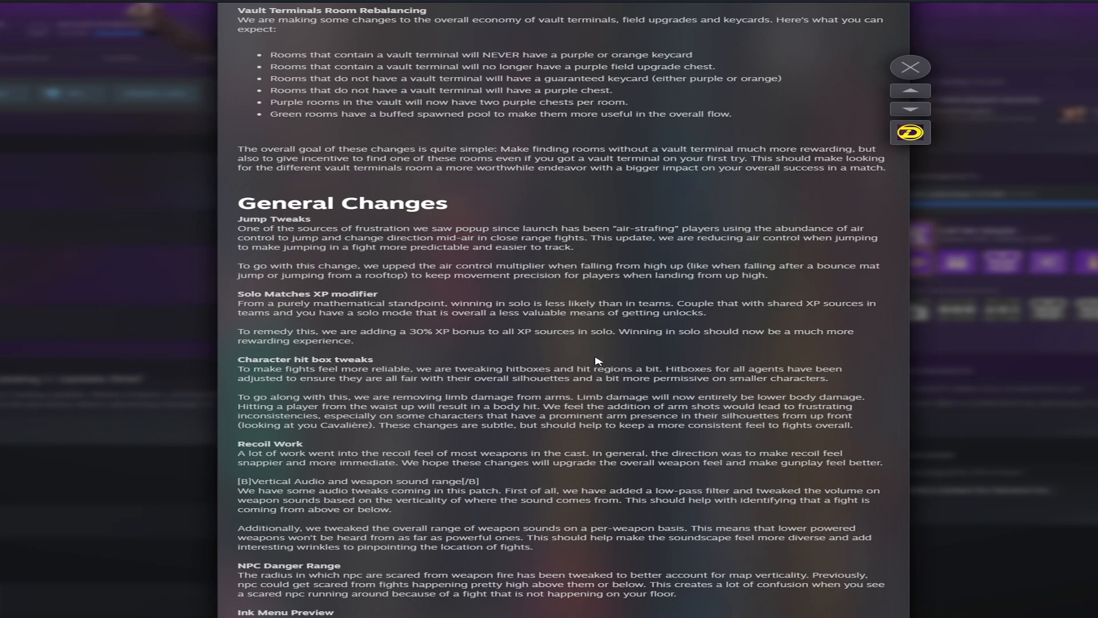
mouse_move(264, 365)
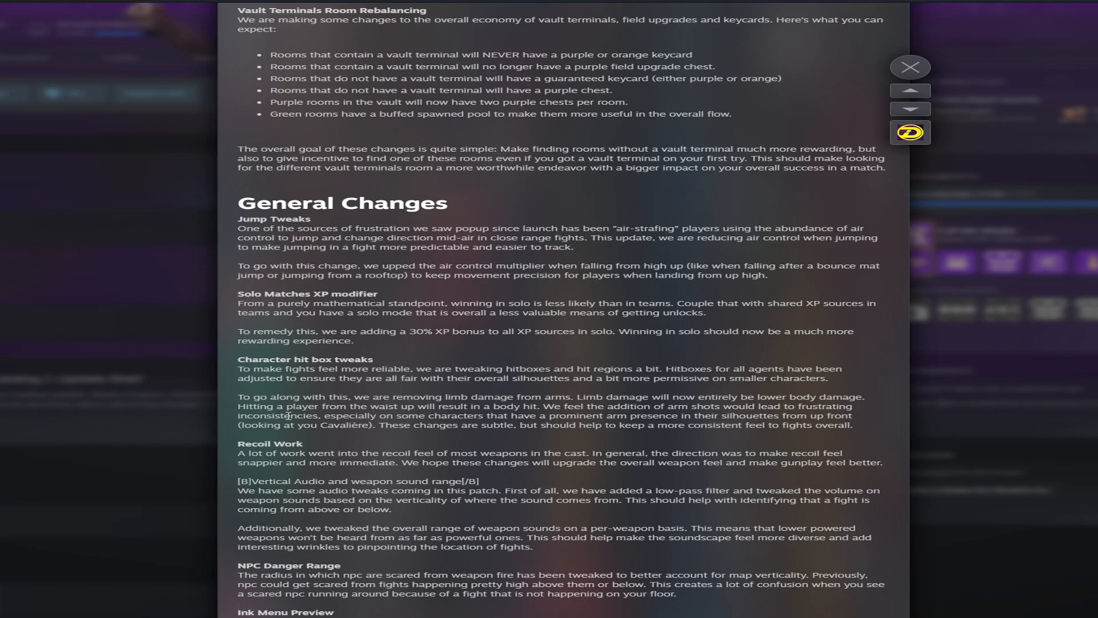
mouse_move(233, 399)
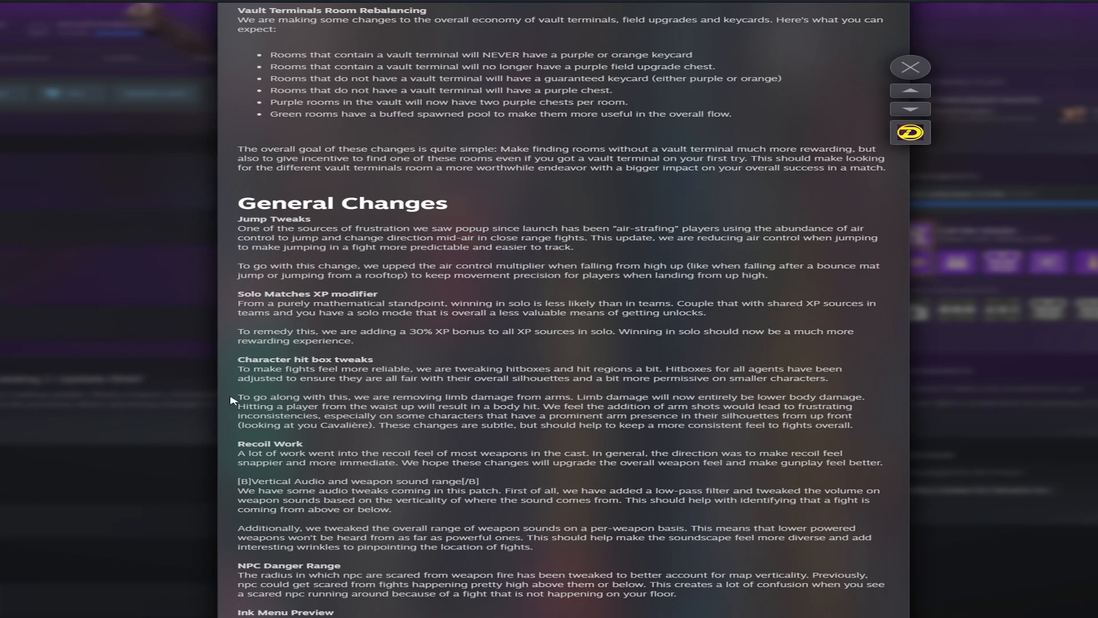
mouse_move(500, 394)
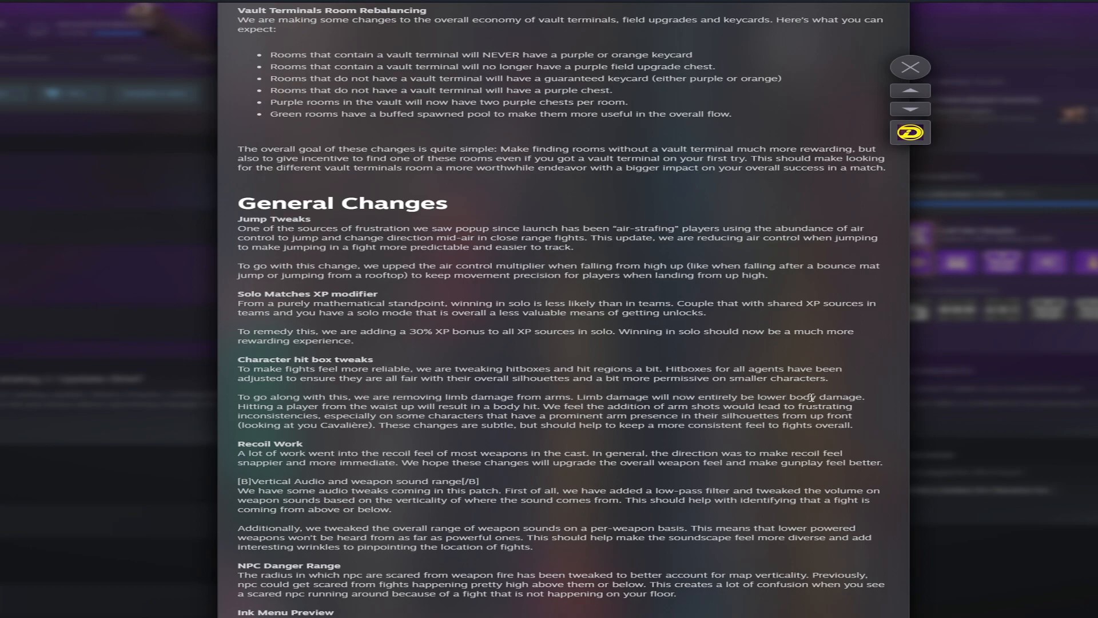
mouse_move(418, 409)
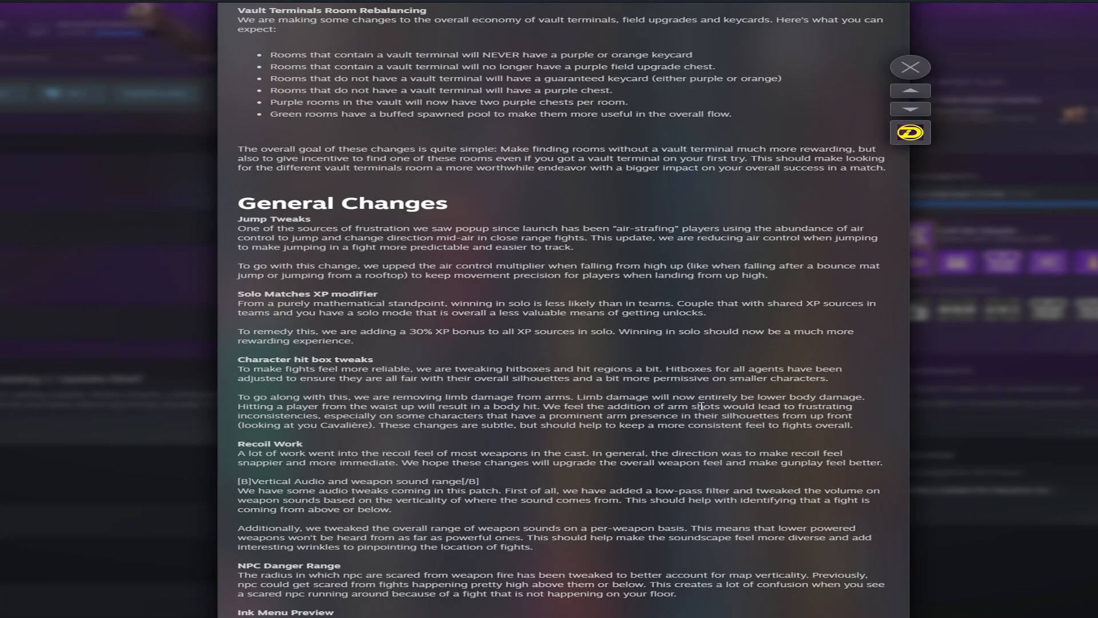
mouse_move(310, 420)
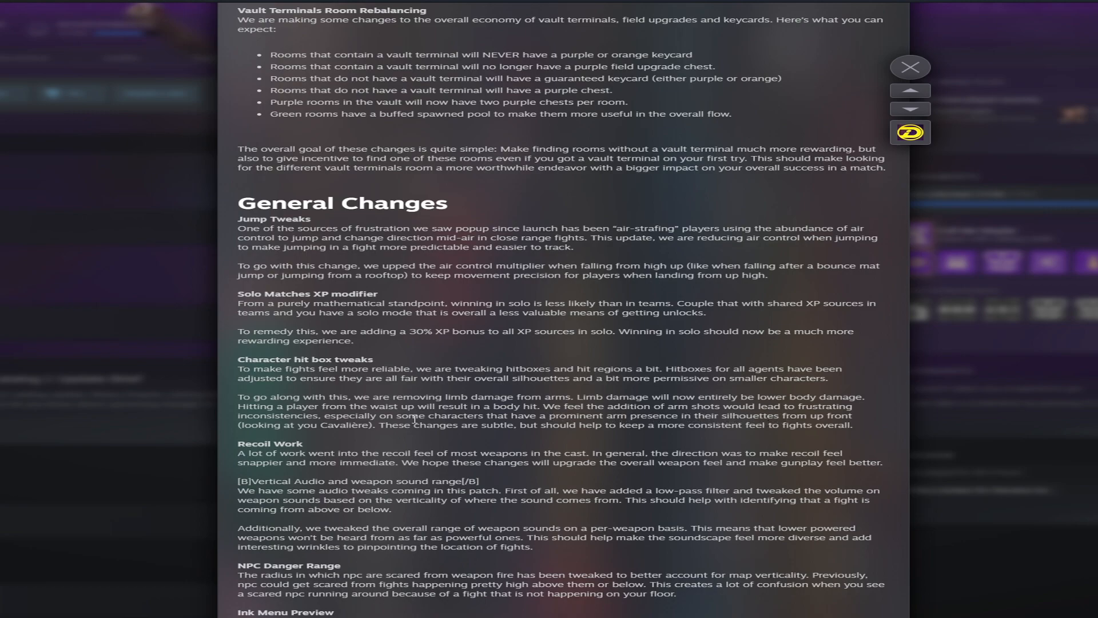
mouse_move(514, 406)
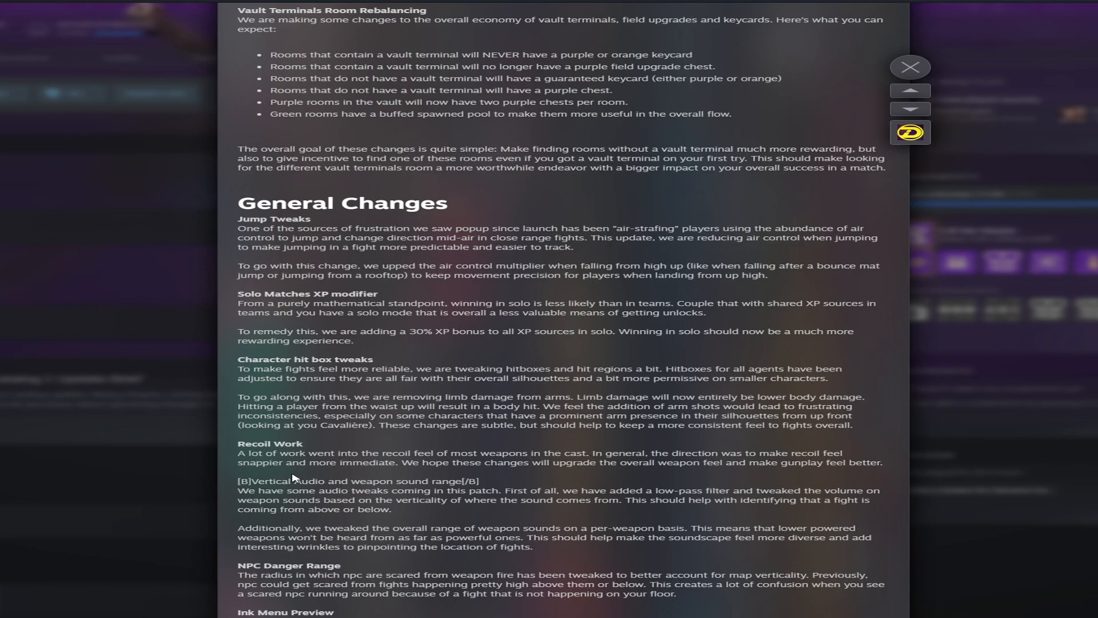
mouse_move(316, 452)
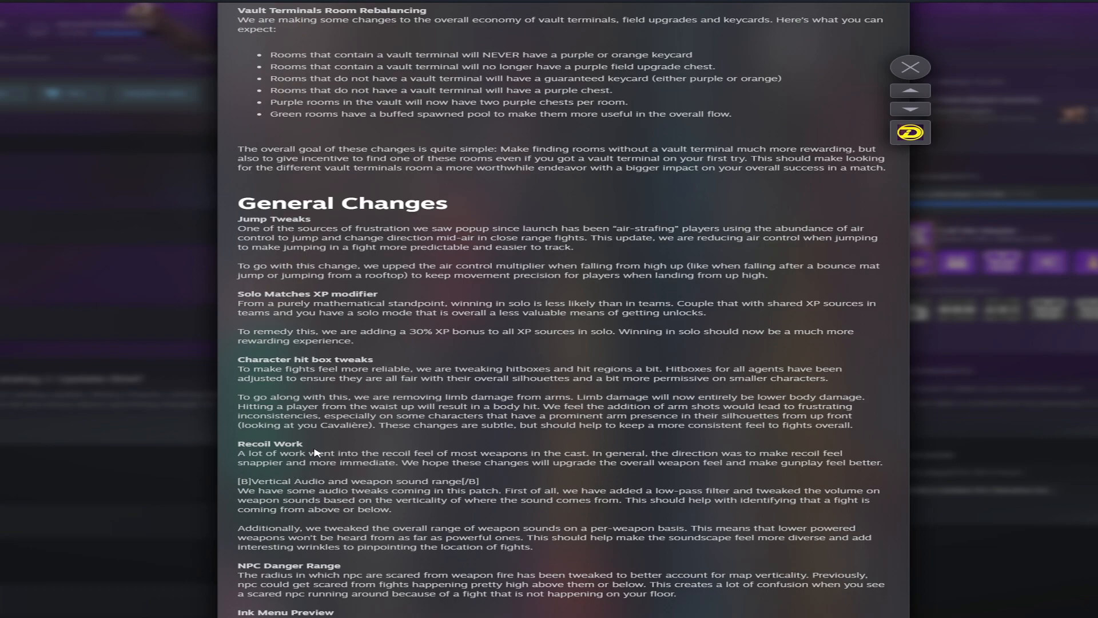
mouse_move(419, 452)
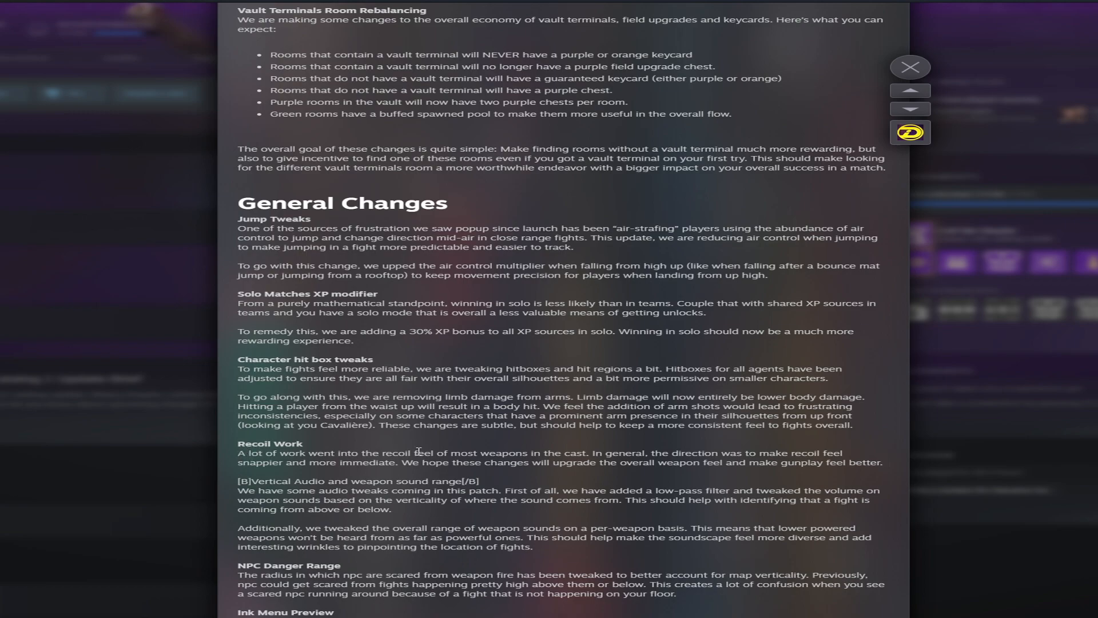
mouse_move(888, 467)
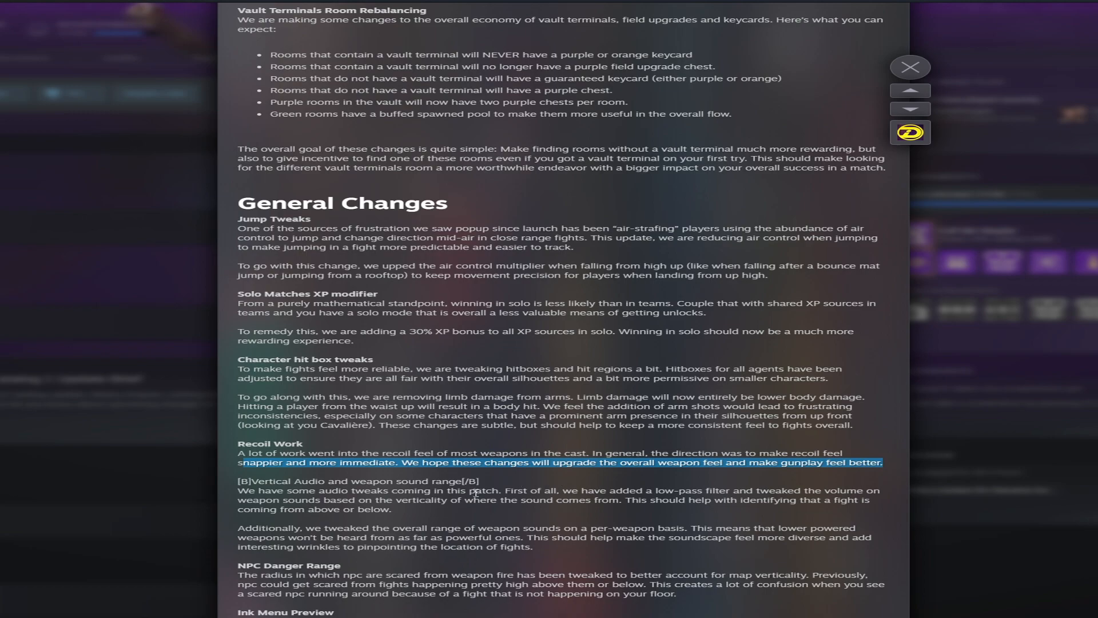
Step: Scroll slightly to reveal the full Ink Menu Preview explanation
scroll("down", 3)
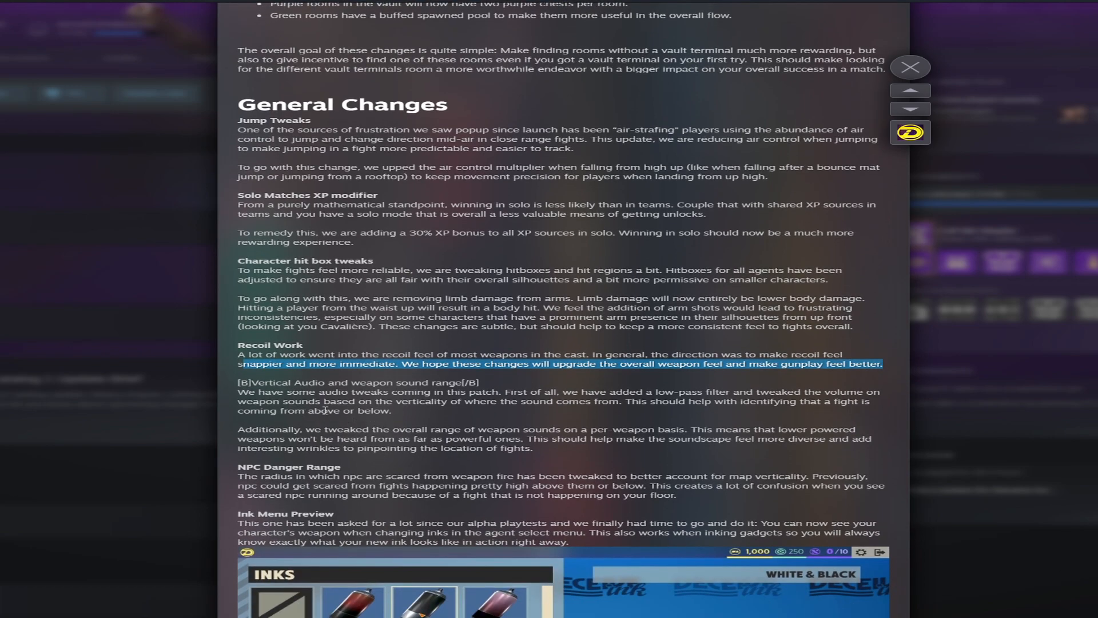
mouse_move(534, 394)
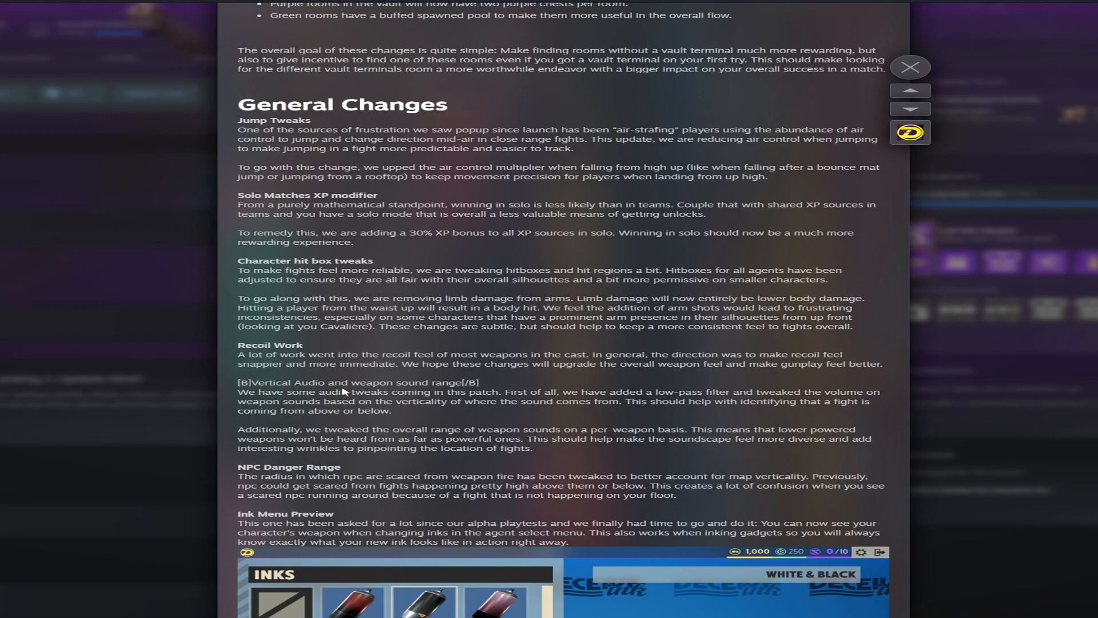
double_click(256, 411)
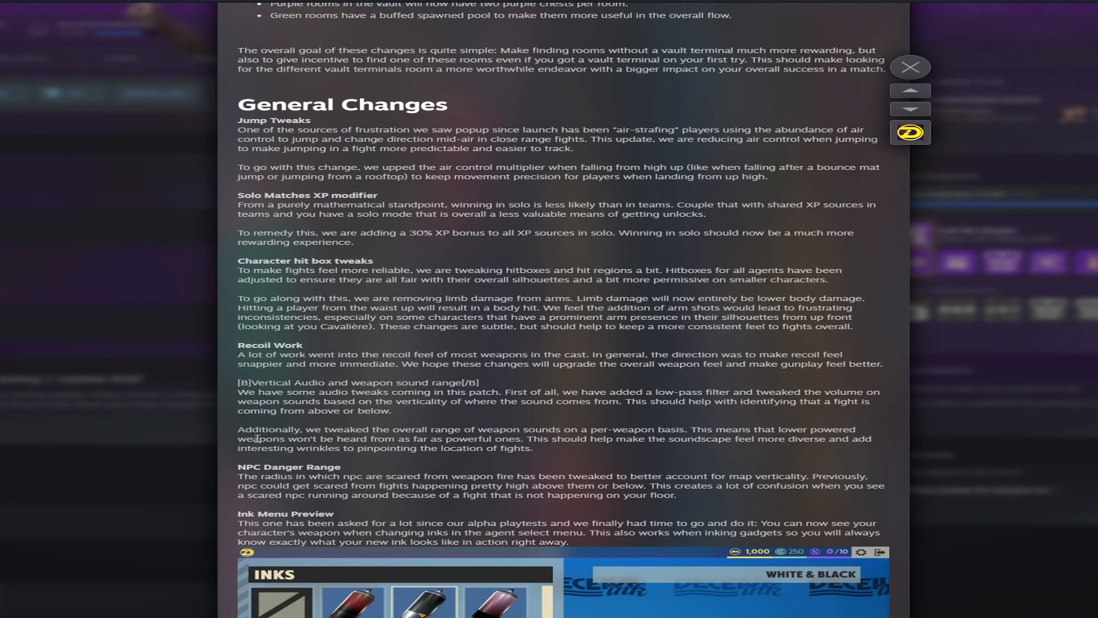
mouse_move(442, 427)
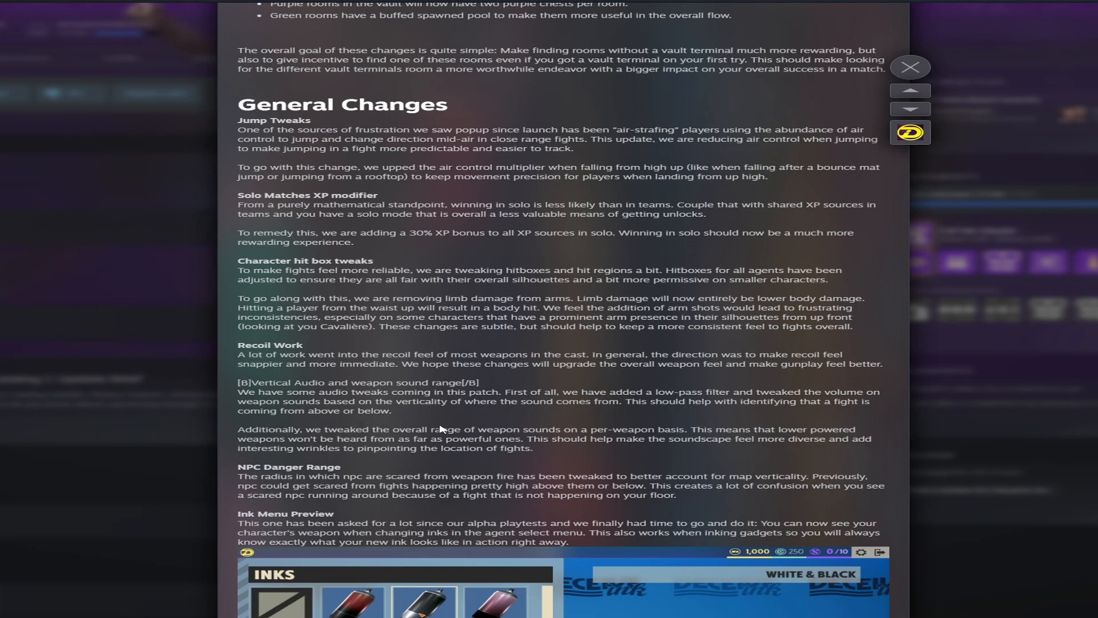
mouse_move(550, 427)
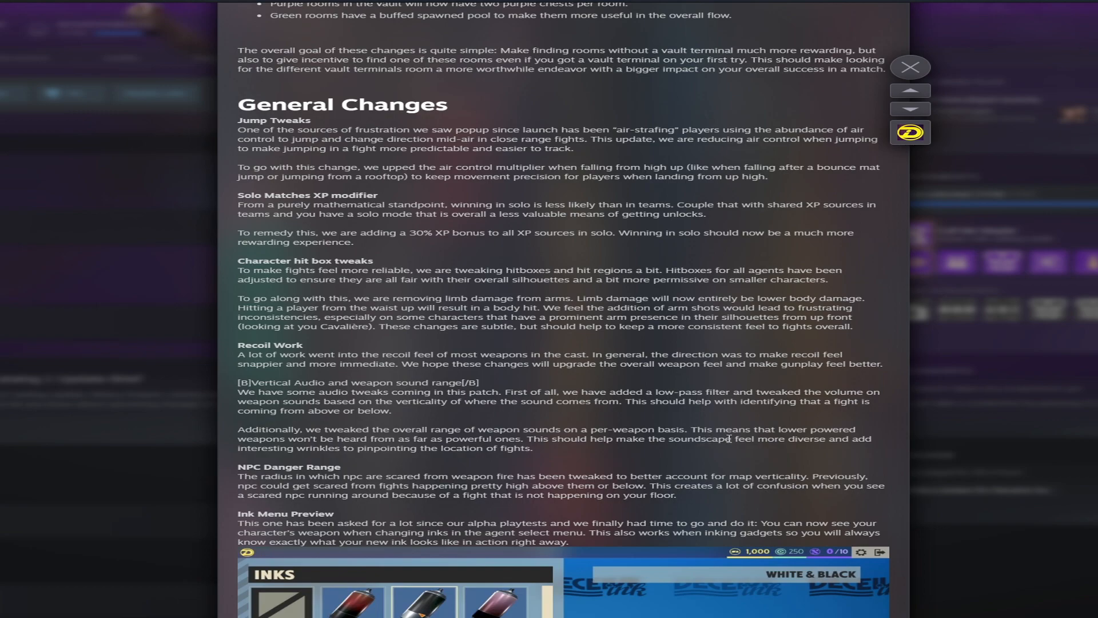
mouse_move(441, 460)
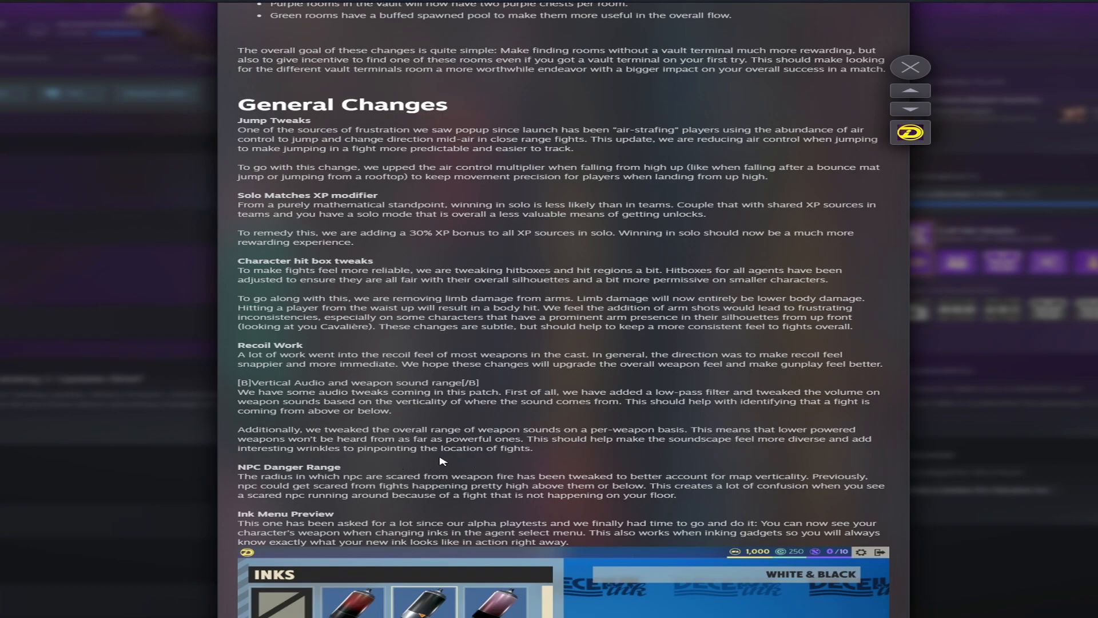
mouse_move(364, 447)
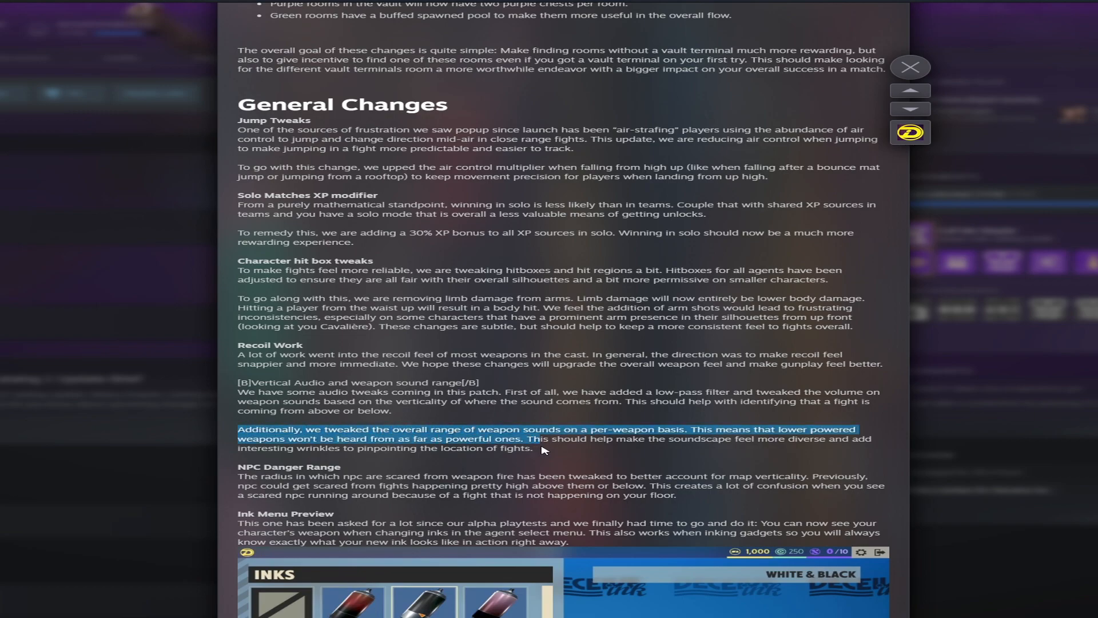
Step: Scroll down until the Weapon Ink Preview screenshot is fully visible
scroll("down", 3)
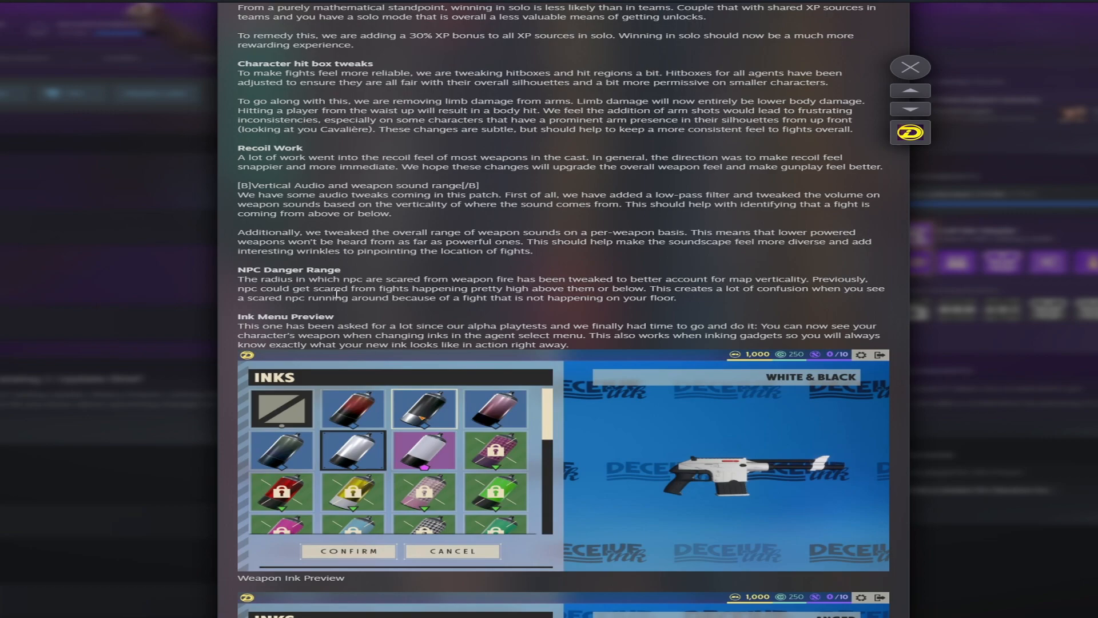
mouse_move(303, 275)
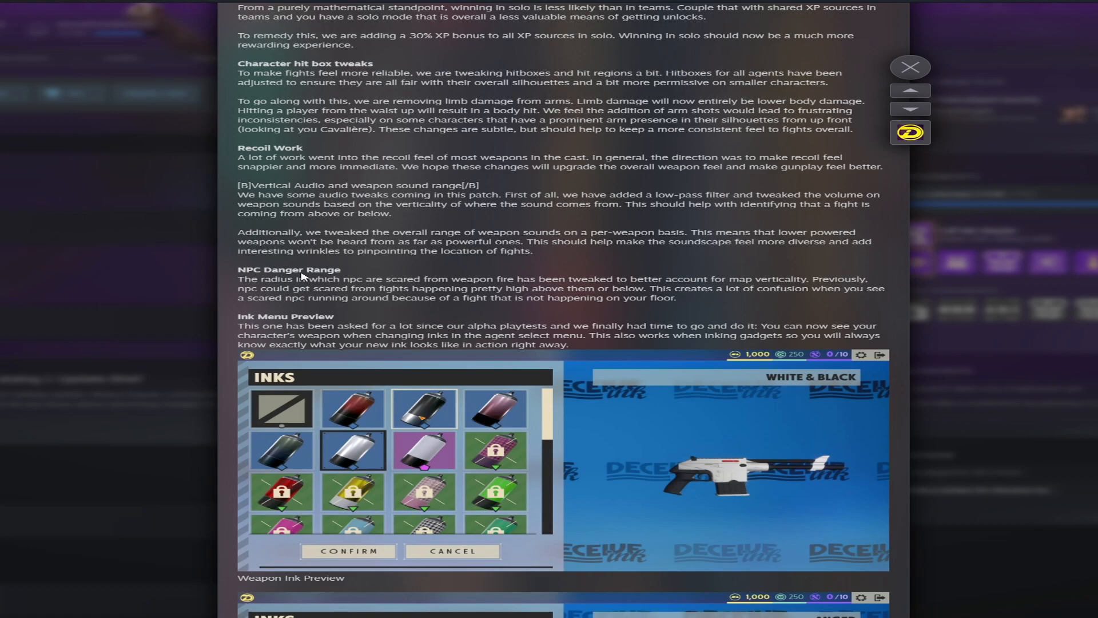
Step: Scroll past the Gadget Ink Preview to the Result Screen Rework mission report
scroll("down", 3)
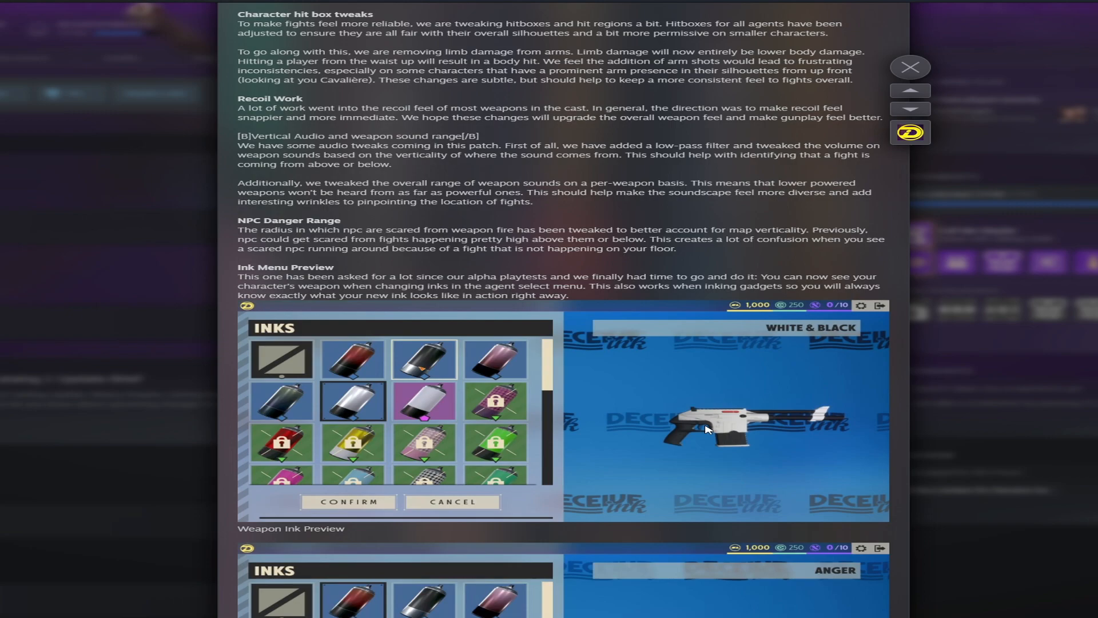
mouse_move(804, 431)
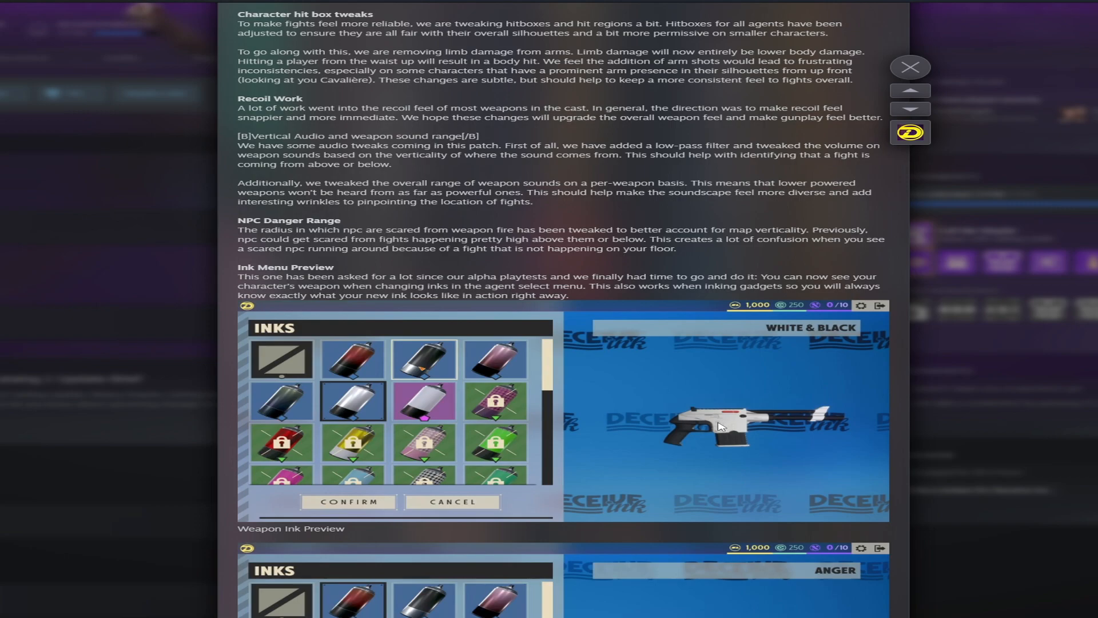
mouse_move(691, 359)
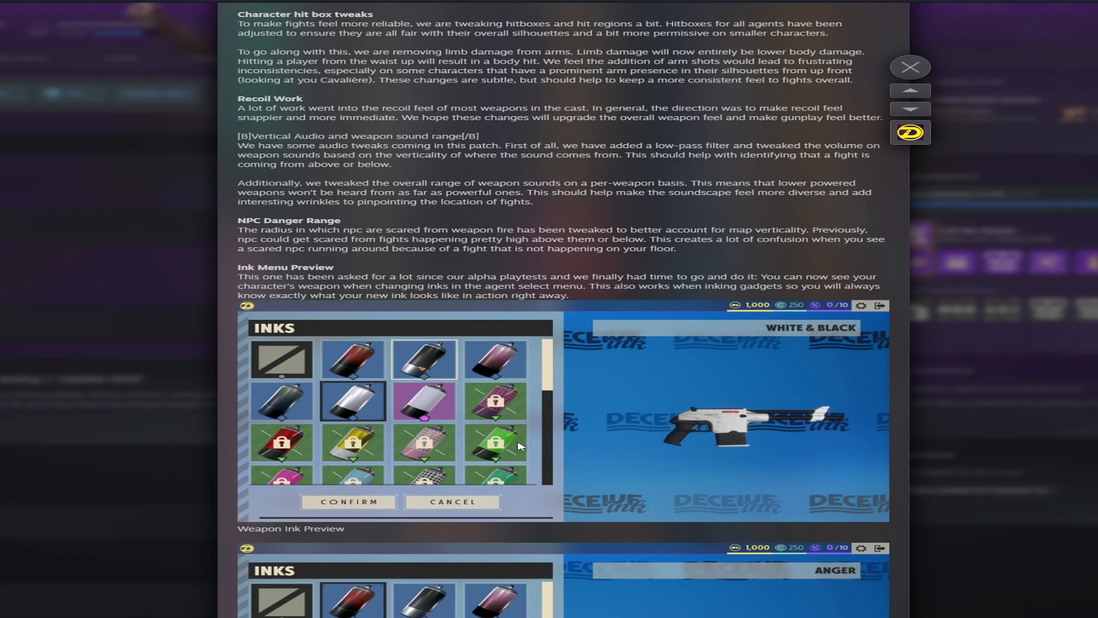
mouse_move(570, 450)
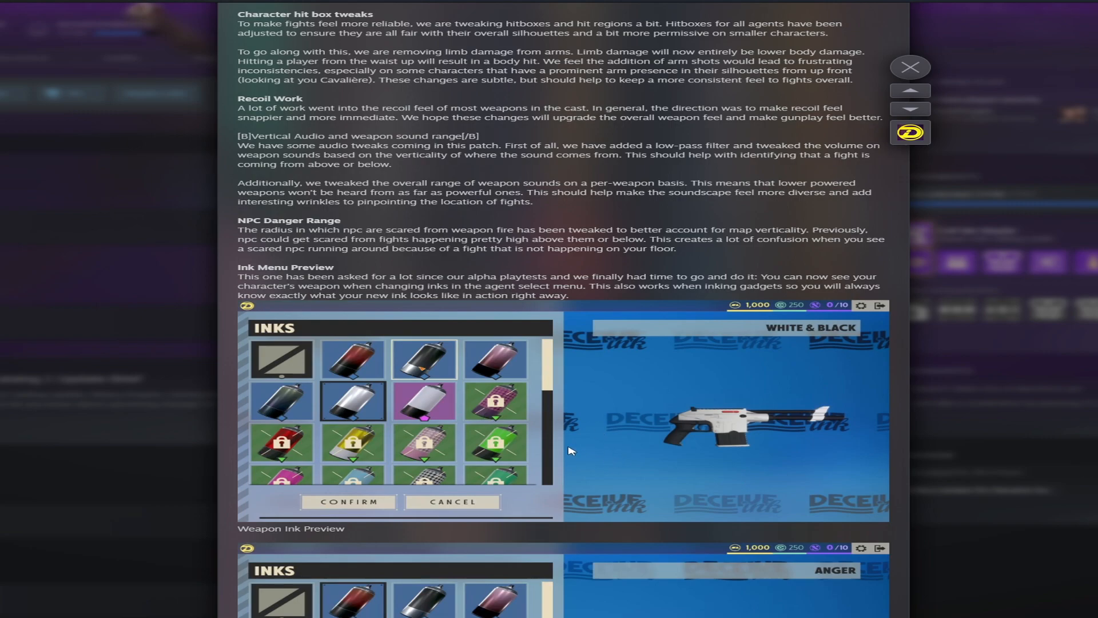
mouse_move(471, 412)
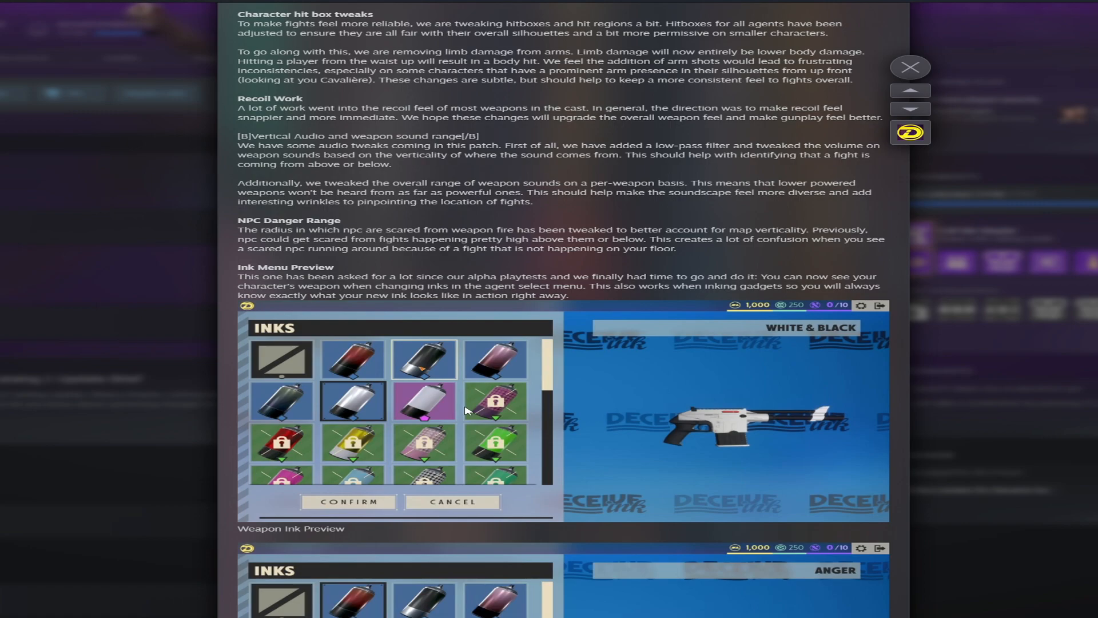
scroll("down", 3)
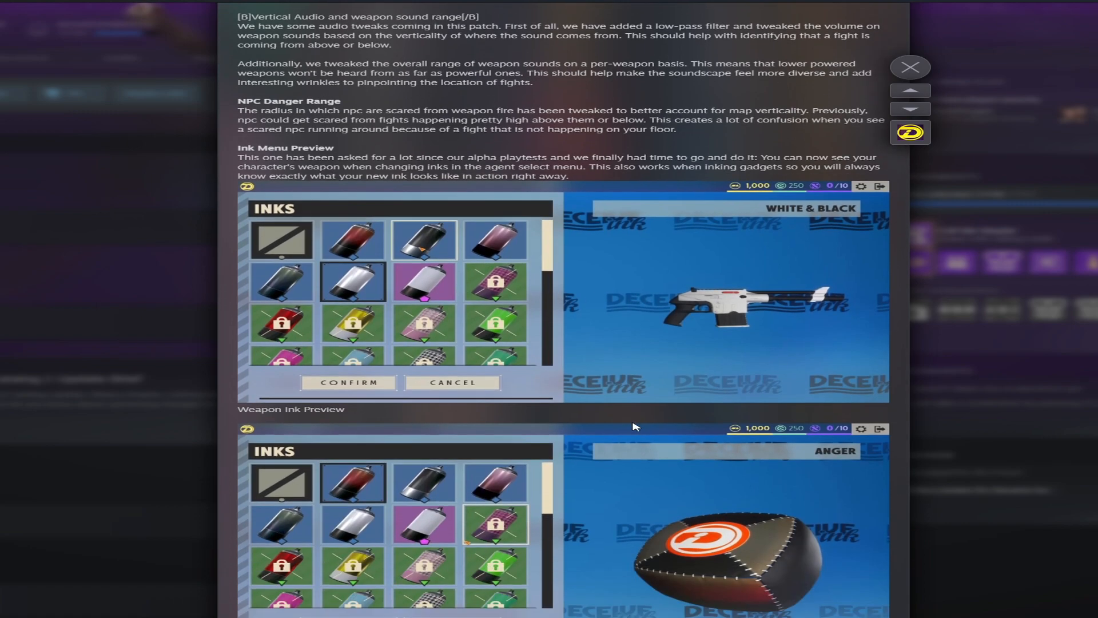
scroll("down", 3)
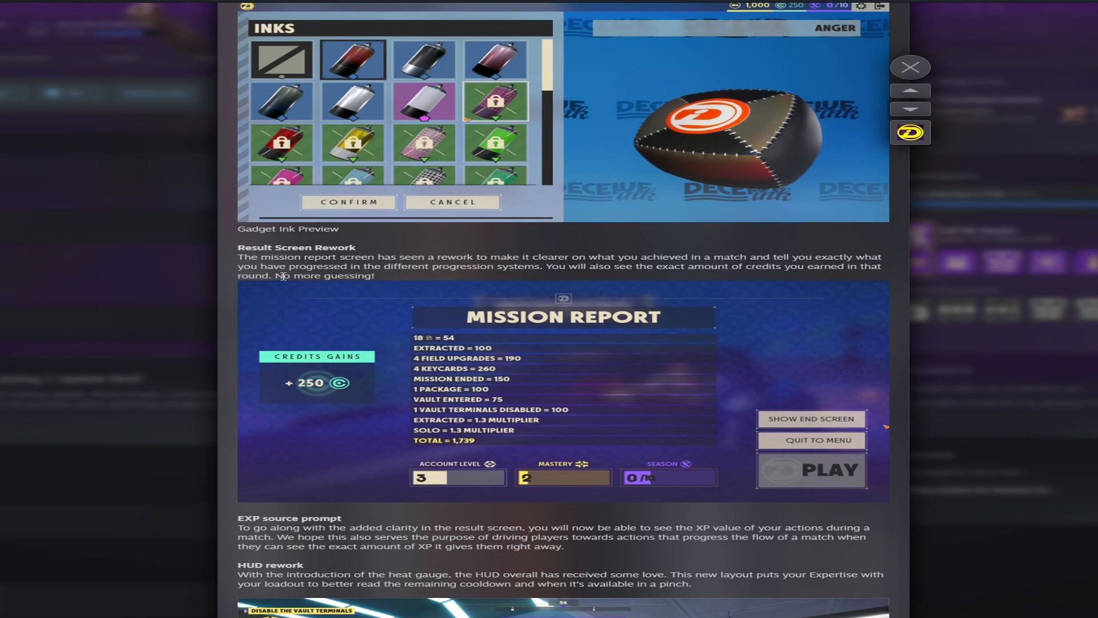
Step: Scroll down until the HUD rework screenshot is fully shown
scroll("down", 3)
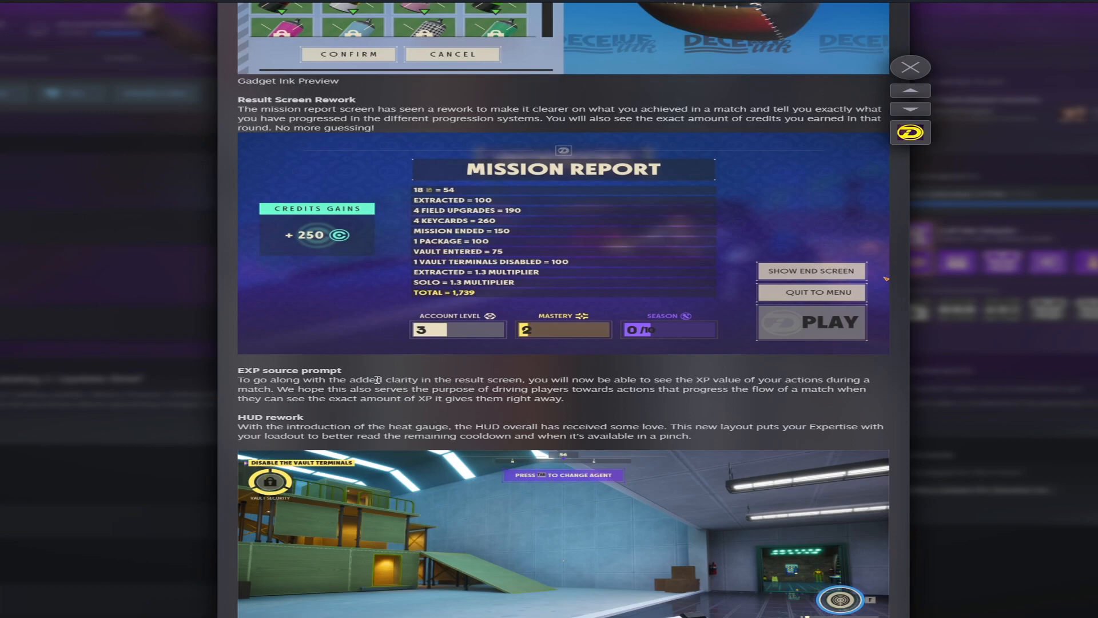
scroll("down", 3)
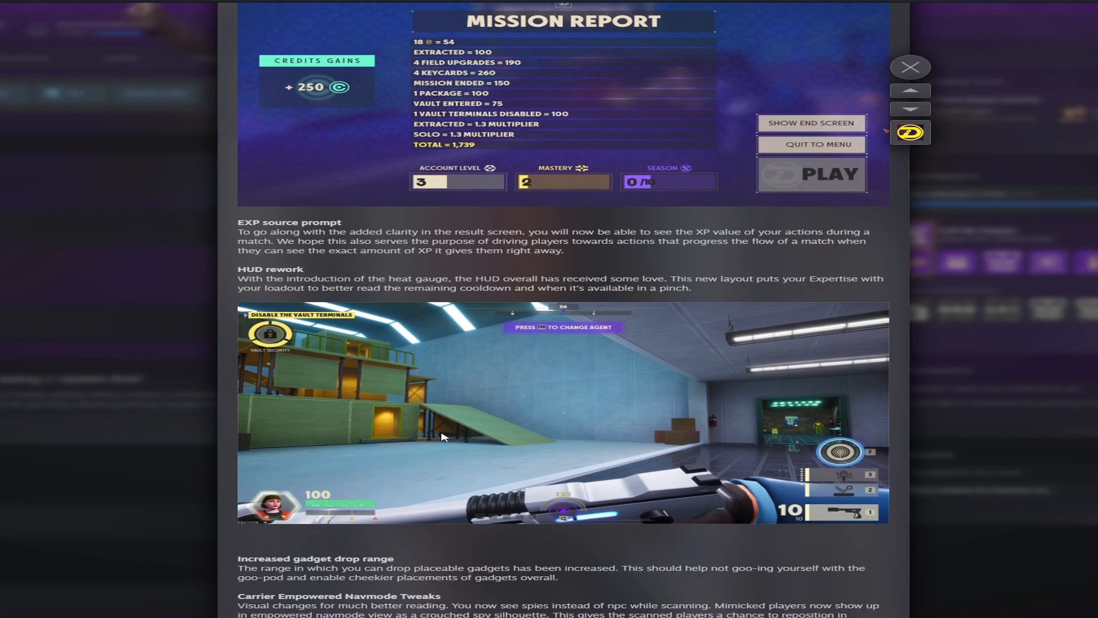
mouse_move(510, 383)
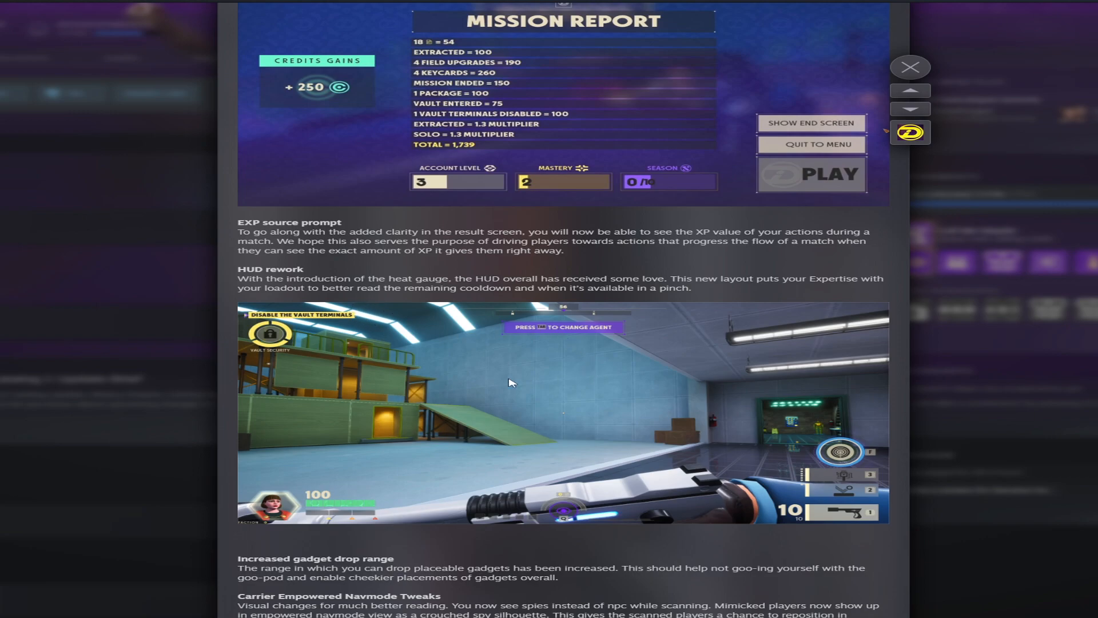
mouse_move(872, 480)
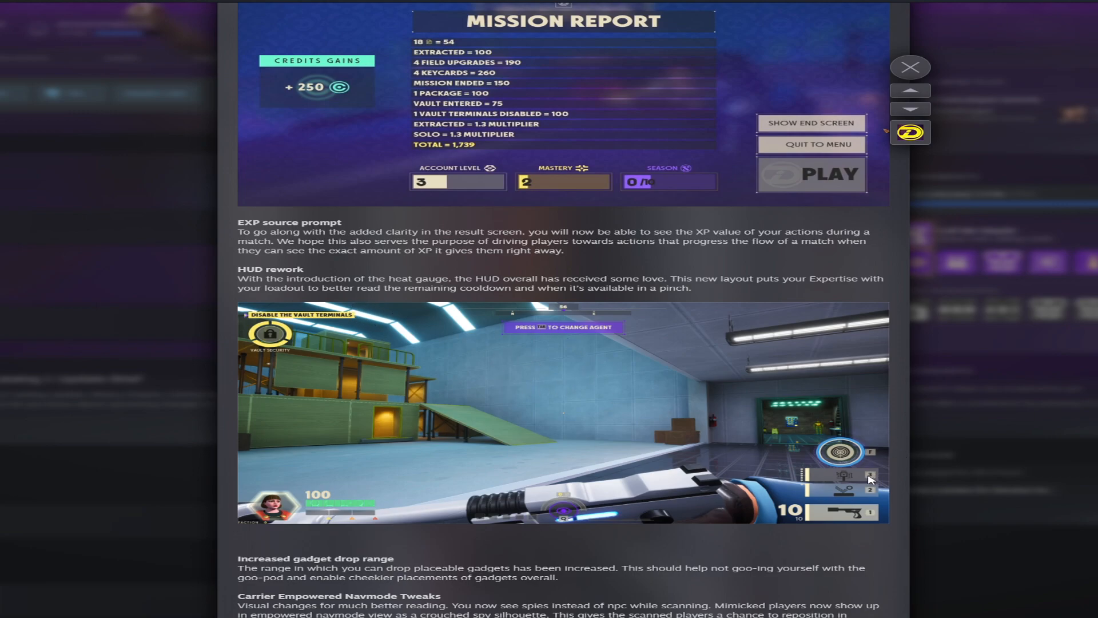
mouse_move(377, 505)
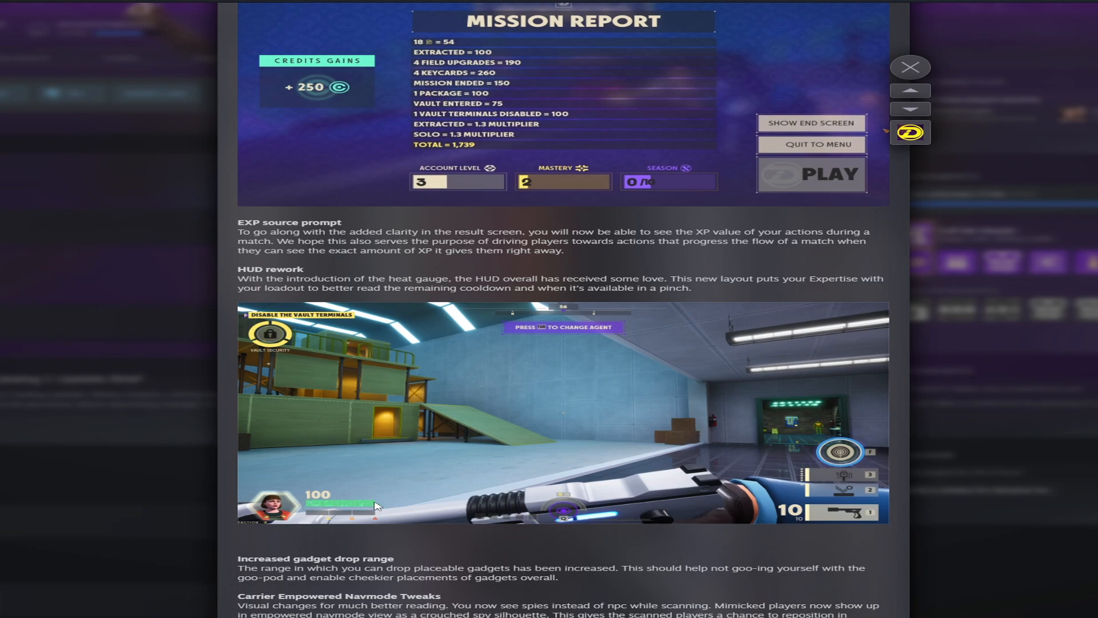
mouse_move(342, 521)
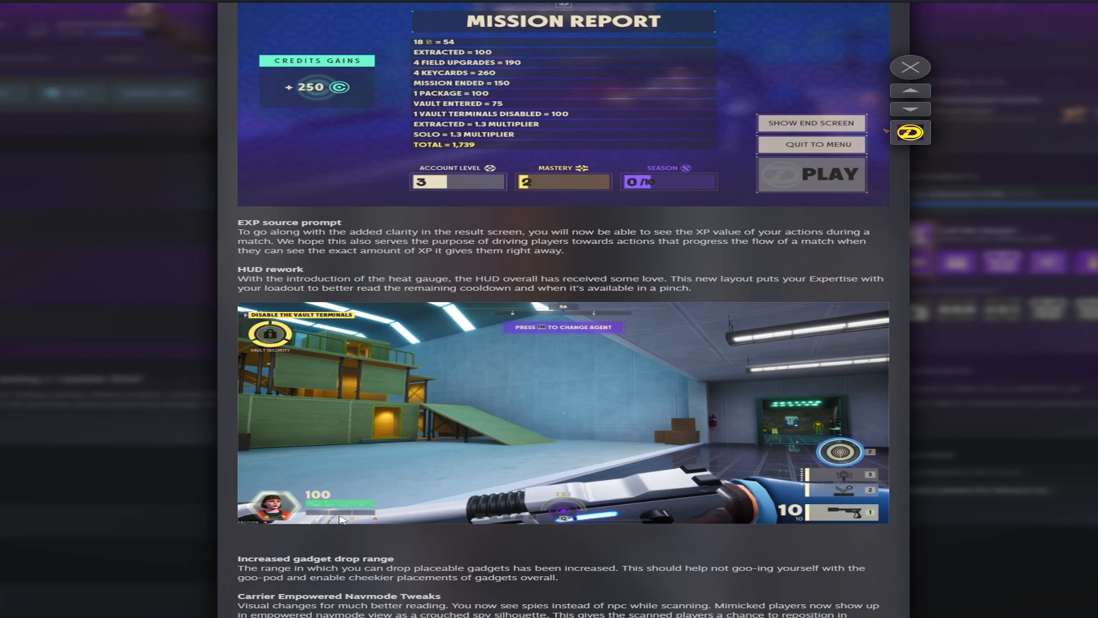
mouse_move(338, 515)
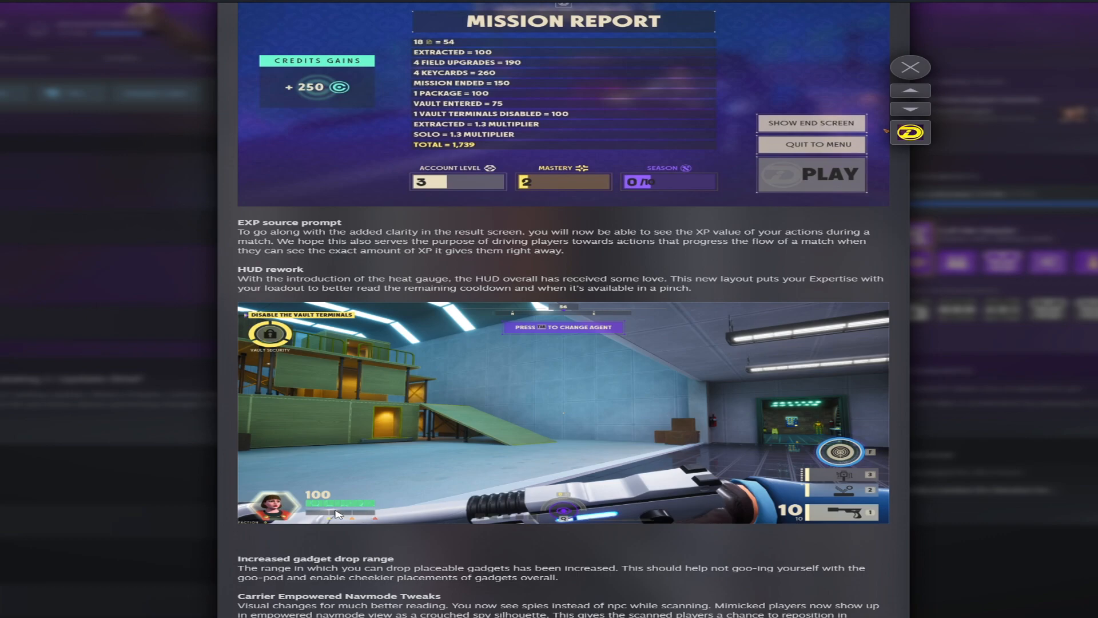
mouse_move(436, 433)
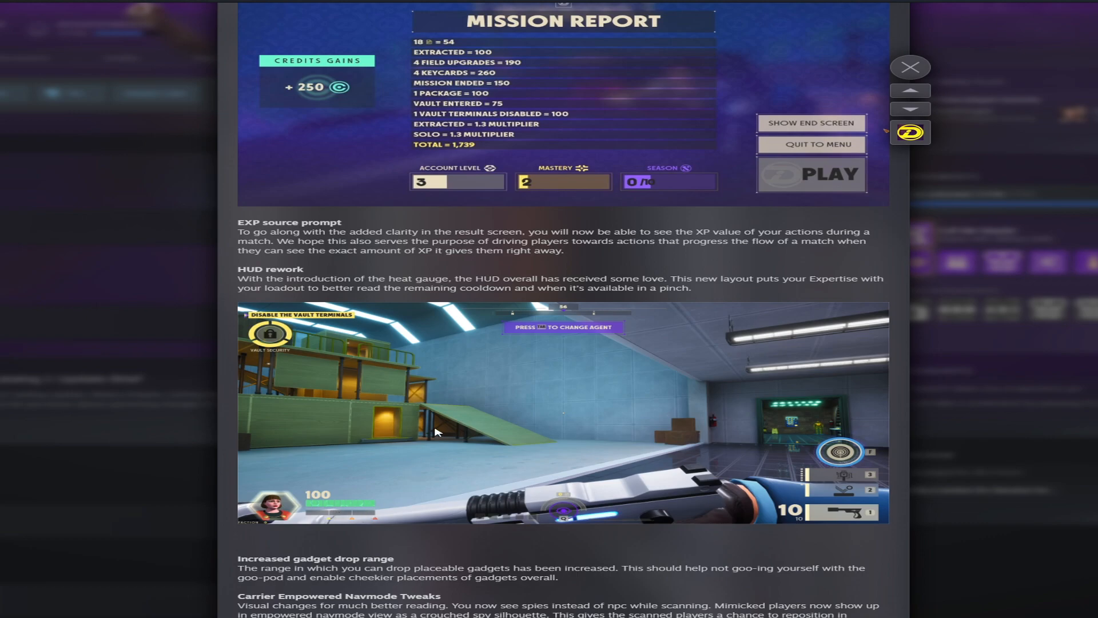
mouse_move(587, 440)
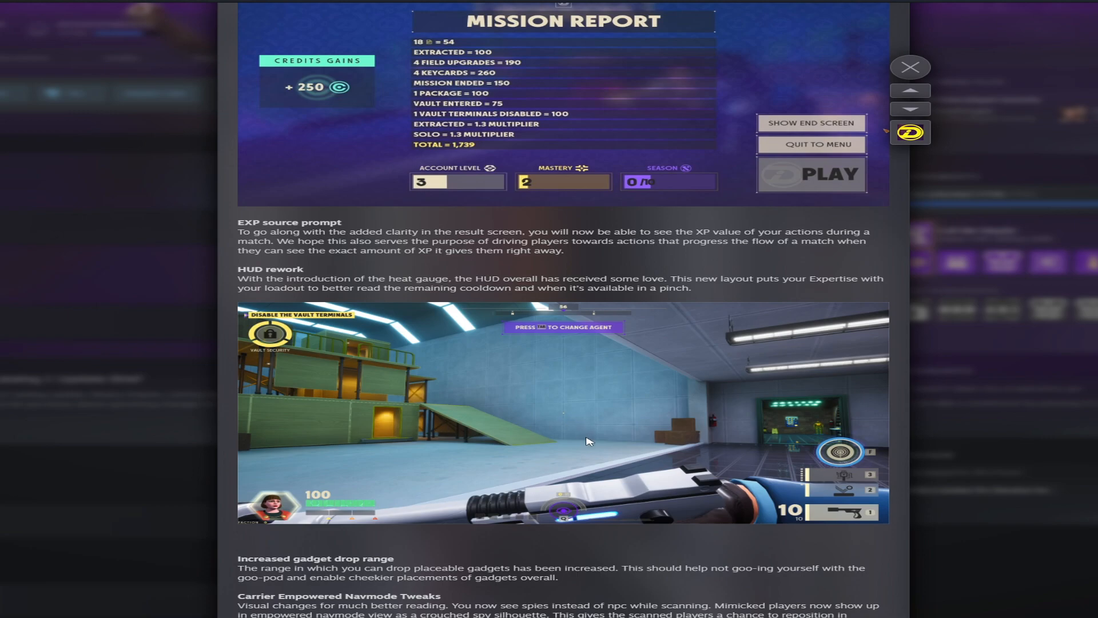
Step: Scroll through gadget drop range, account level cap, cover regeneration and Levels notes
scroll("down", 3)
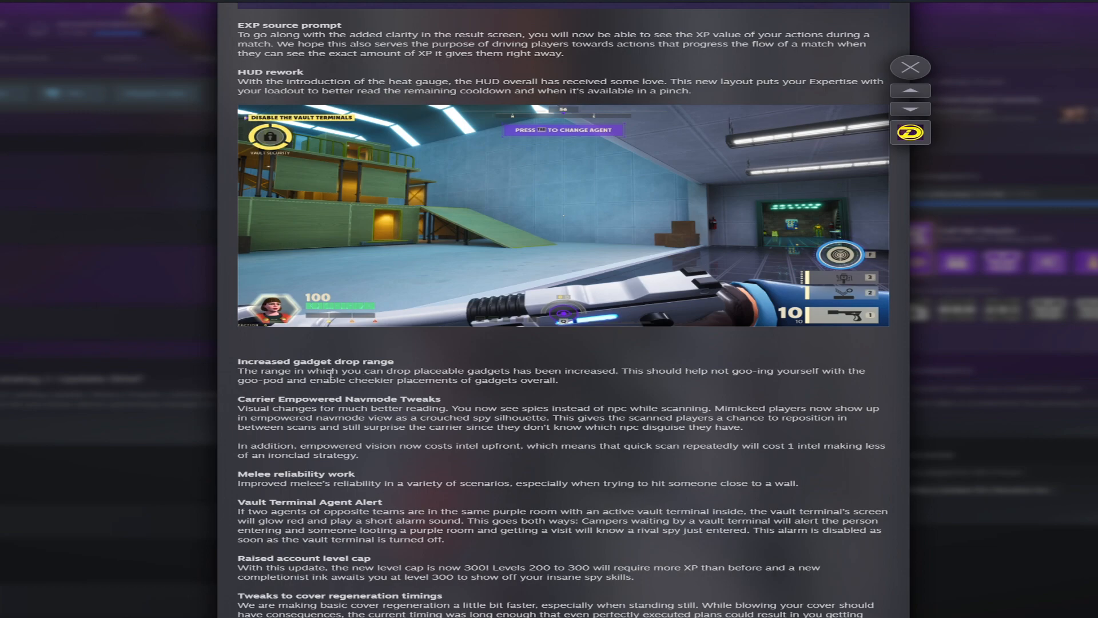
mouse_move(498, 363)
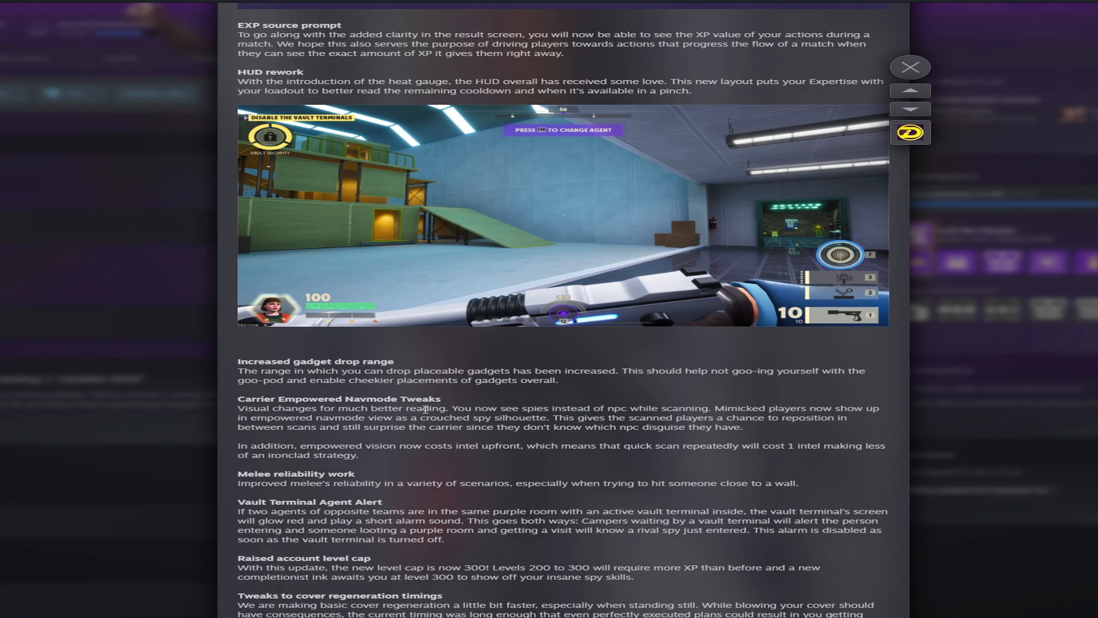
scroll("down", 3)
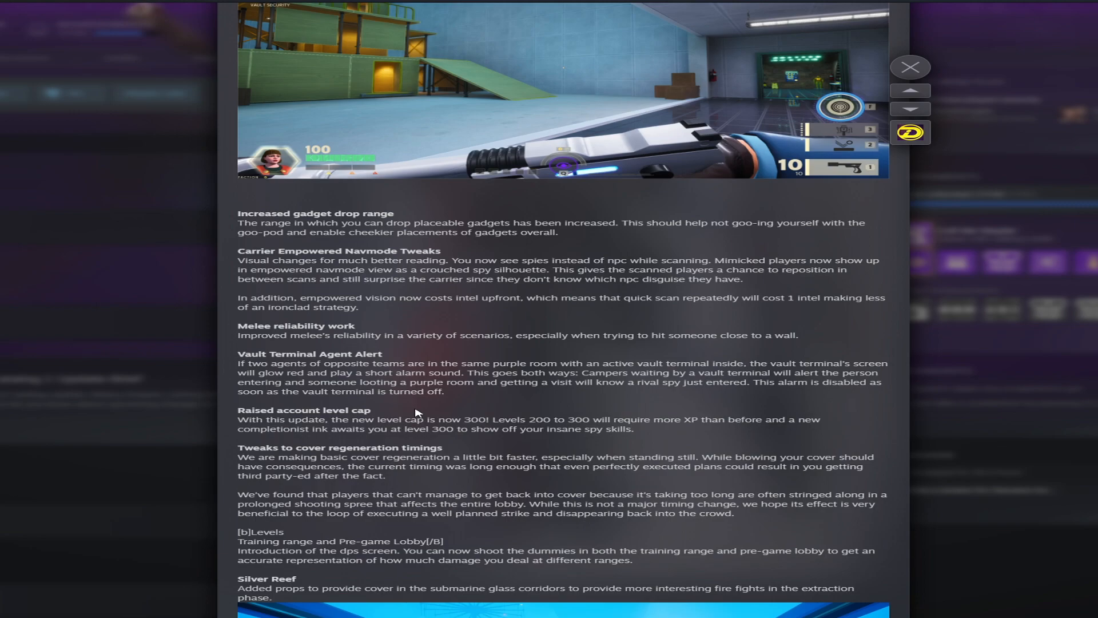
Step: Scroll down to the Silver Reef glass corridor screenshot, with Diamond Spire notes below
scroll("down", 3)
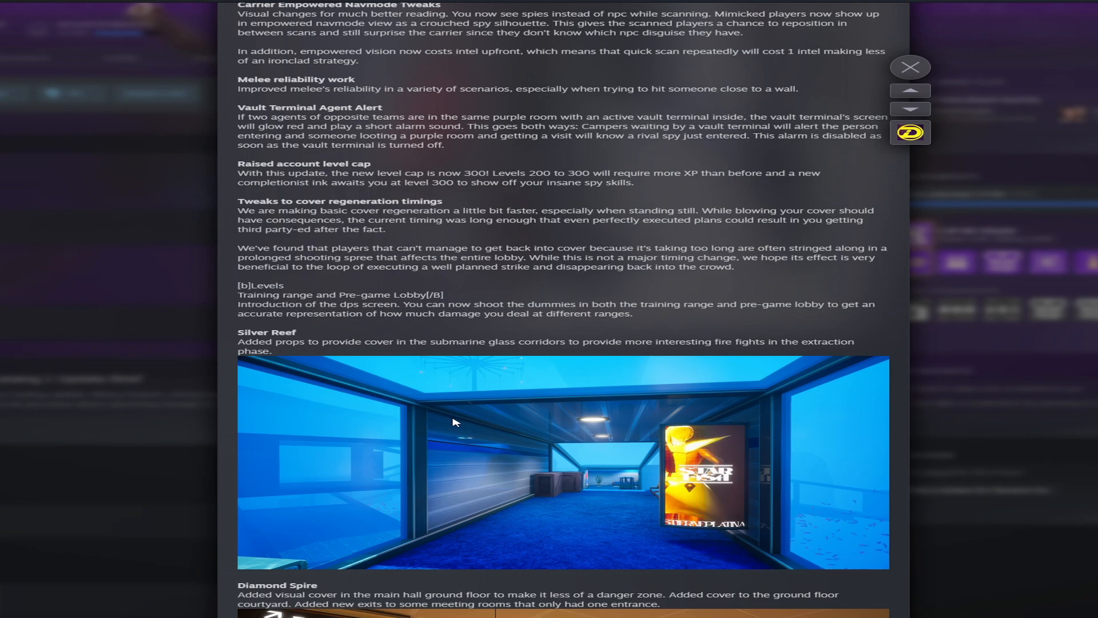
scroll("down", 3)
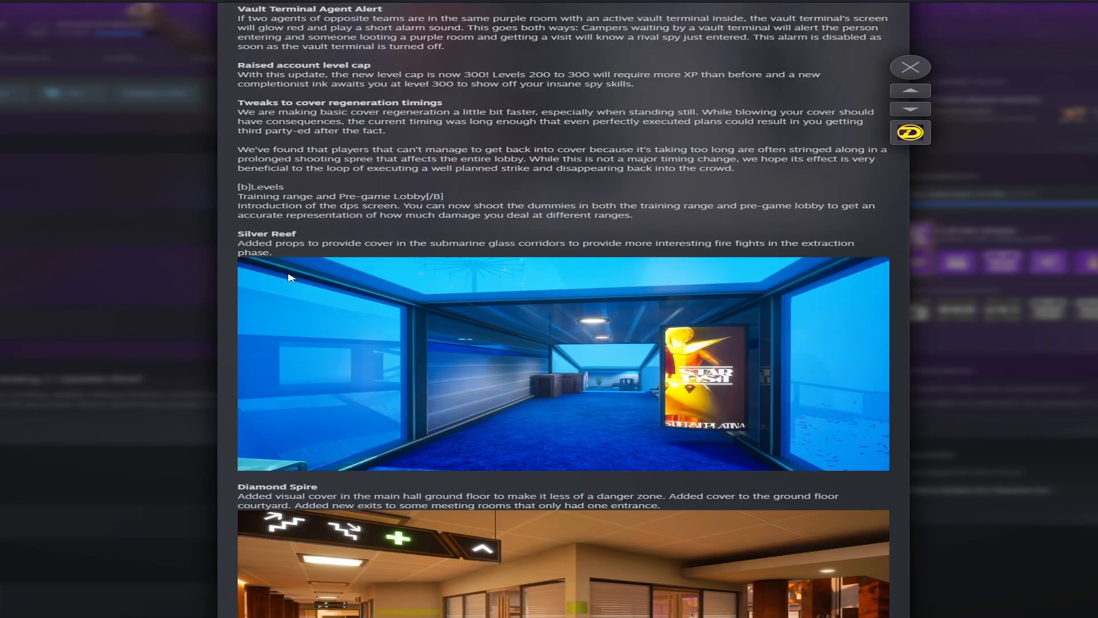
mouse_move(322, 252)
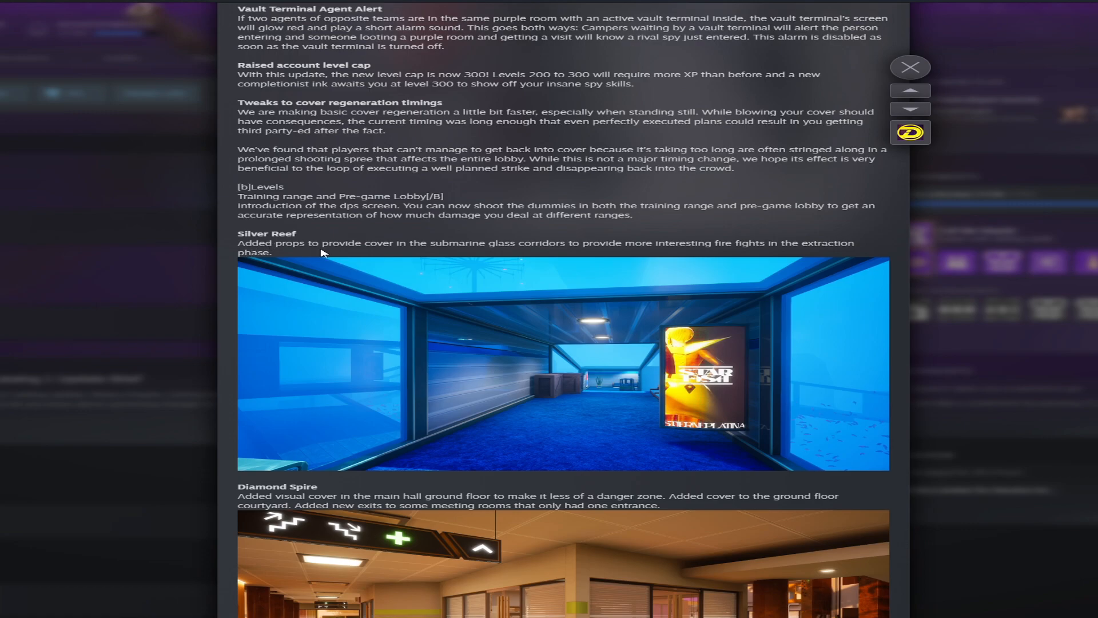
mouse_move(497, 244)
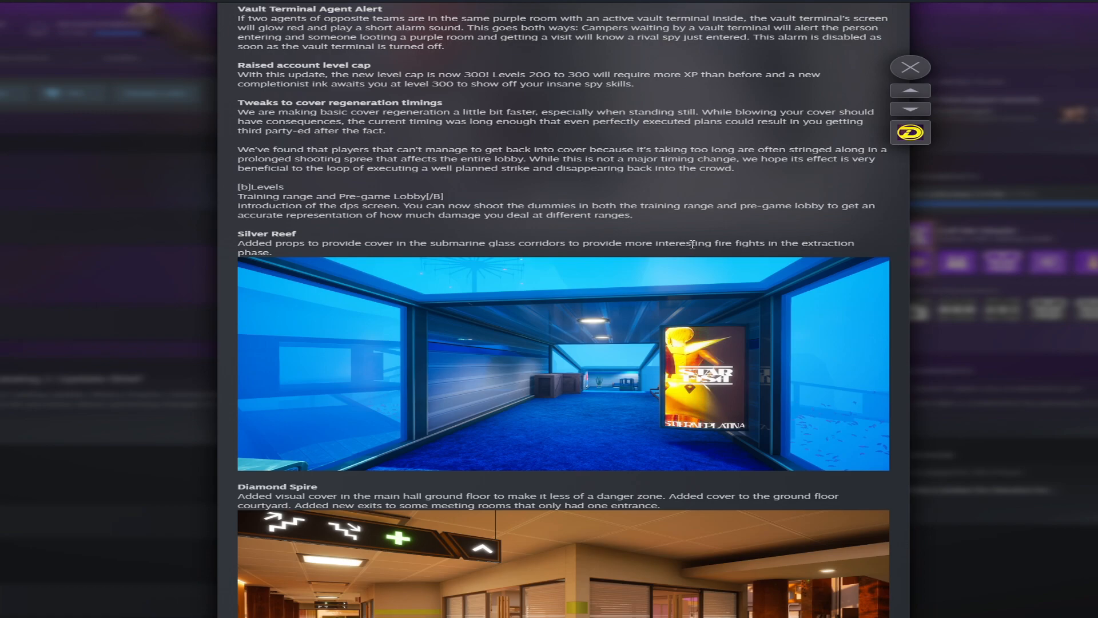
Step: Scroll to the Fragrant Shore notes, closing line, and Rate Up and Discuss bar
scroll("down", 3)
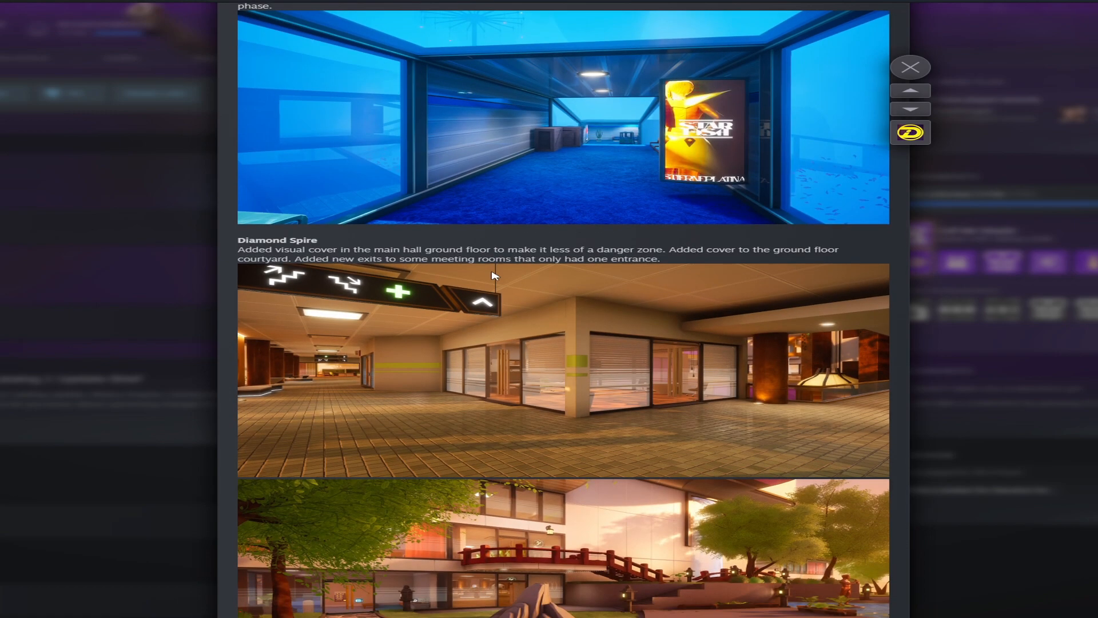
mouse_move(364, 246)
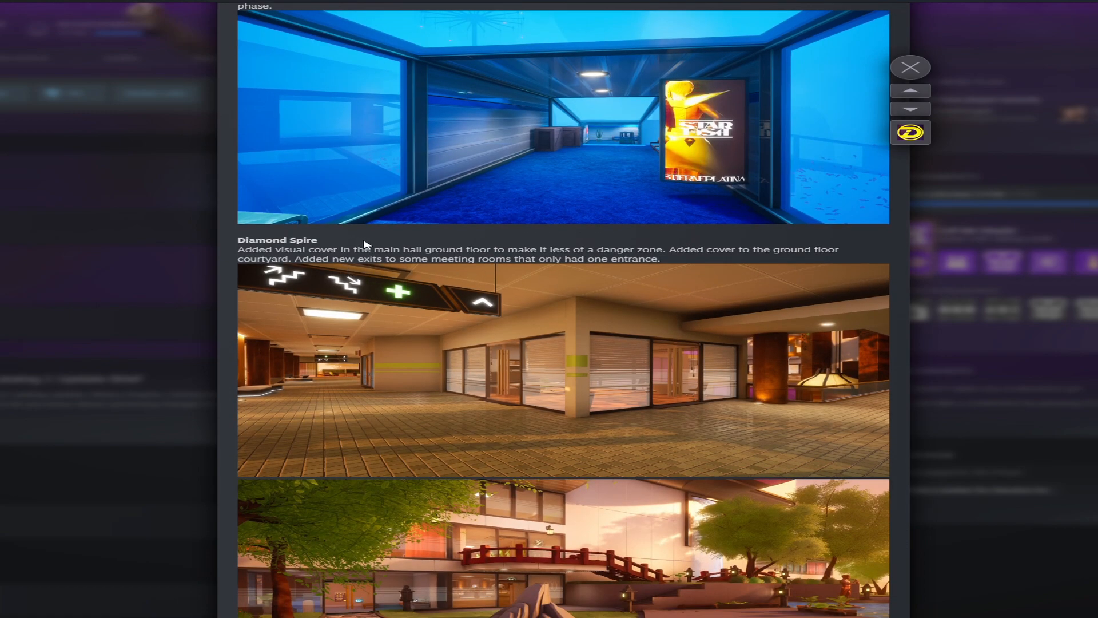
mouse_move(445, 251)
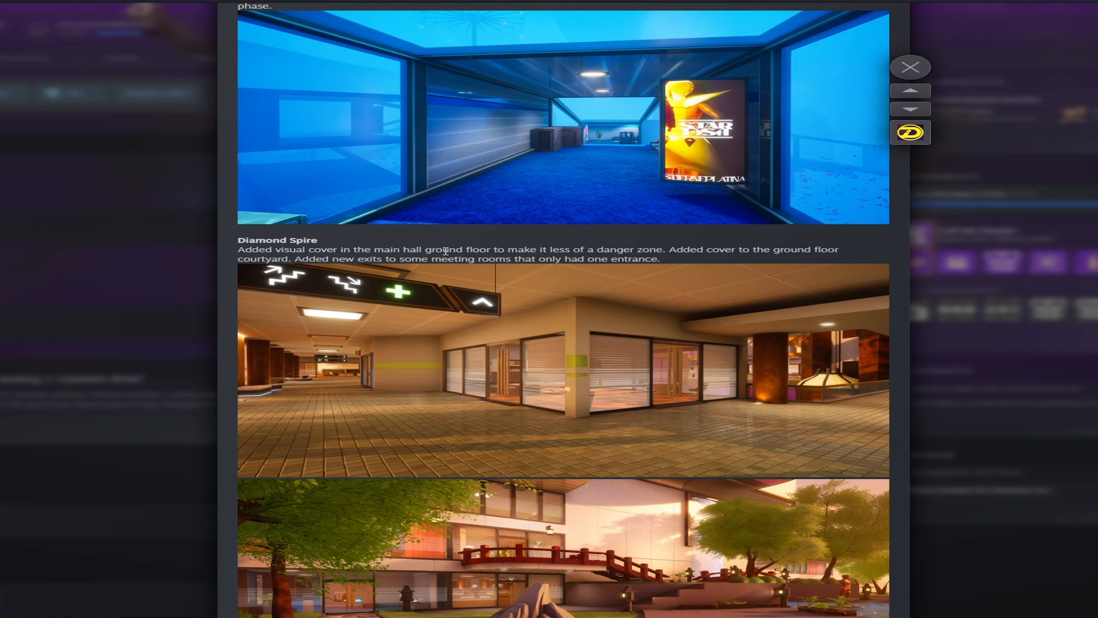
scroll("down", 3)
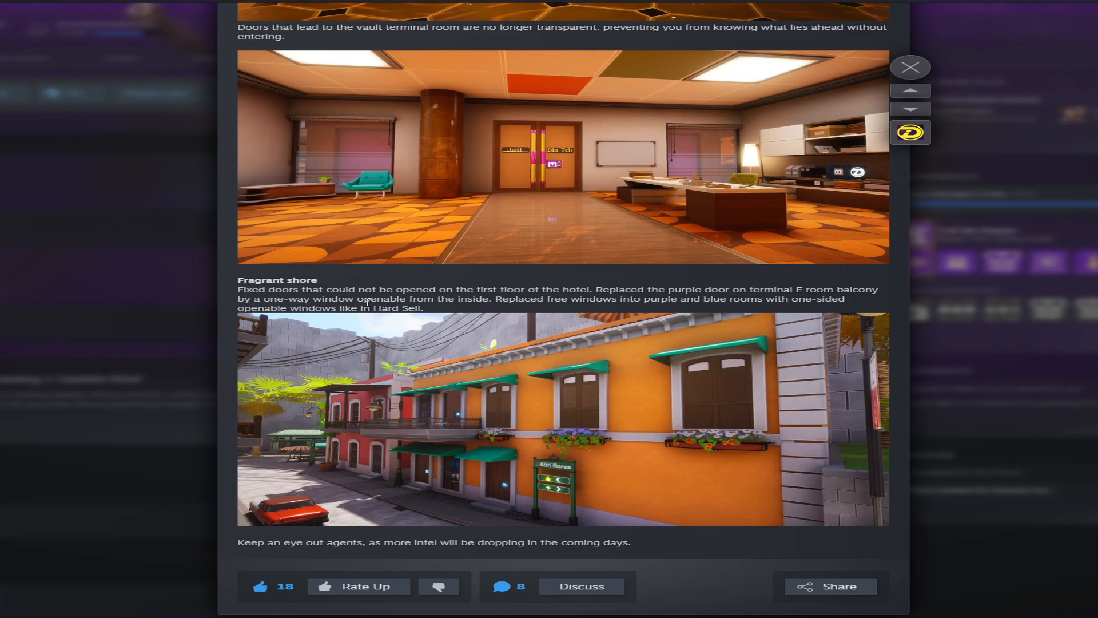
mouse_move(565, 335)
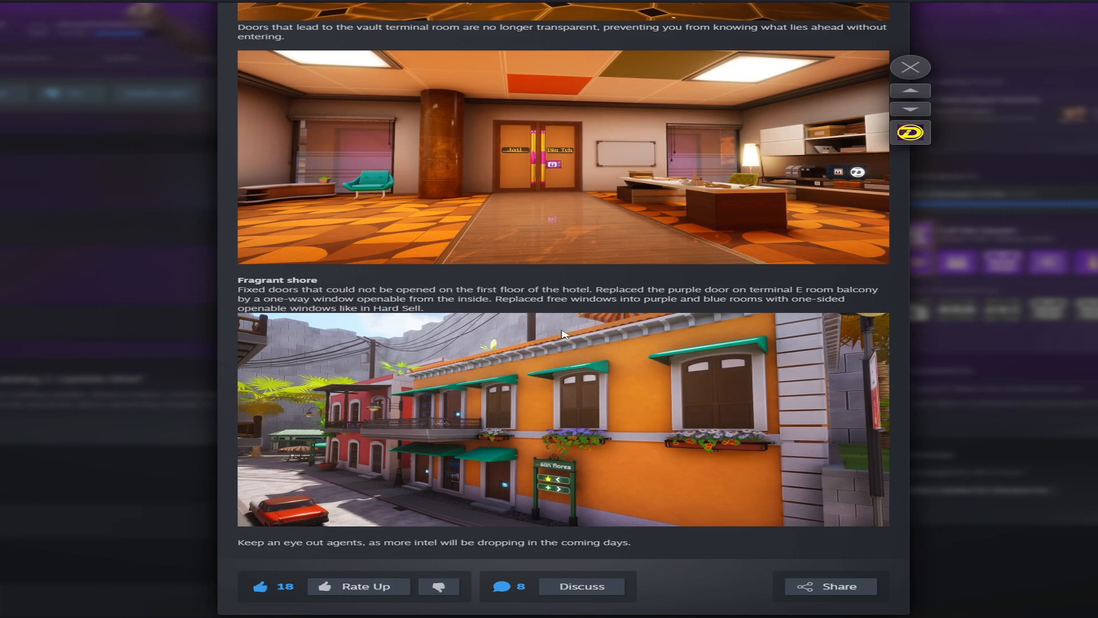
Step: Scroll past the brief's end into the Deceive Inc. Hotfix 1.05.02 post banner
scroll("down", 3)
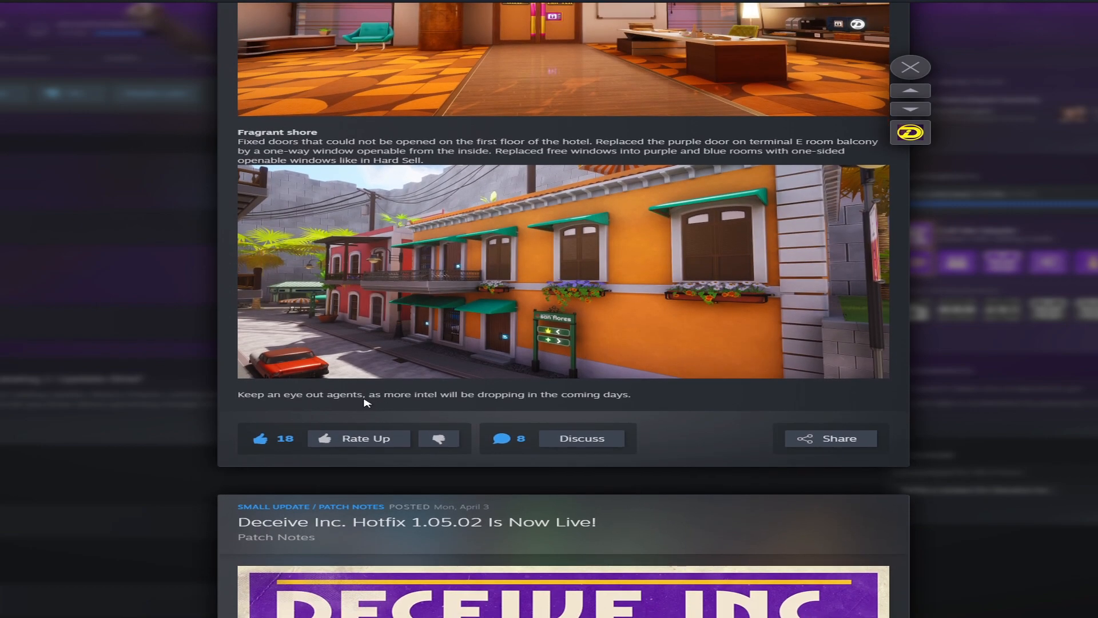
mouse_move(503, 399)
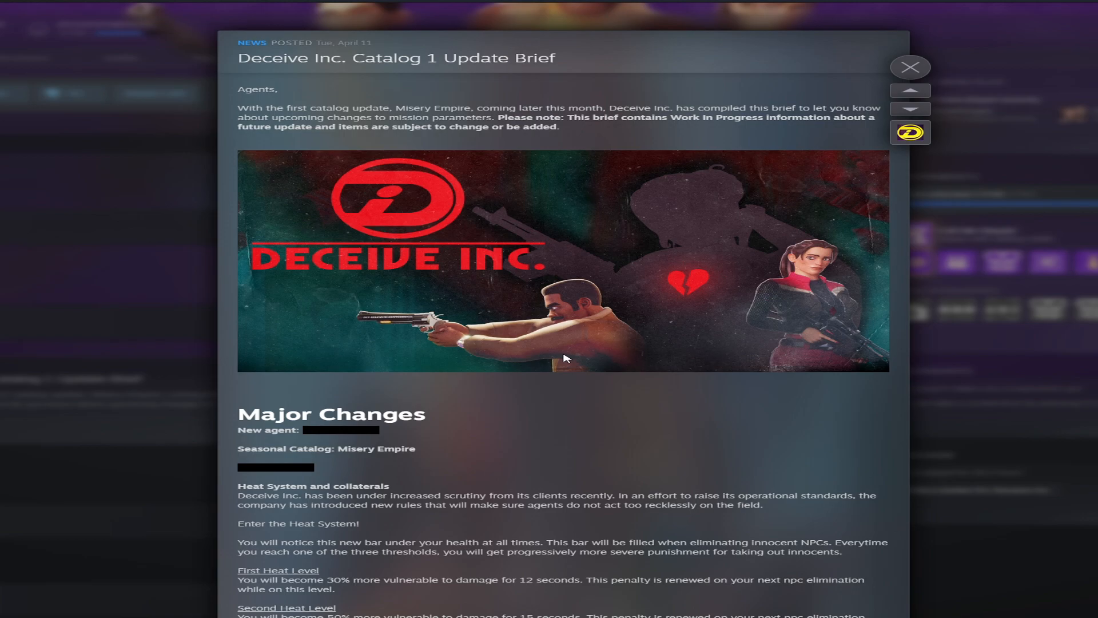
Step: Scroll back through the Ink Menu Preview and mission report images to gadget drop range and Levels
scroll("down", 3)
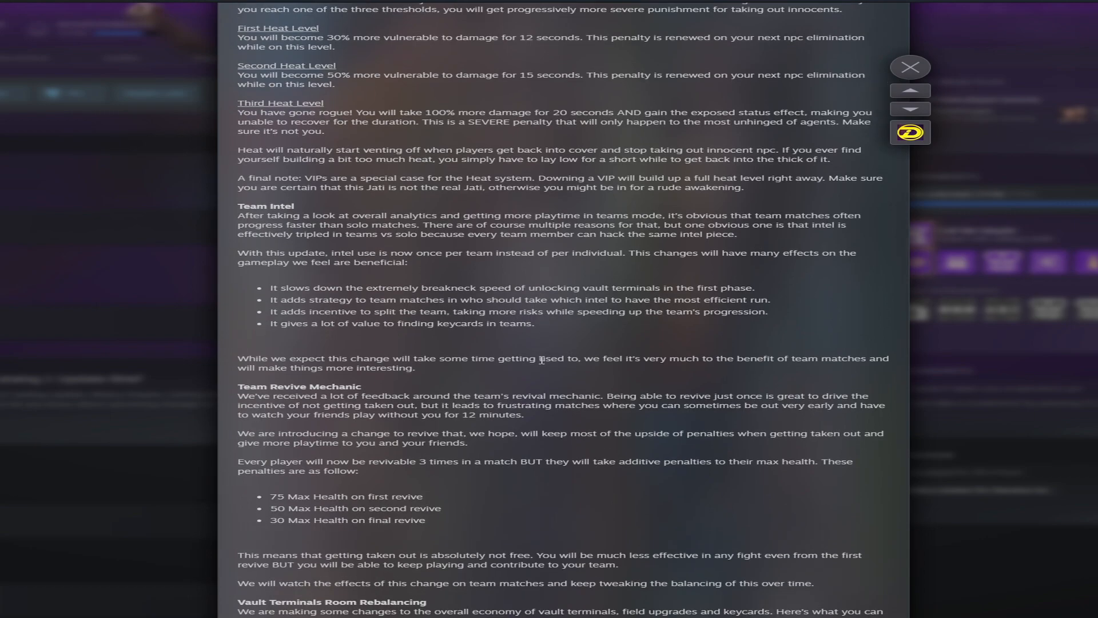
scroll("down", 3)
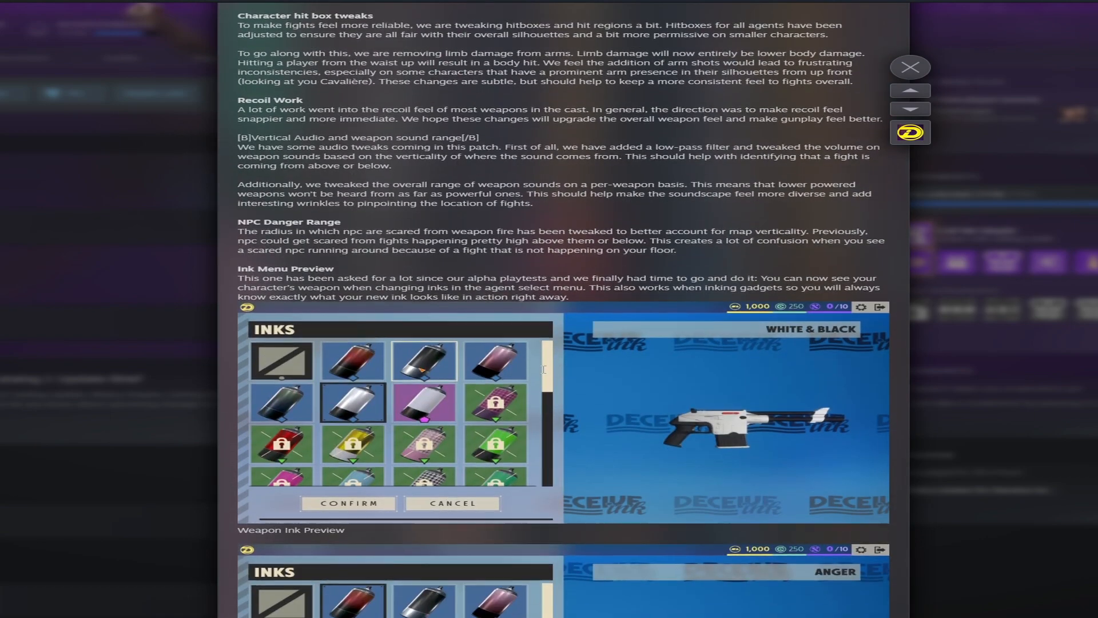
scroll("down", 3)
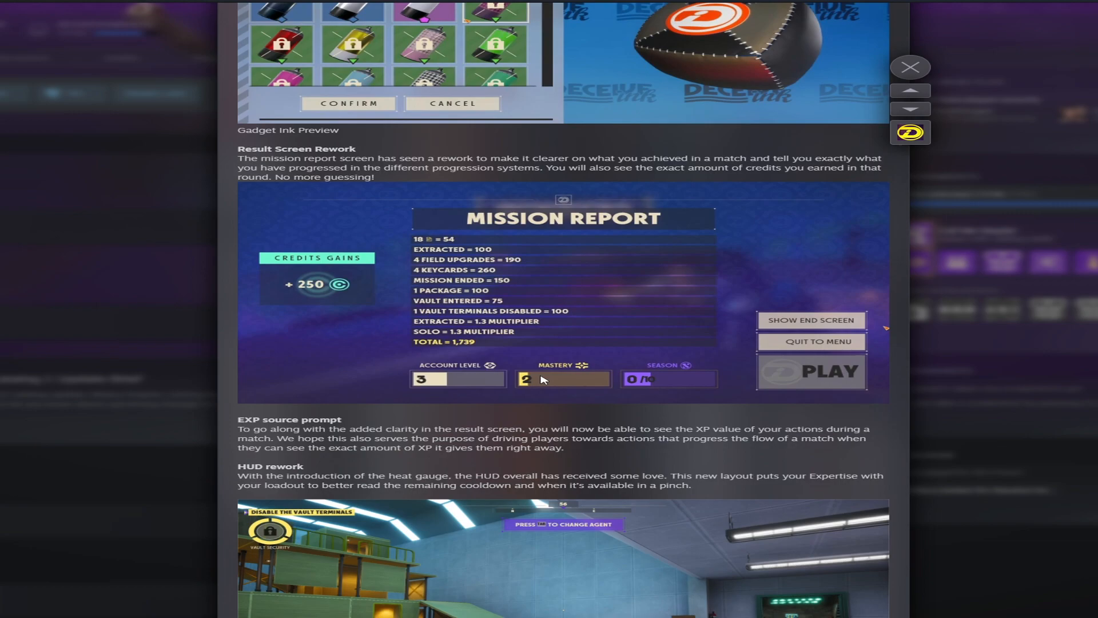
scroll("down", 3)
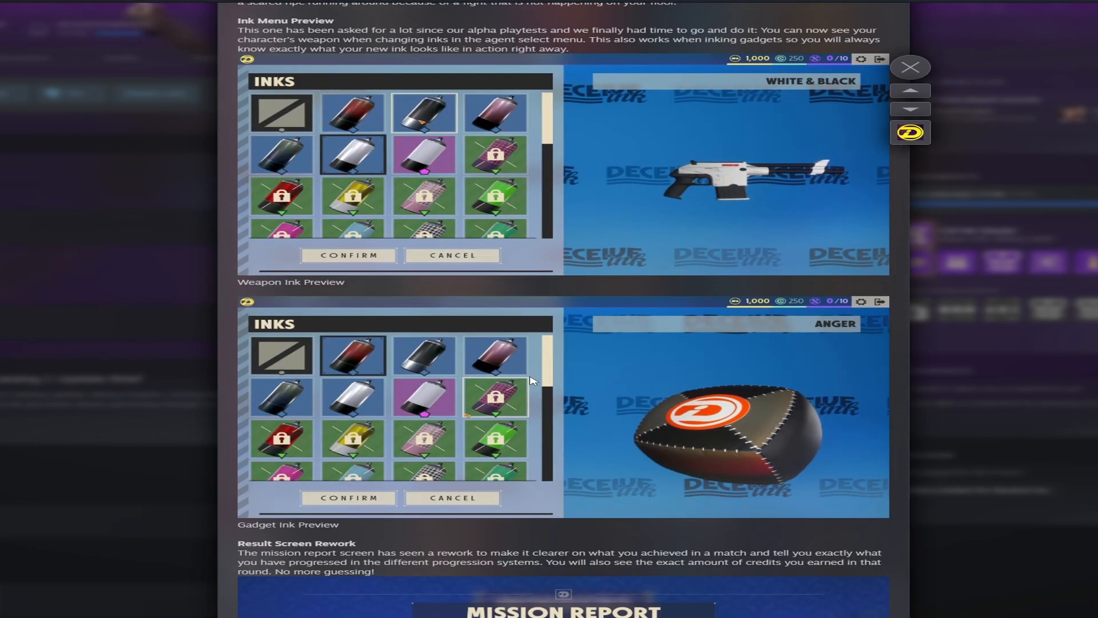
scroll("down", 3)
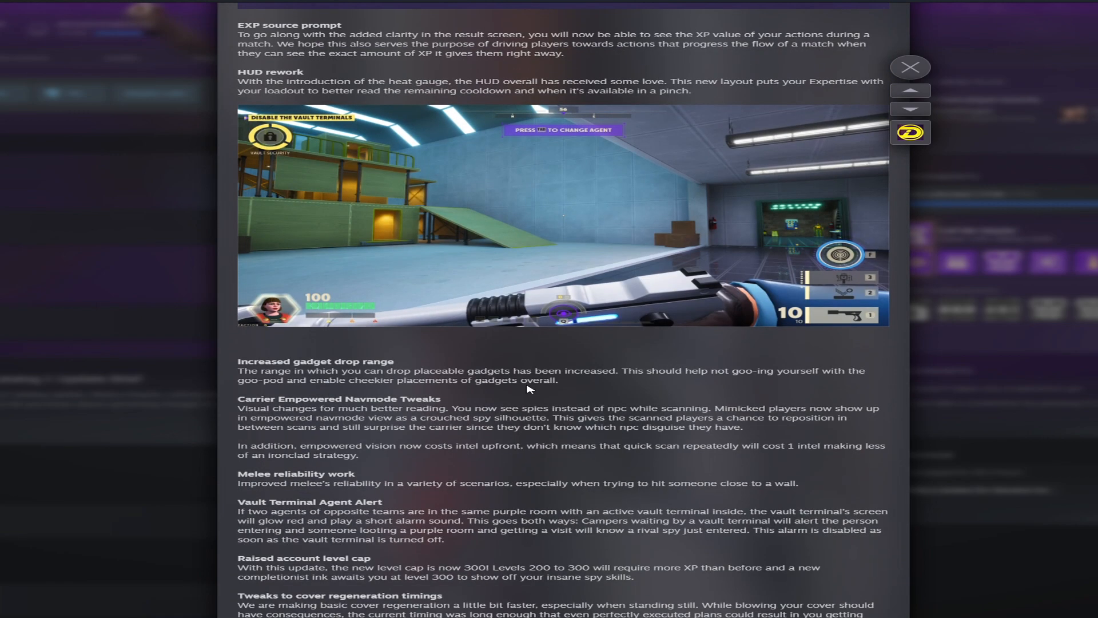
scroll("down", 3)
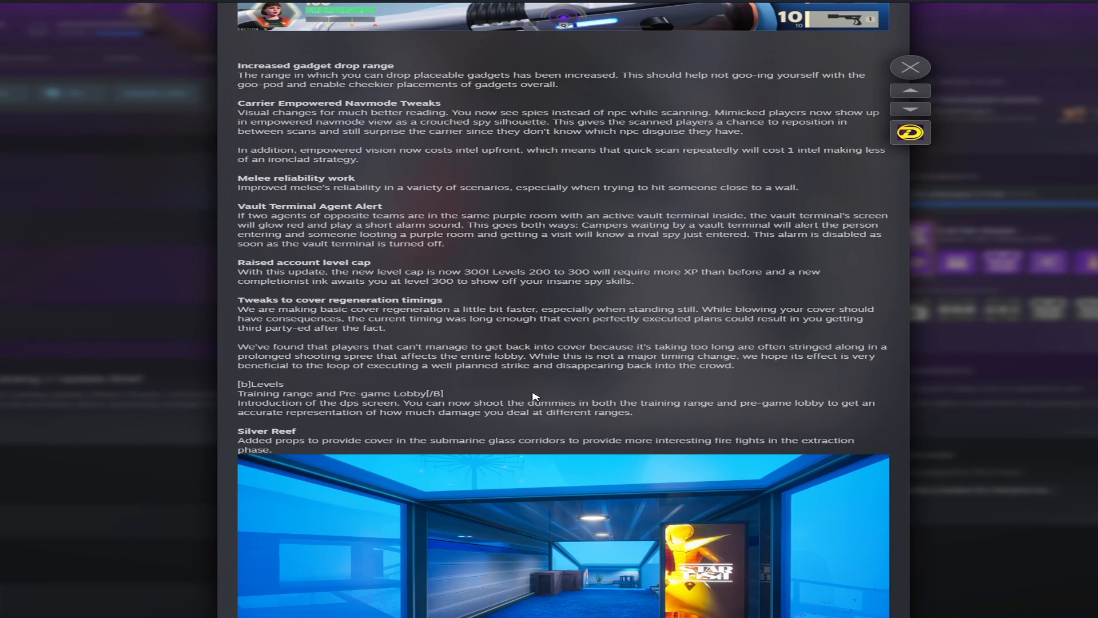
mouse_move(604, 386)
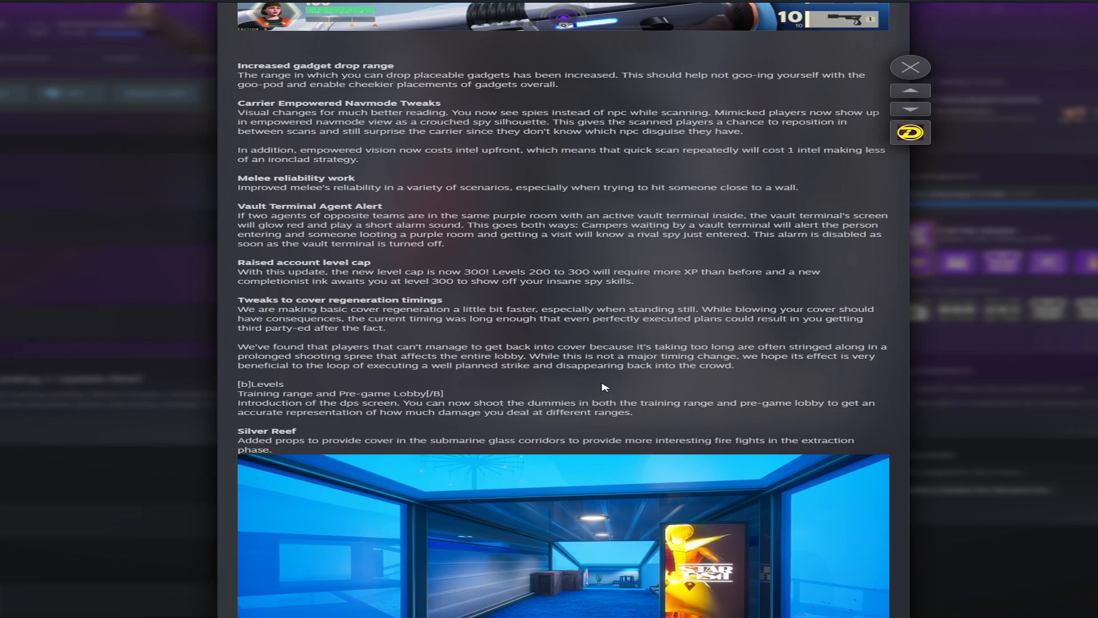
mouse_move(599, 389)
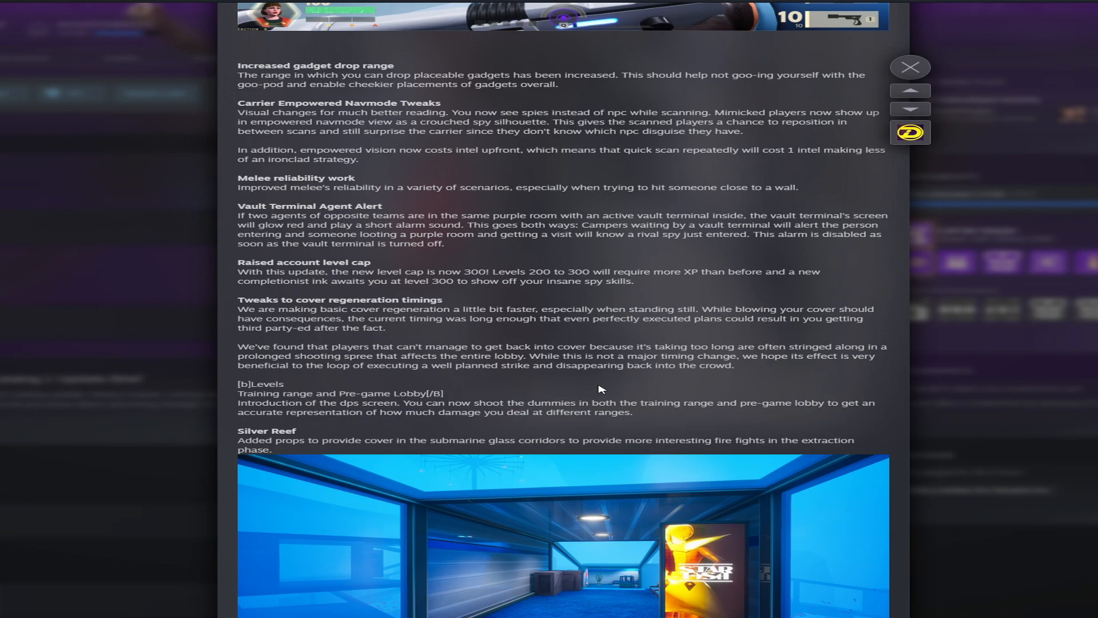